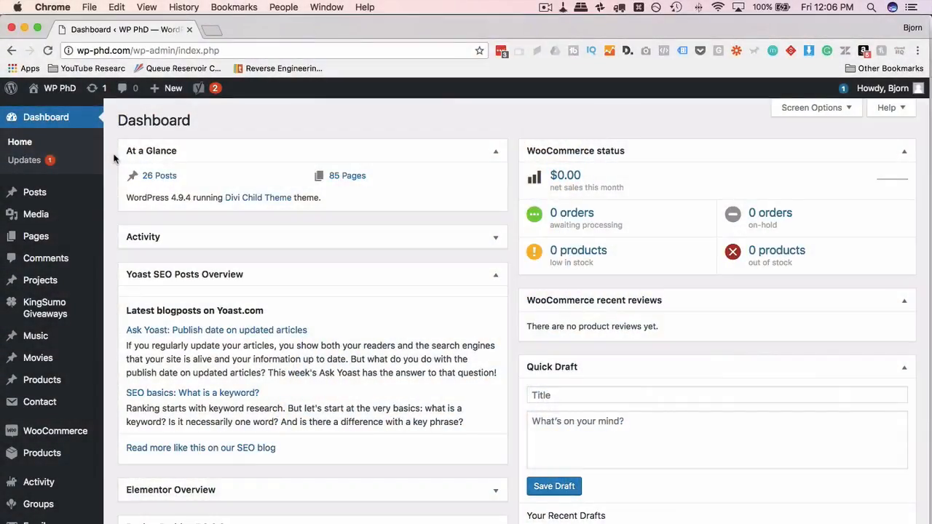
Search the plugin directory for 'ninja forms' from Plugins > Add New
scroll("down", 3)
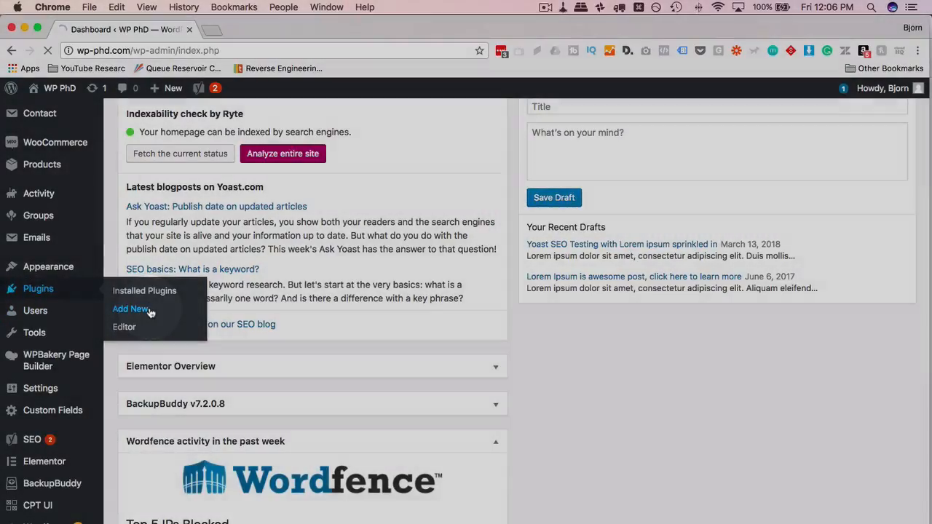
left_click(131, 308)
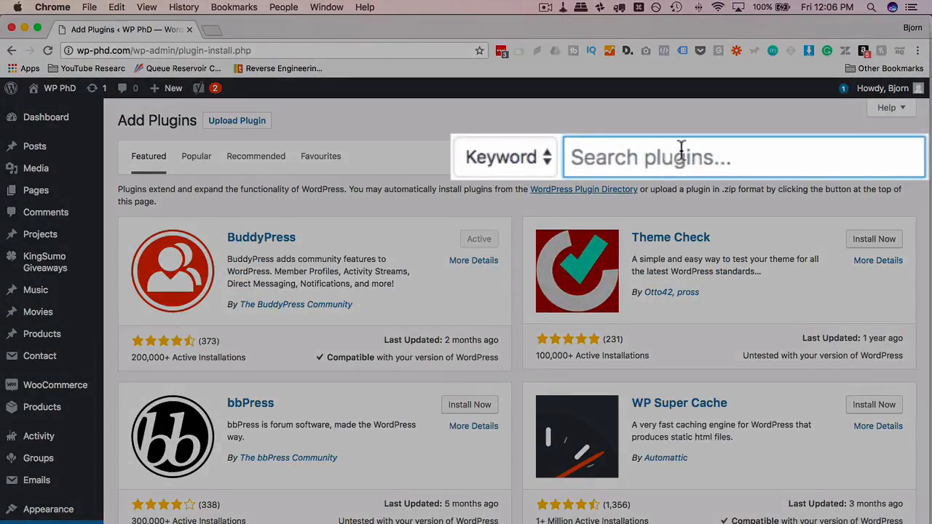
type("ninja forms")
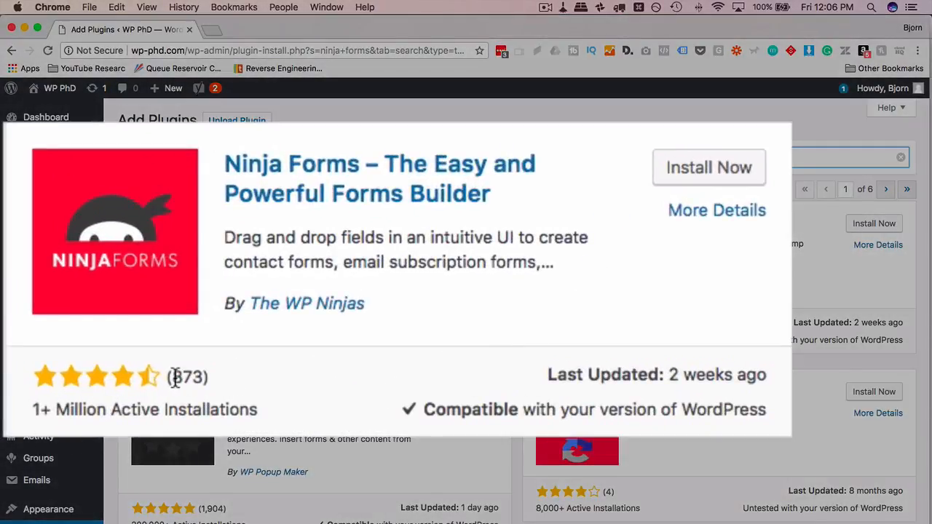
mouse_move(282, 379)
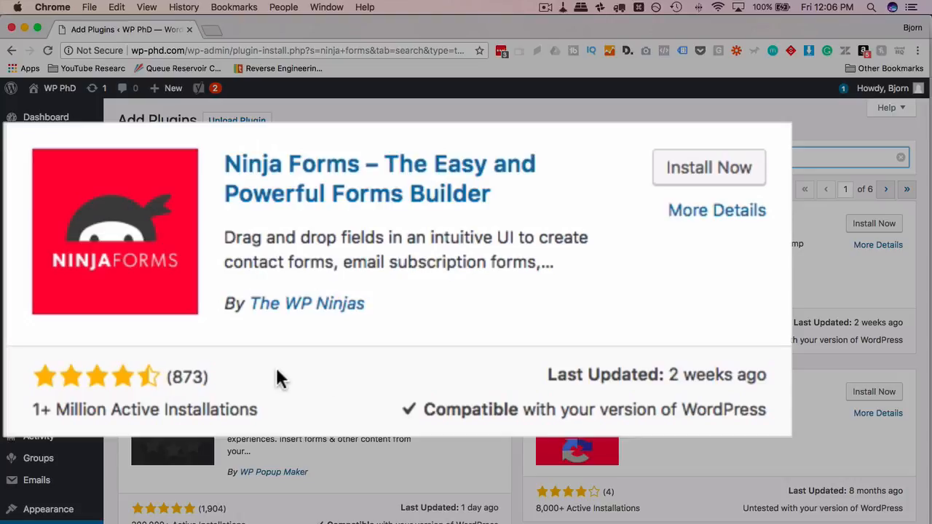
mouse_move(454, 411)
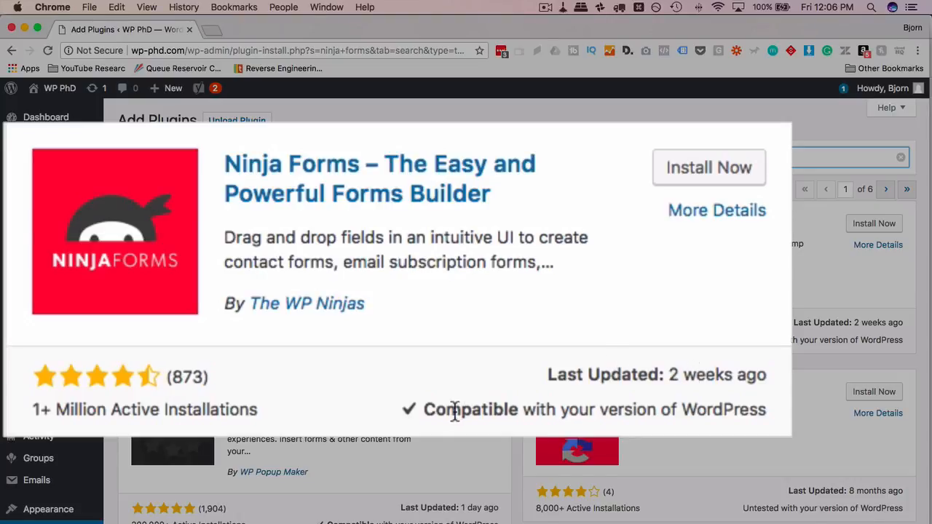
mouse_move(615, 333)
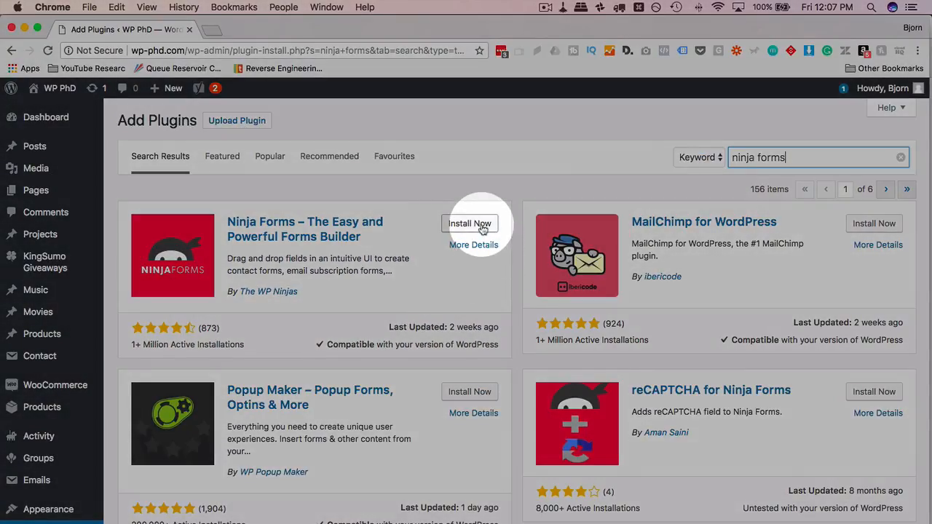
Install and activate the Ninja Forms plugin
left_click(469, 224)
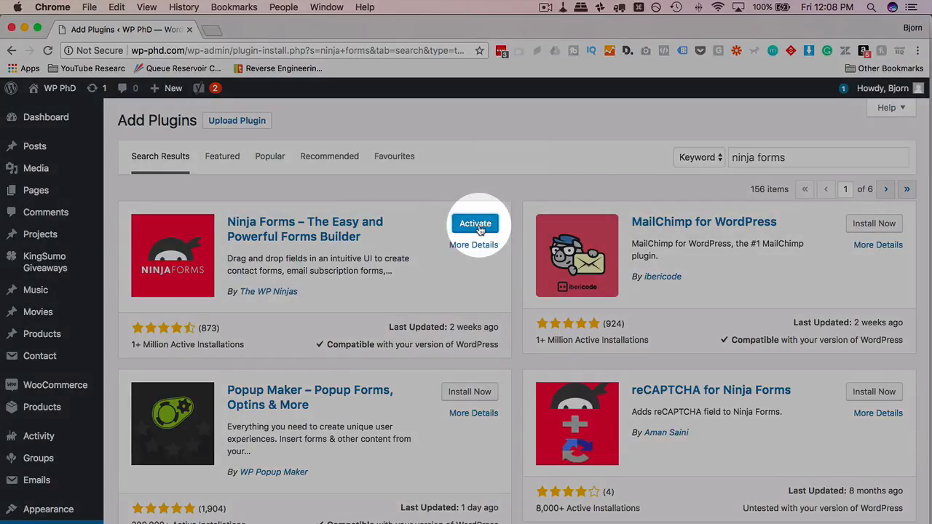
left_click(474, 224)
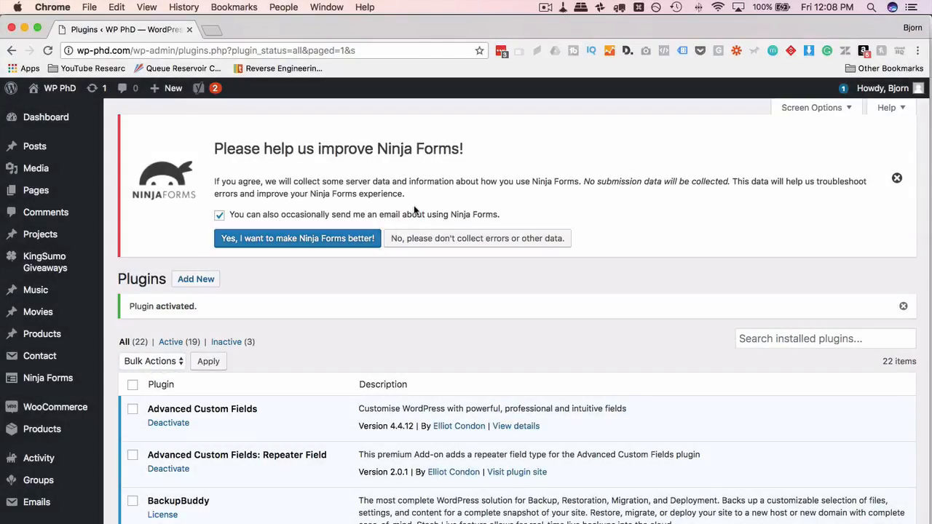
left_click(288, 240)
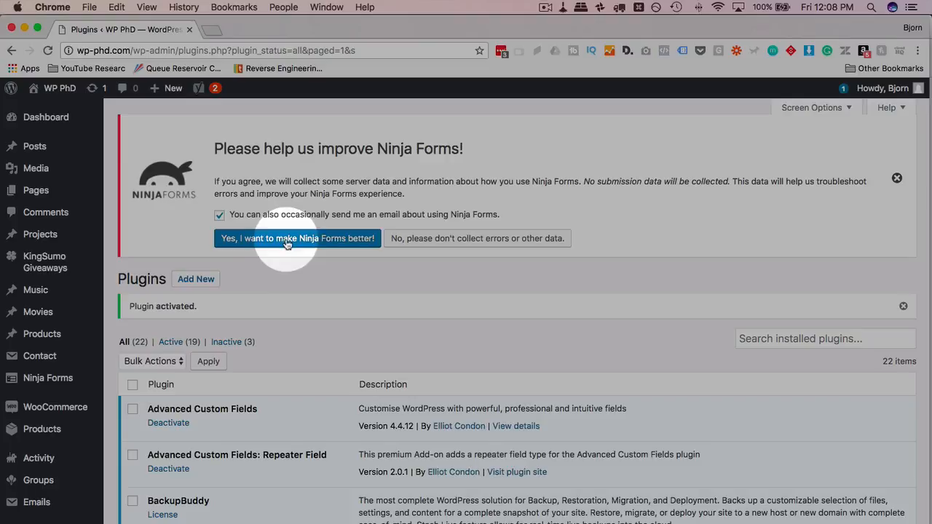
Opt out of Ninja Forms emails and decline its data-collection request
left_click(219, 214)
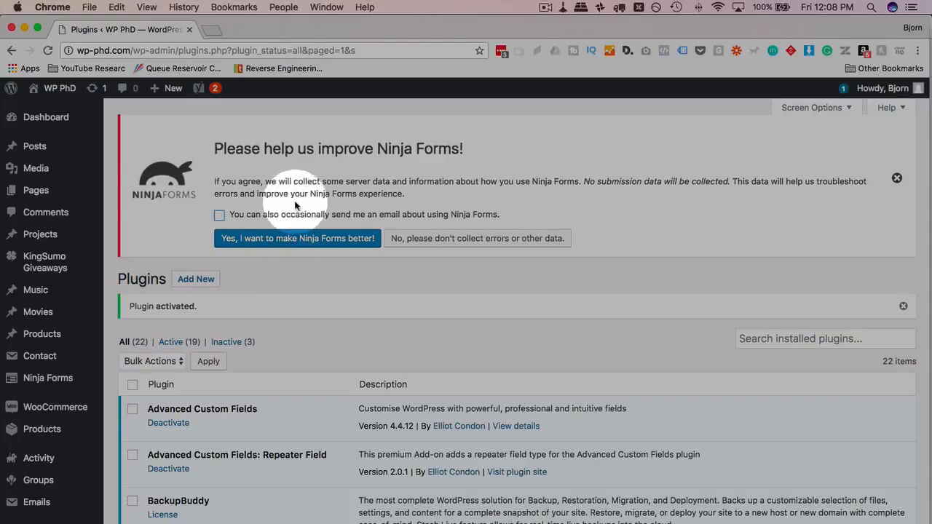
mouse_move(227, 251)
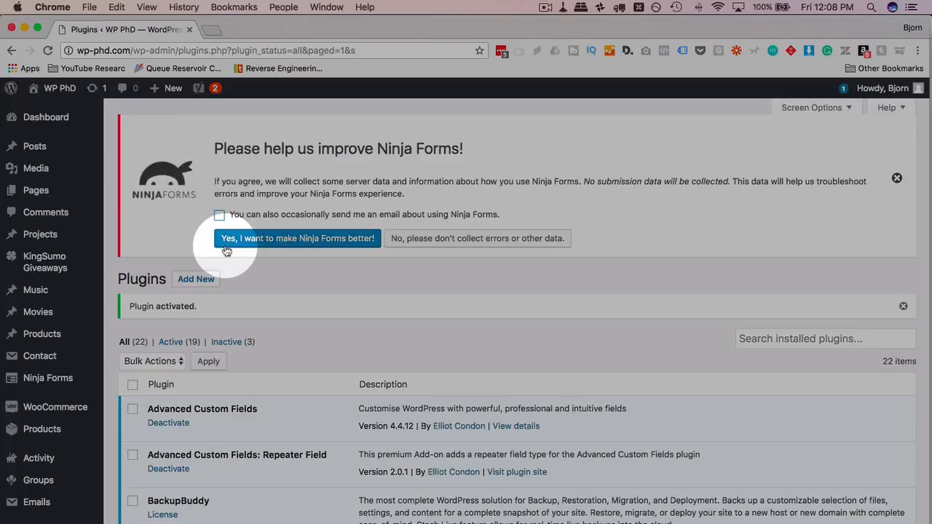
mouse_move(445, 251)
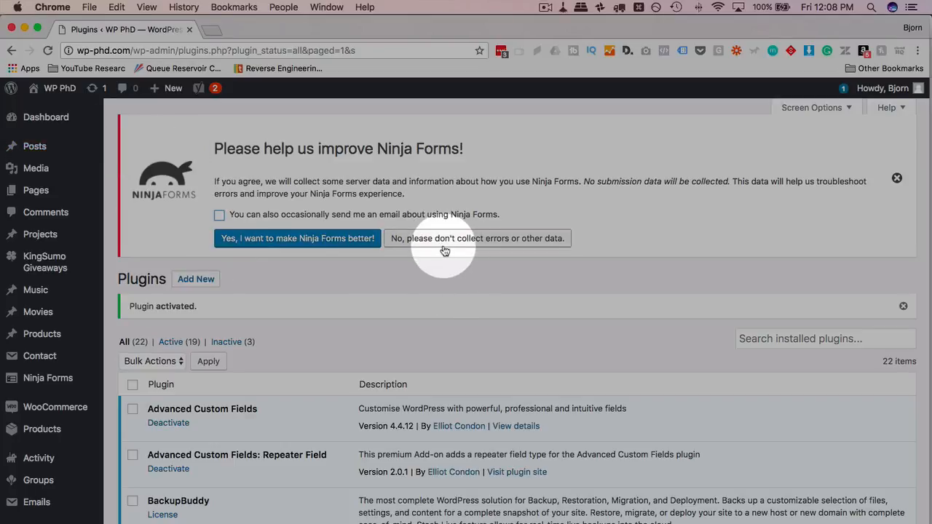
left_click(471, 239)
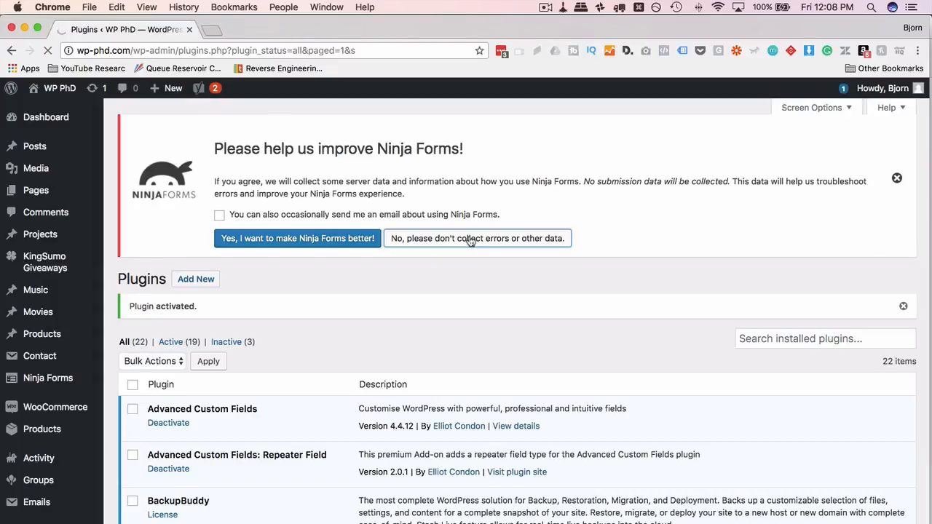
left_click(46, 378)
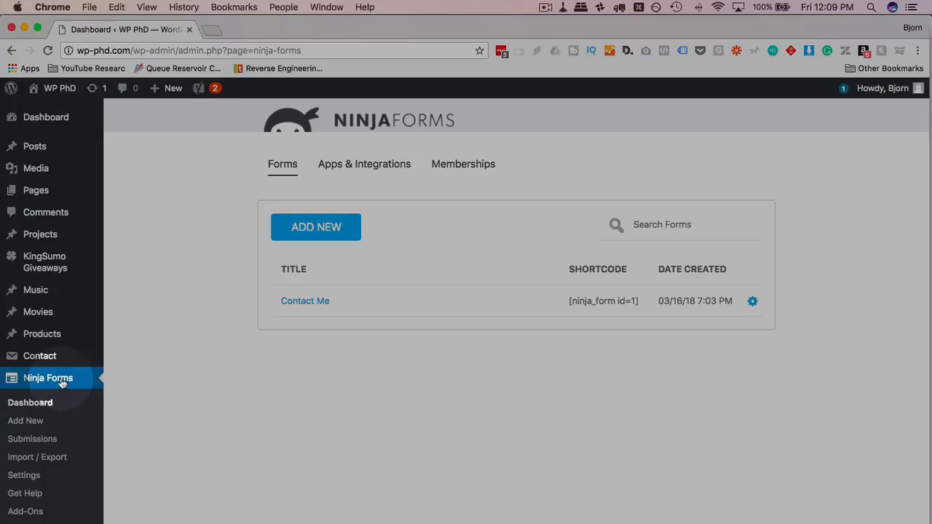
mouse_move(149, 443)
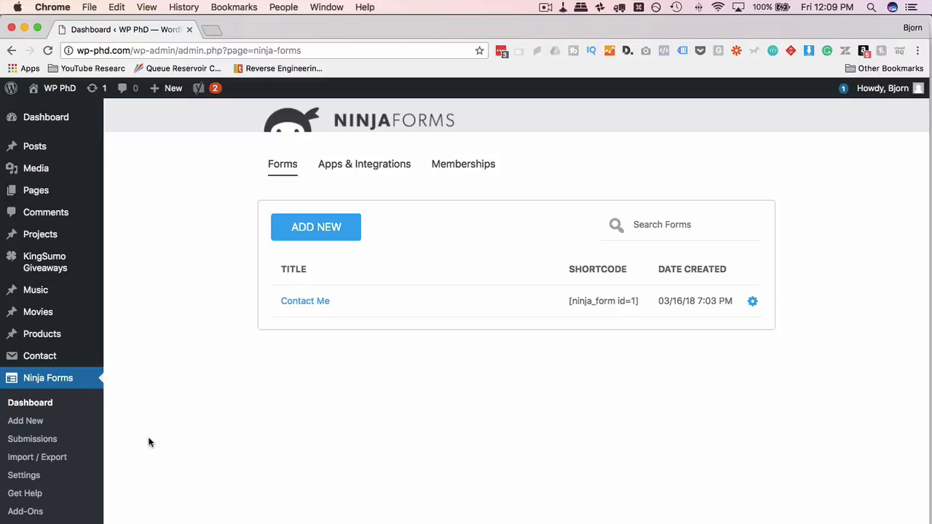
mouse_move(439, 364)
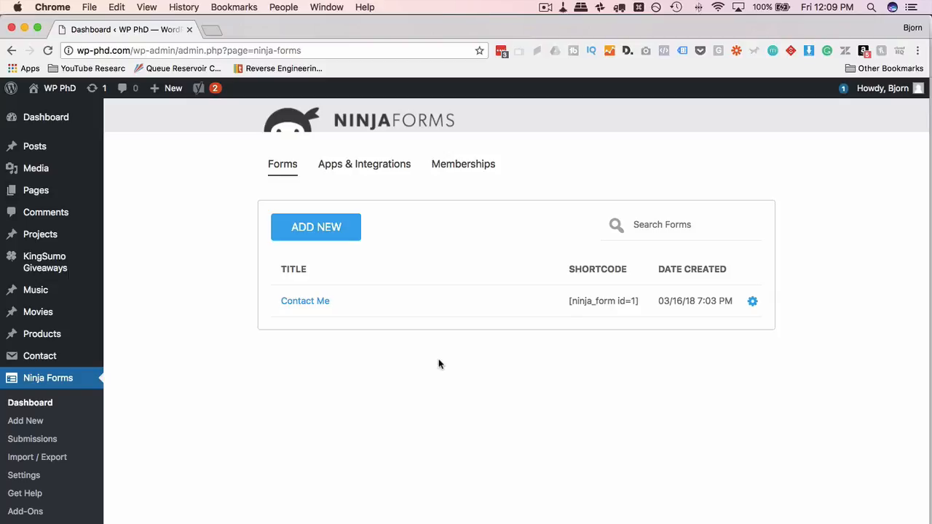
Copy the [ninja_form id=1] shortcode into a new Ninja Form page and publish it
double_click(602, 300)
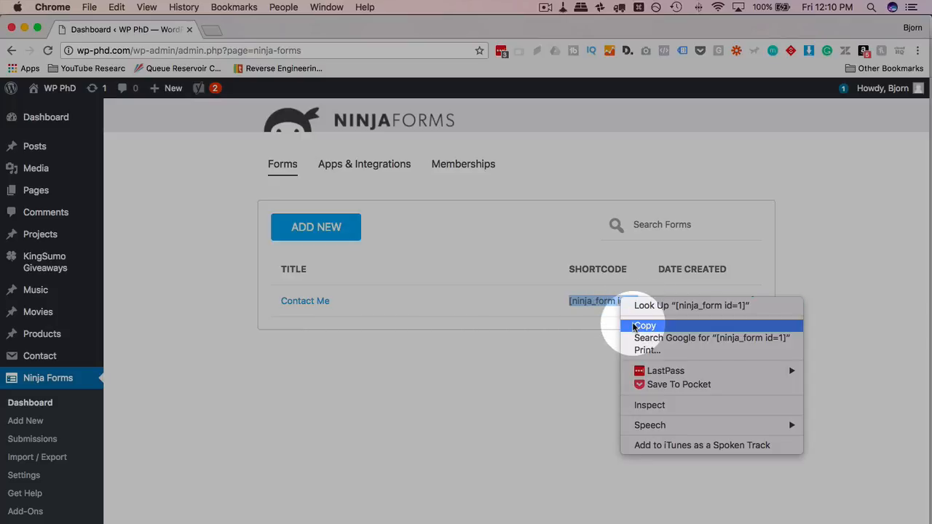
left_click(645, 326)
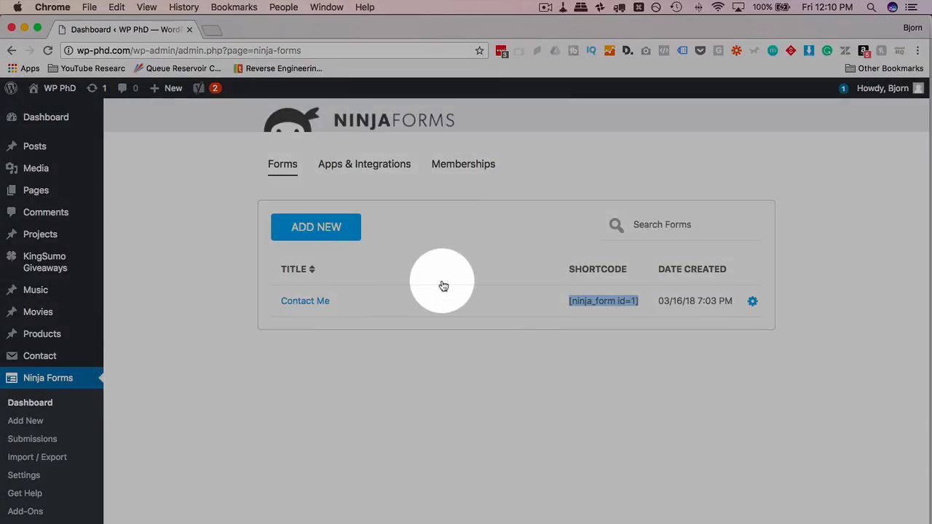
mouse_move(35, 189)
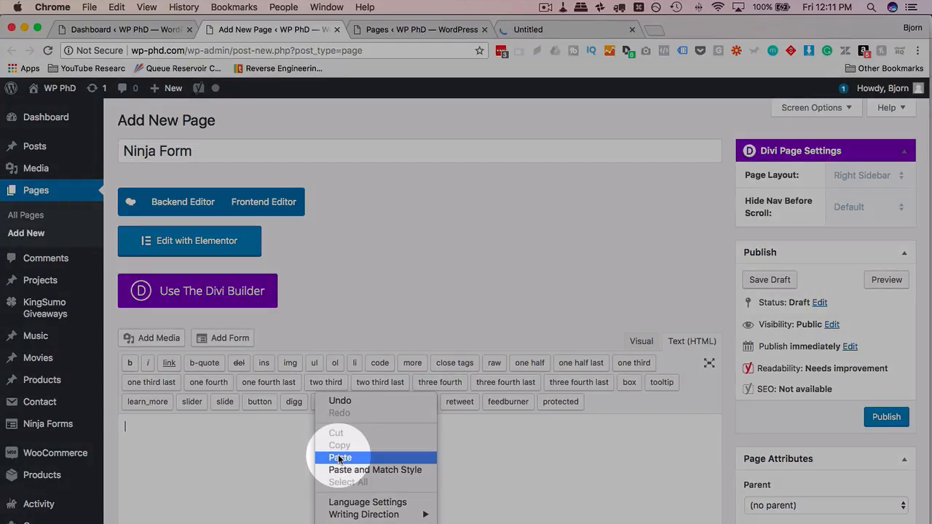
left_click(341, 457)
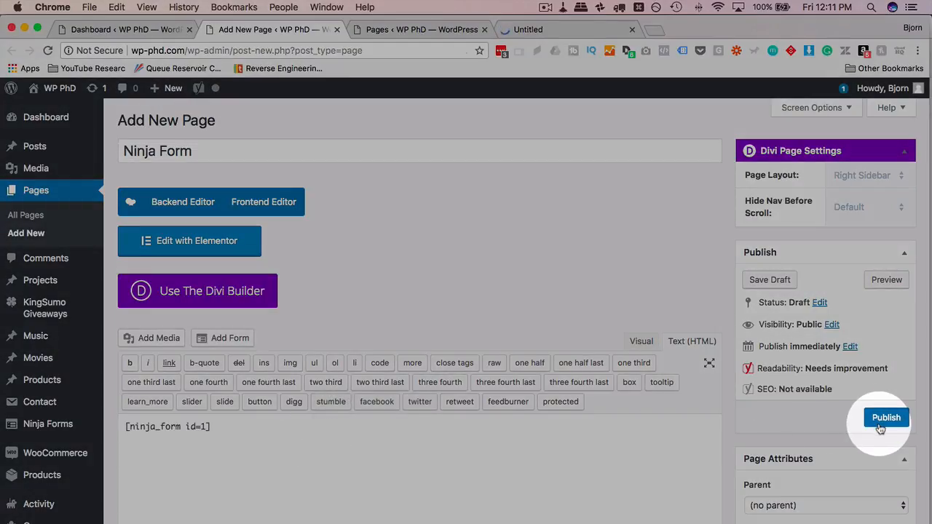
left_click(885, 417)
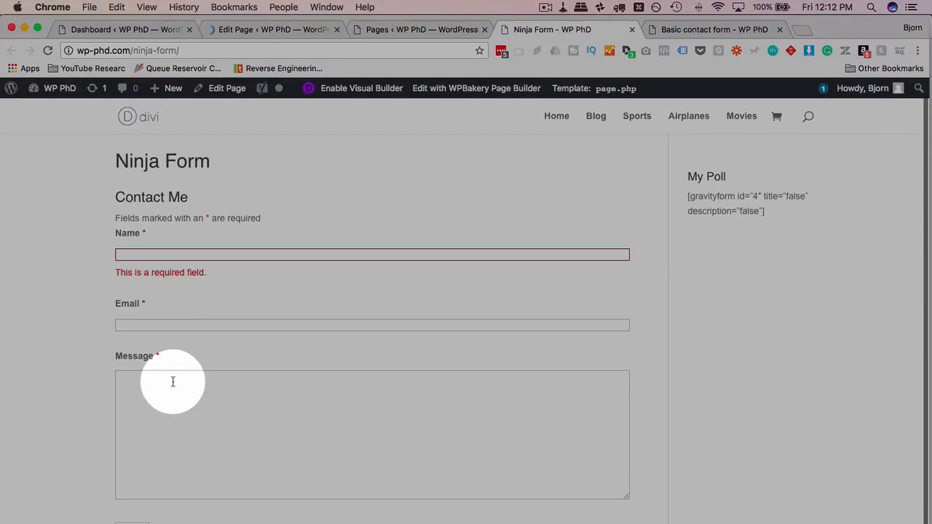
left_click(713, 29)
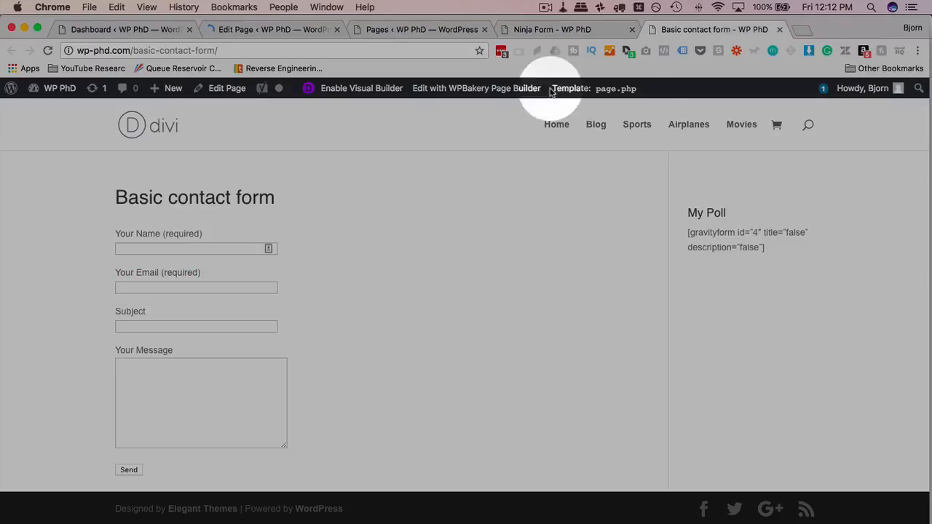
left_click(195, 288)
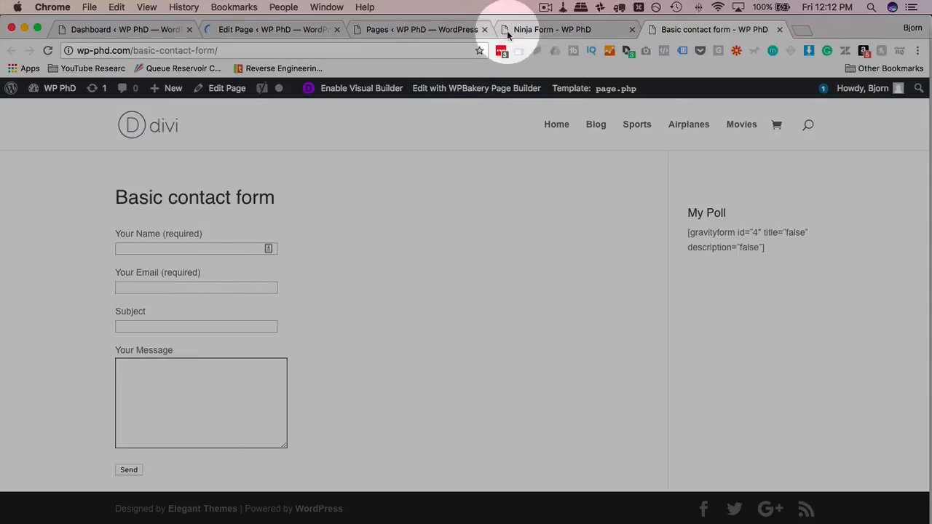
mouse_move(567, 42)
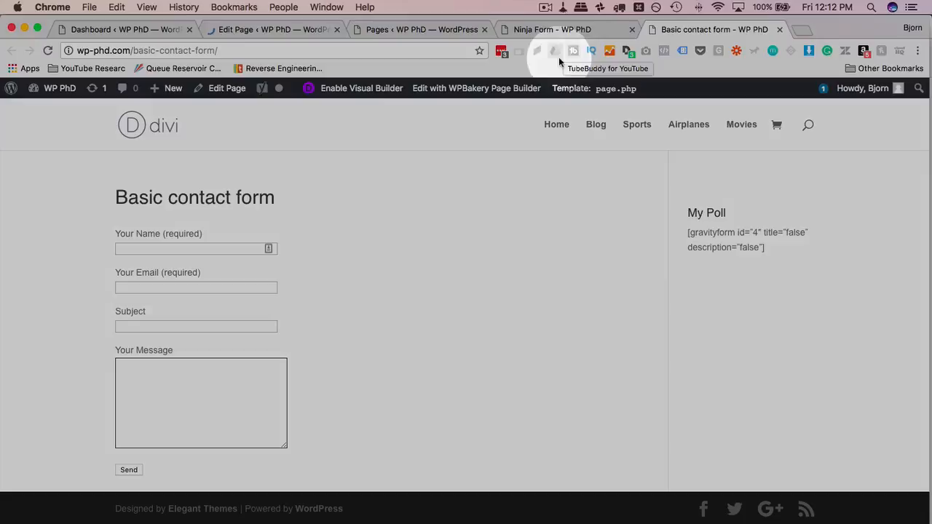
left_click(556, 29)
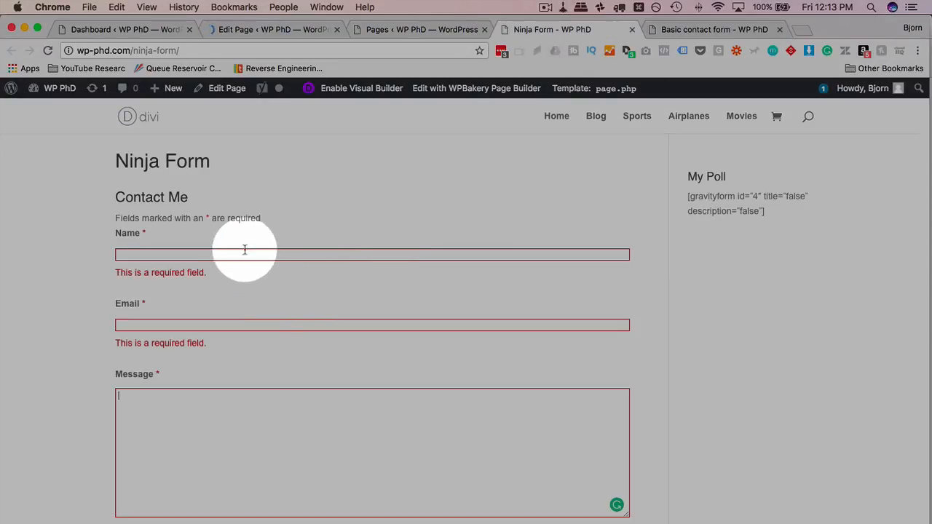
scroll("down", 3)
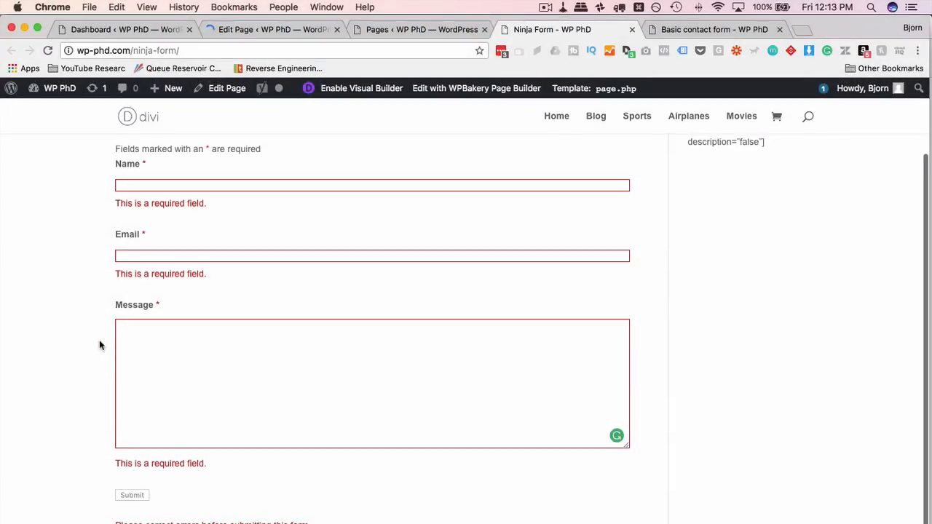
scroll("up", 3)
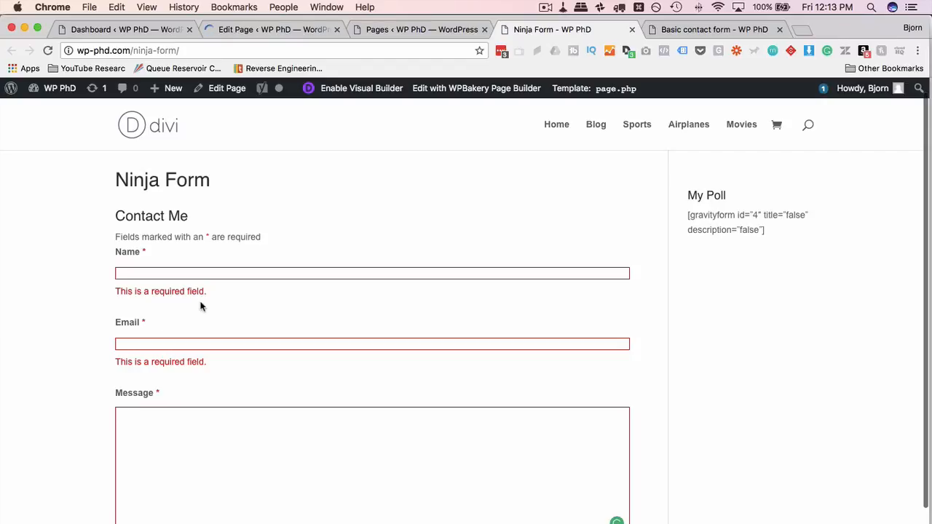
left_click(137, 274)
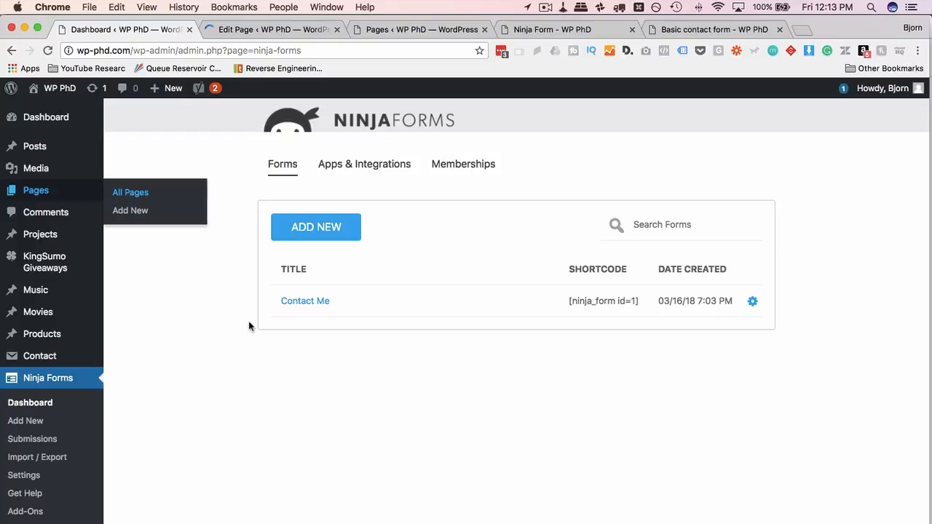
mouse_move(335, 232)
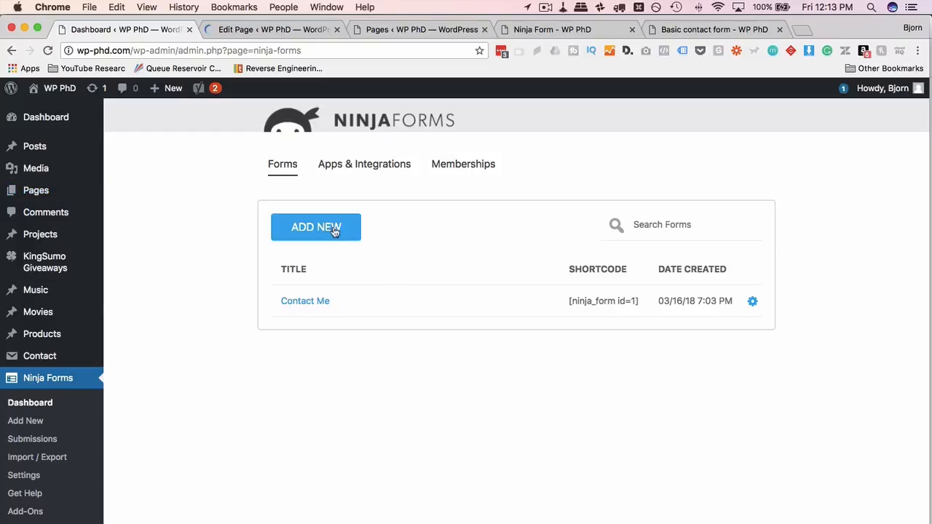
Create a new form from the Quote Request template in the Ninja Forms builder
left_click(315, 227)
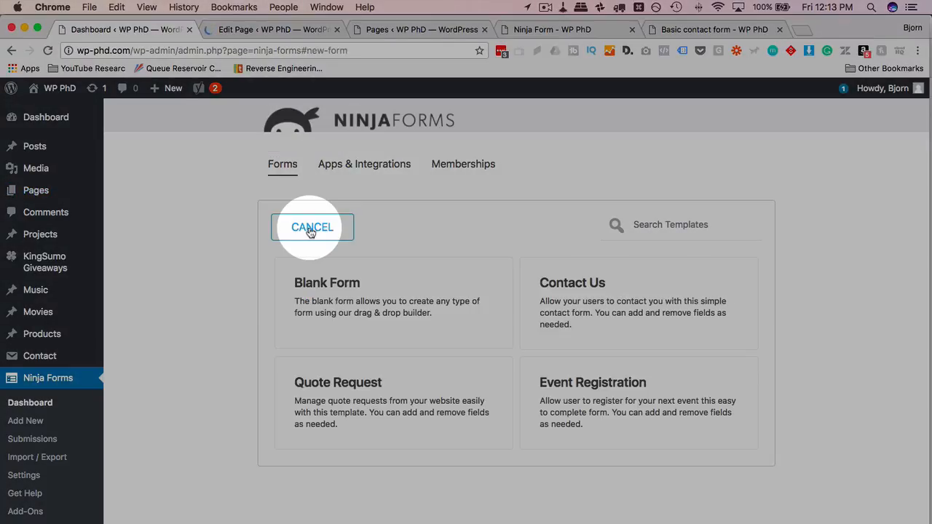
scroll("down", 3)
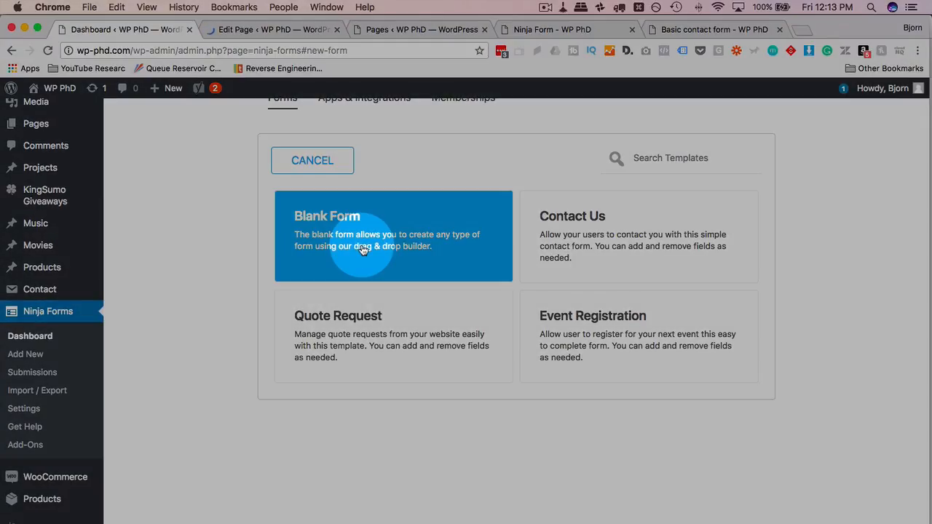
mouse_move(606, 251)
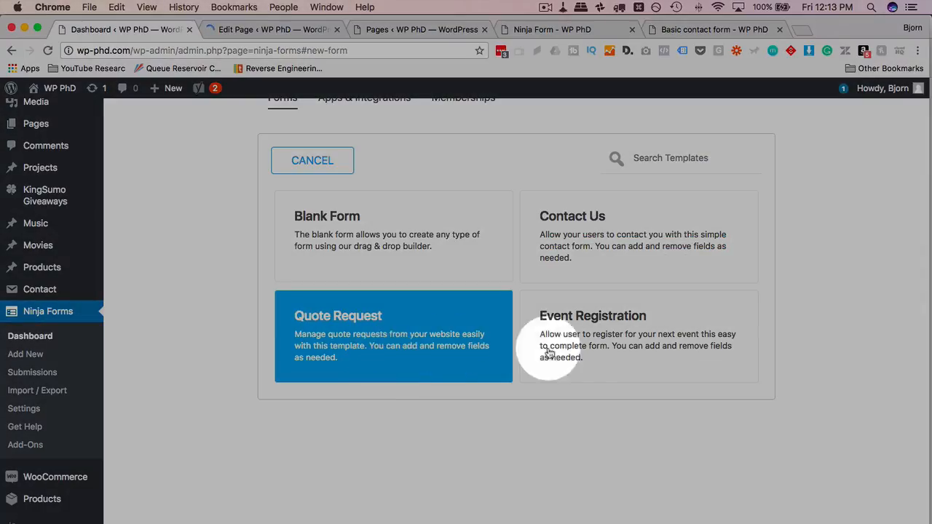
mouse_move(375, 373)
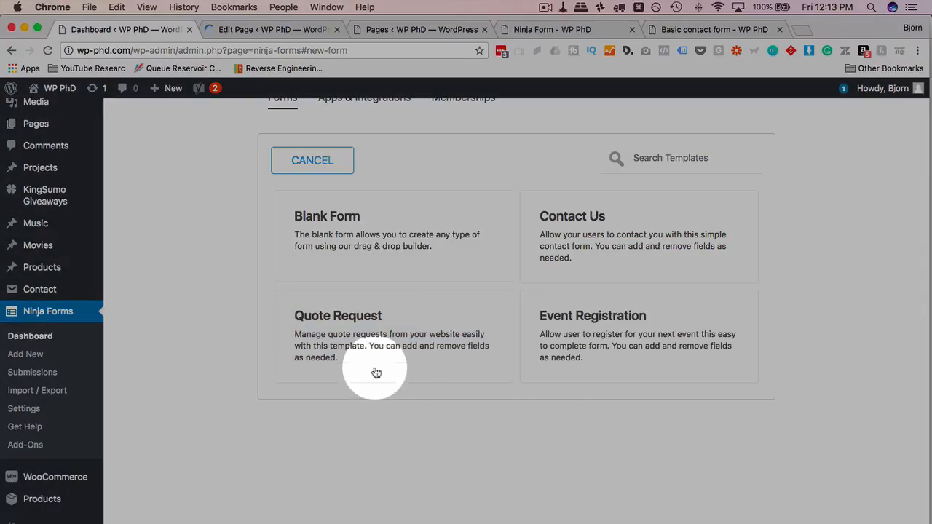
left_click(323, 339)
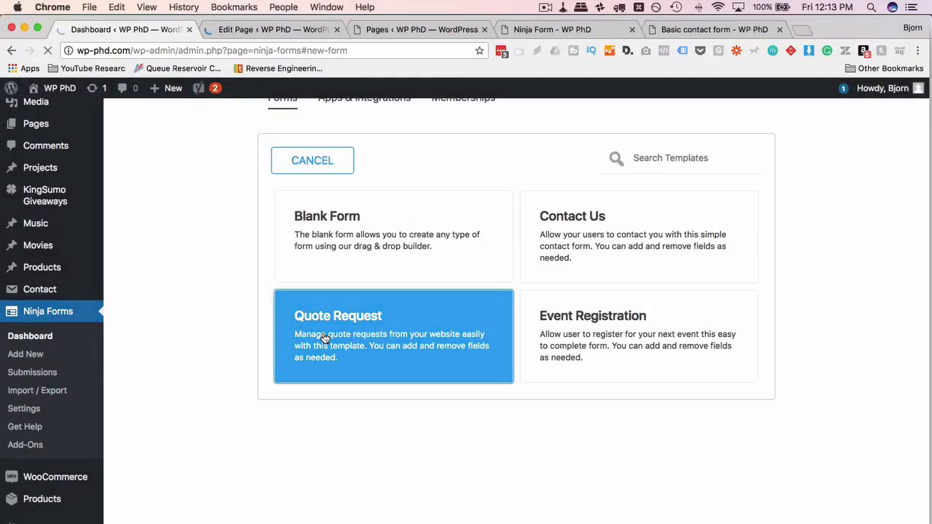
left_click(323, 338)
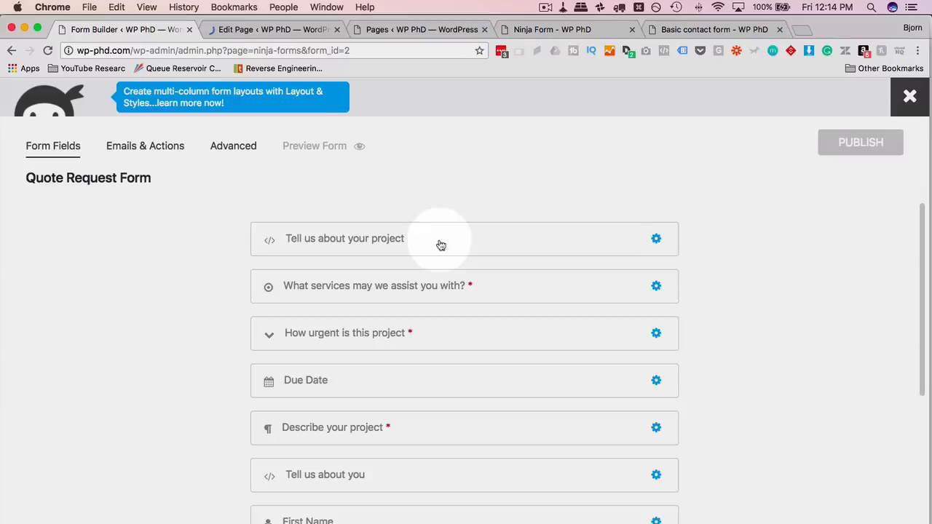
Review the Tell us about your project field's display options, keeping the label above the element
scroll("down", 3)
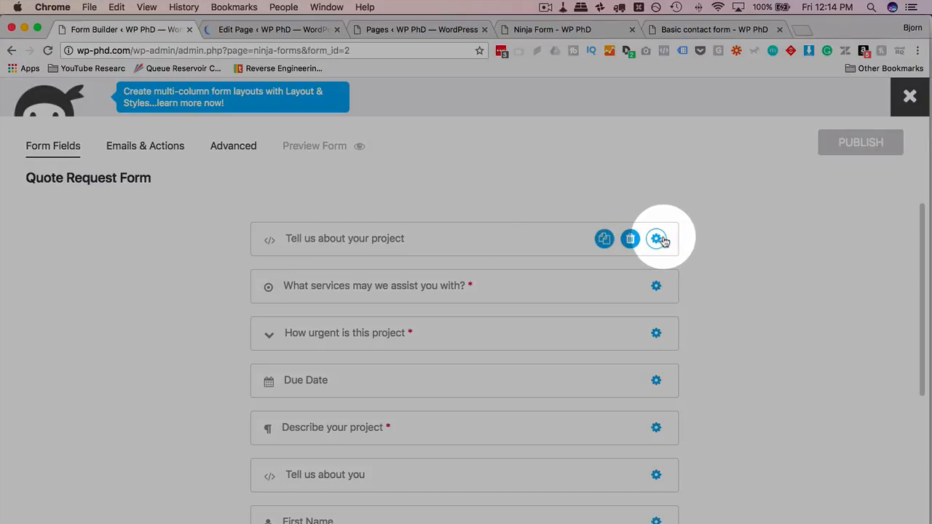
mouse_move(631, 238)
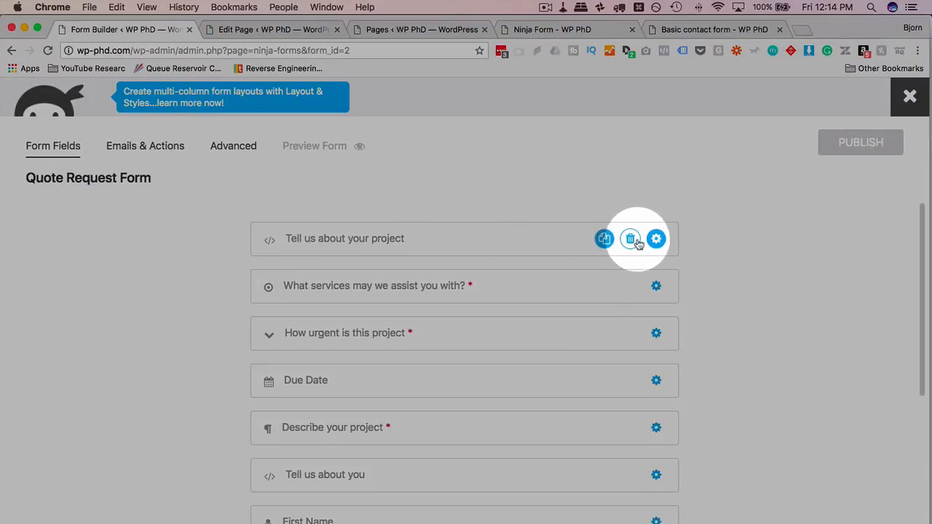
left_click(655, 239)
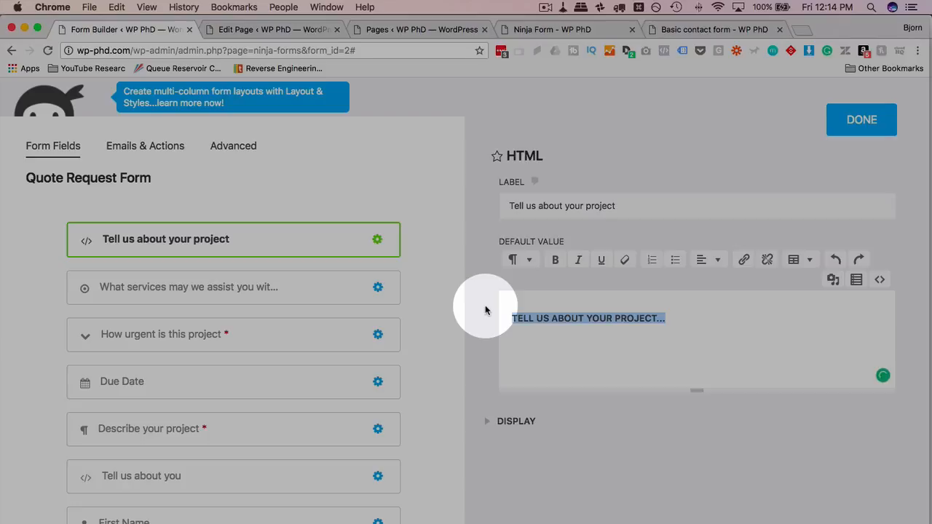
left_click(516, 421)
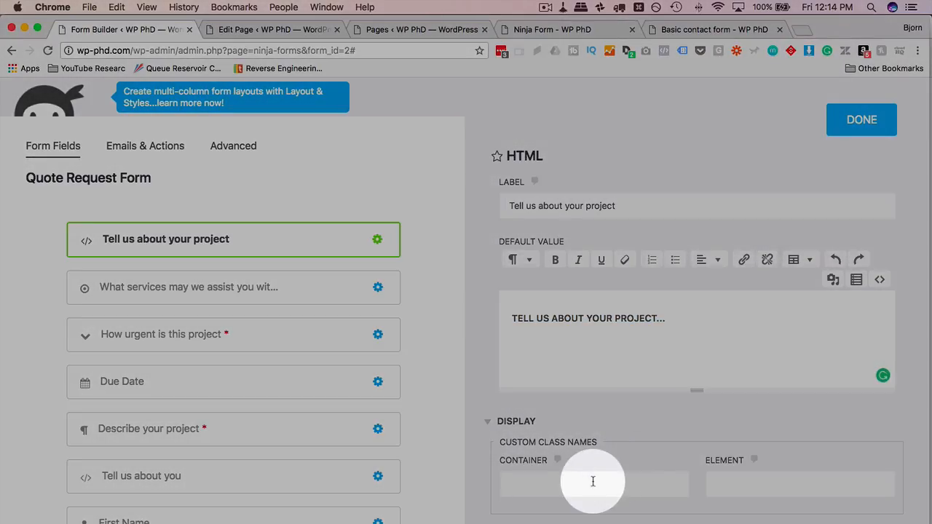
mouse_move(367, 322)
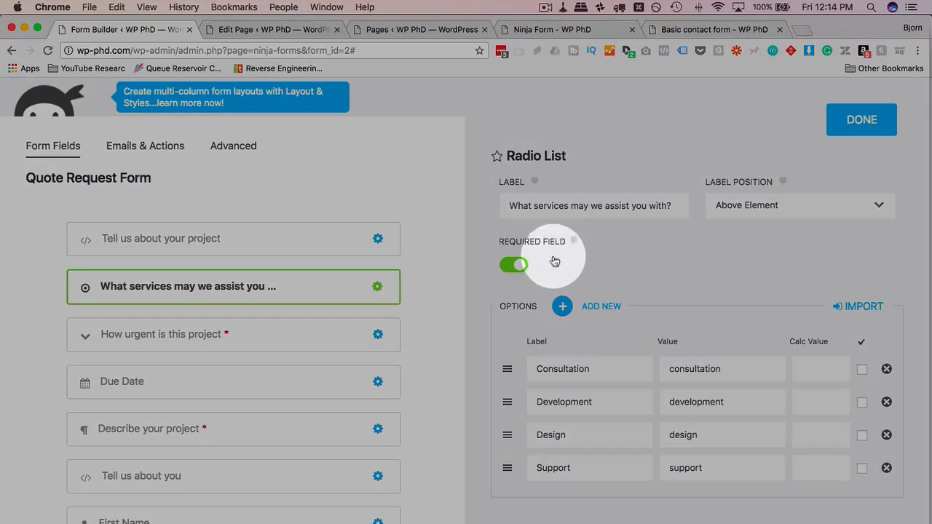
left_click(798, 204)
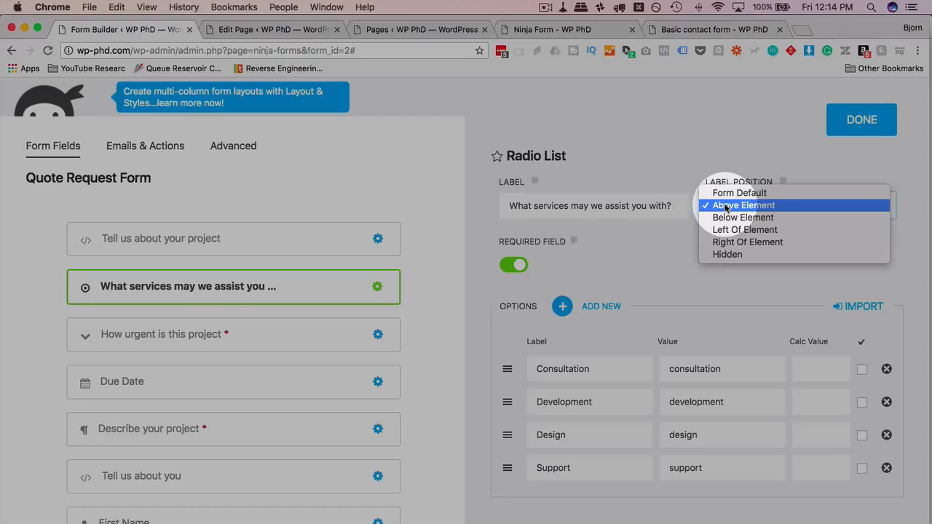
left_click(743, 204)
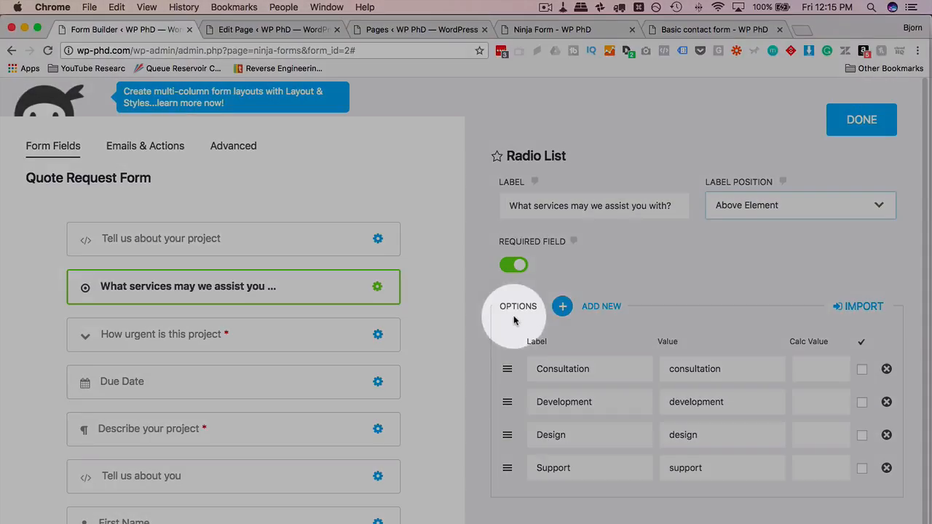
Add a New one choice to the services radio list and finish editing
left_click(562, 306)
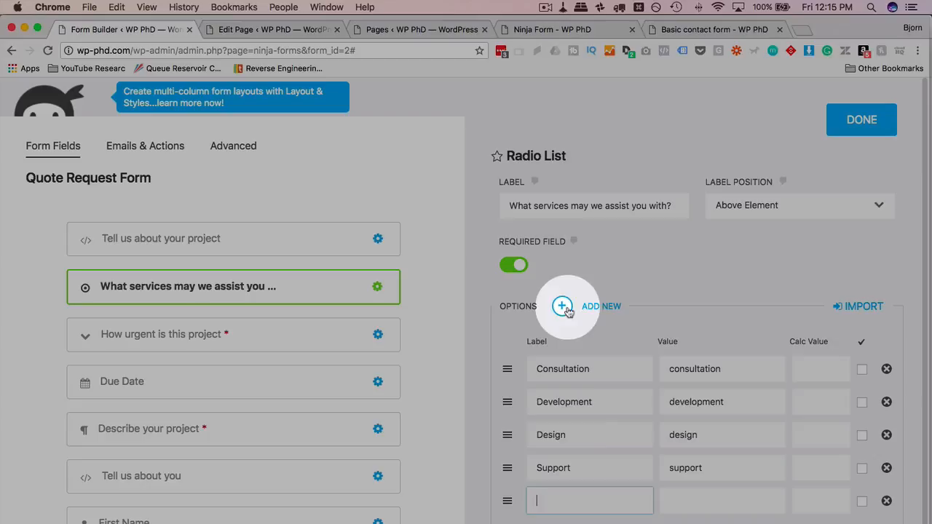
type("New one")
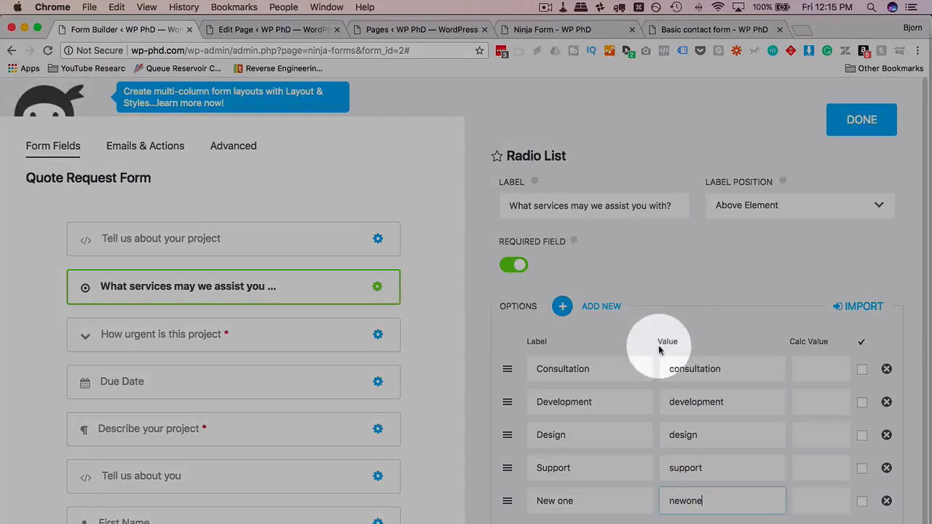
left_click(861, 120)
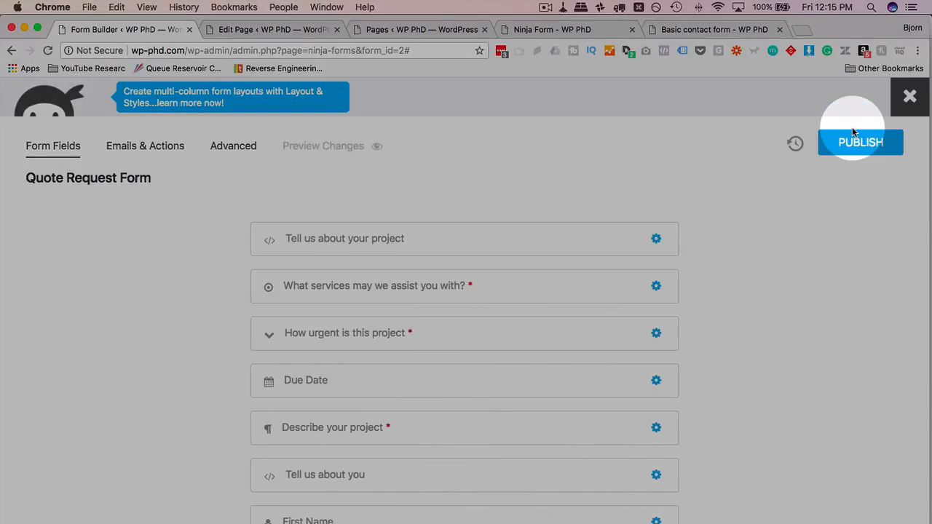
Add a New One / newone choice to the How urgent is this project field
scroll("down", 3)
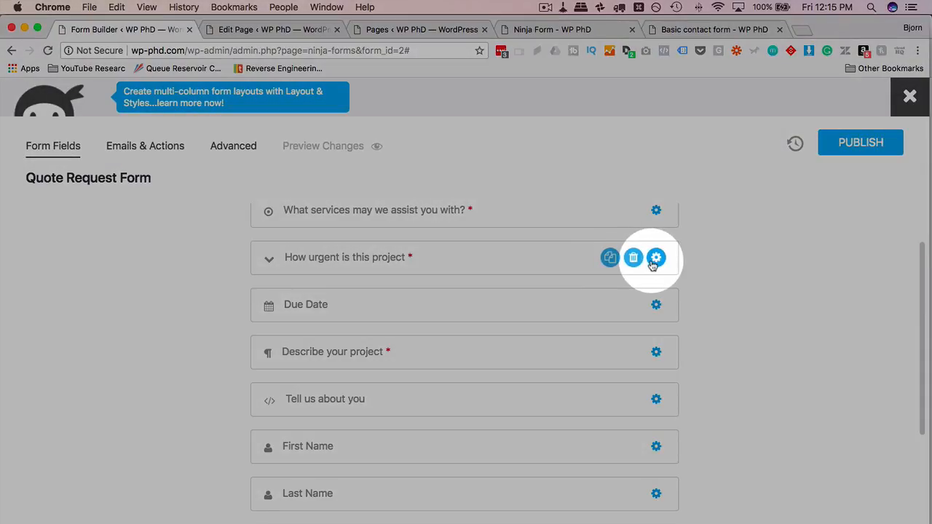
left_click(655, 256)
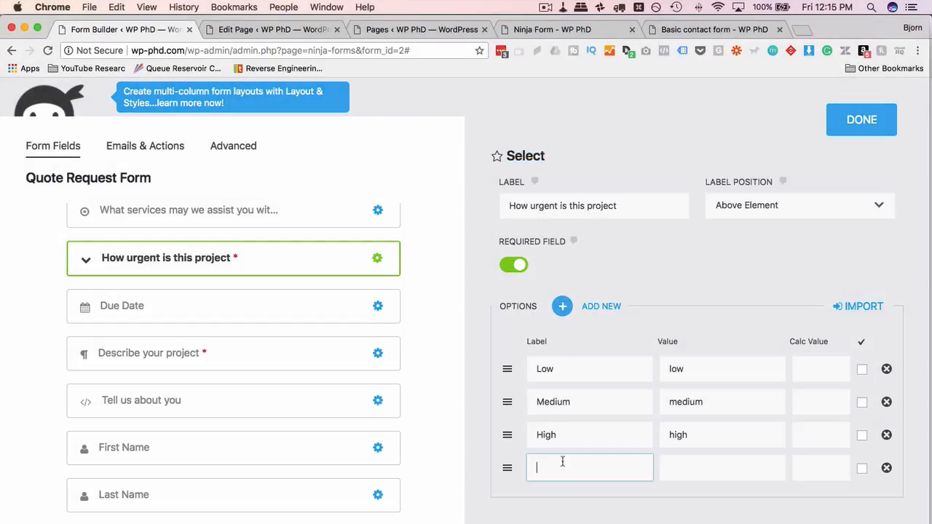
type("on")
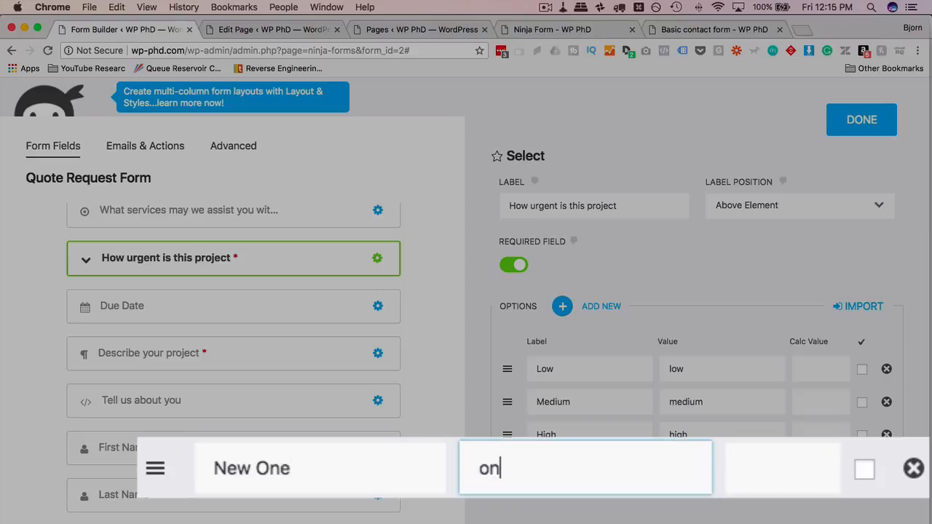
type("newone")
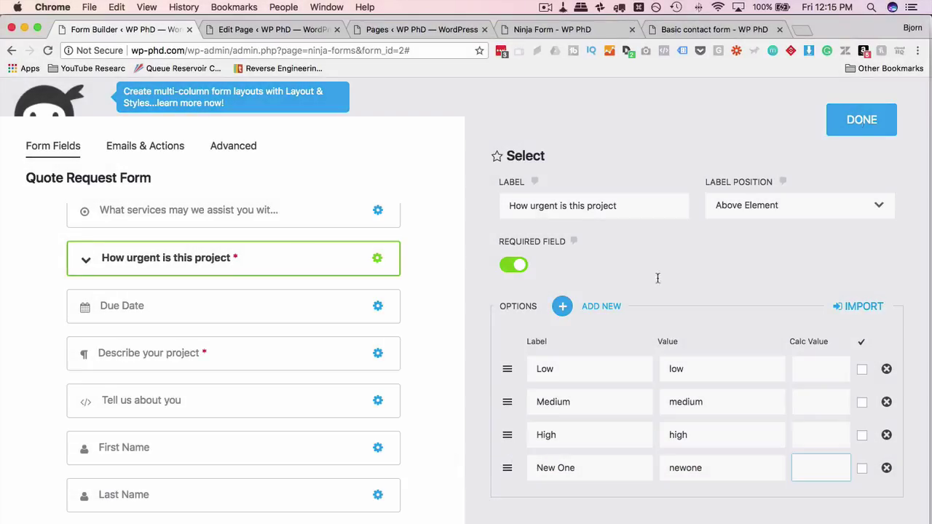
left_click(860, 119)
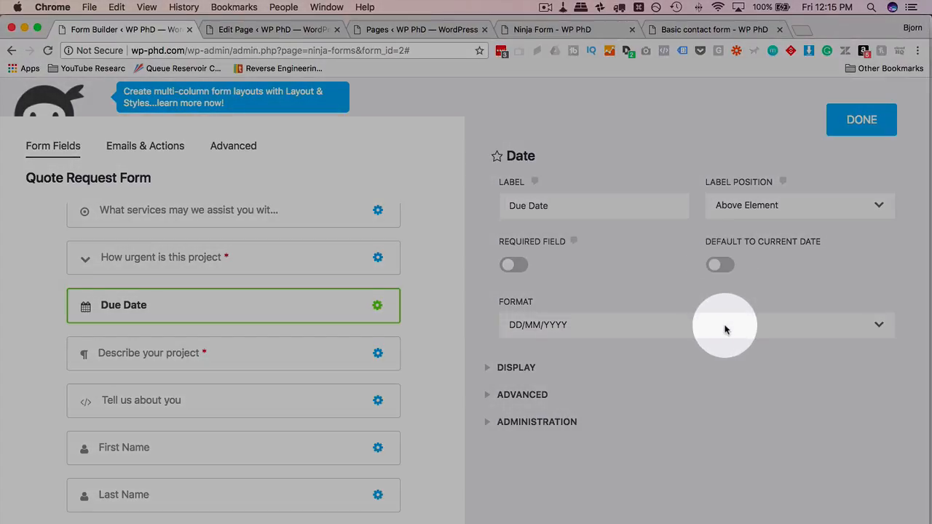
Review the Due Date field's date formats, placeholder and year range without changing them
left_click(726, 326)
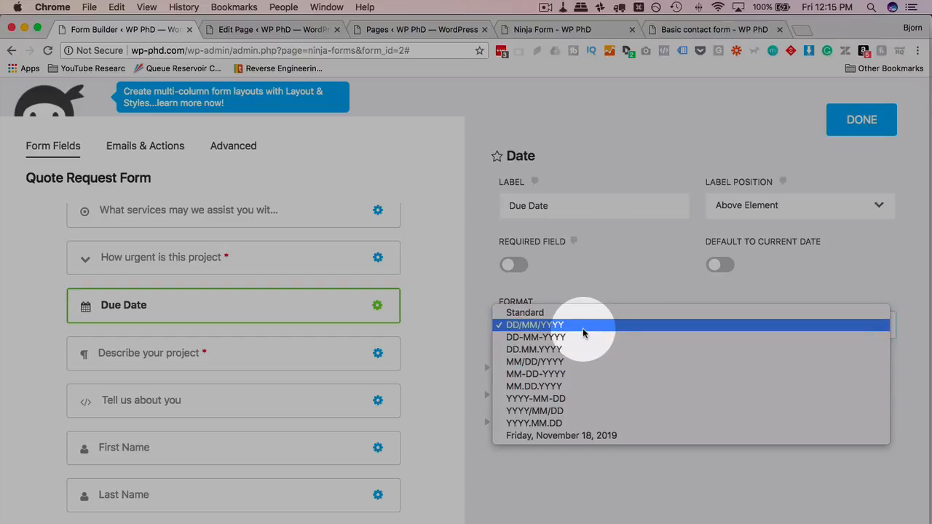
left_click(536, 323)
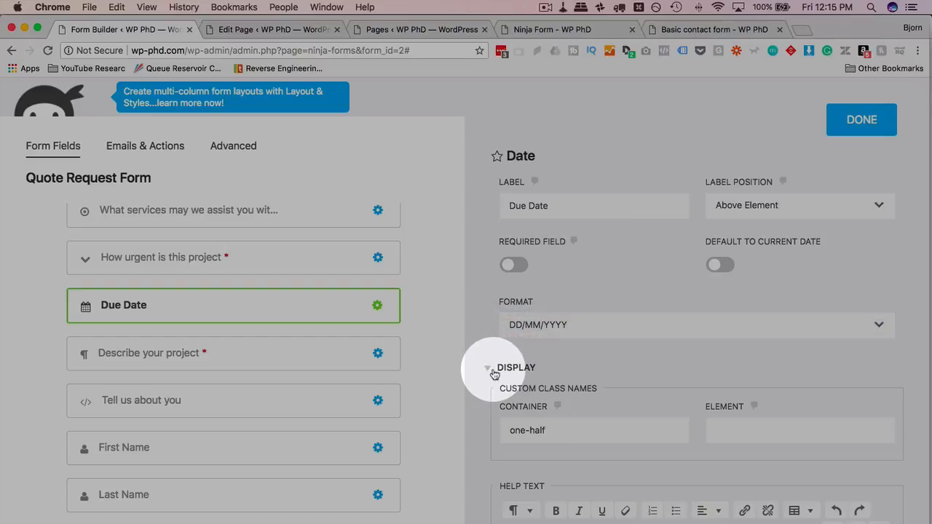
scroll("down", 3)
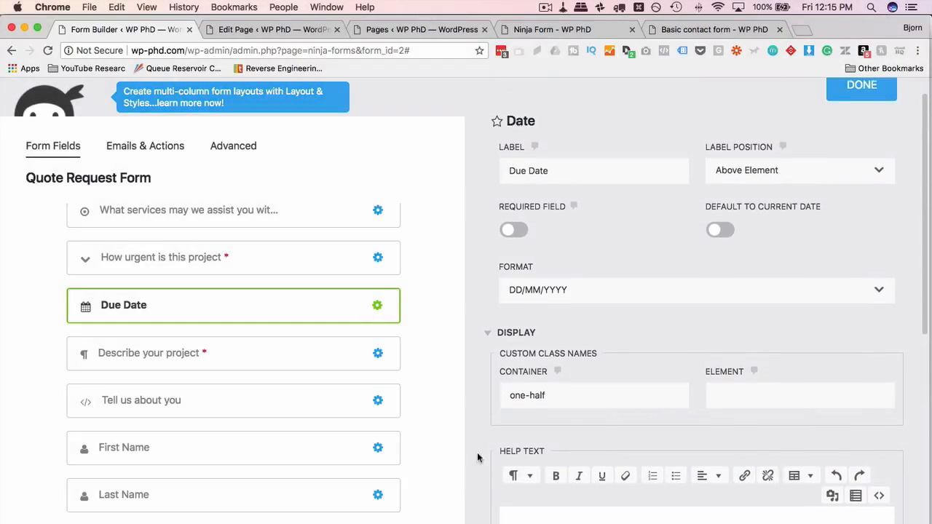
scroll("down", 3)
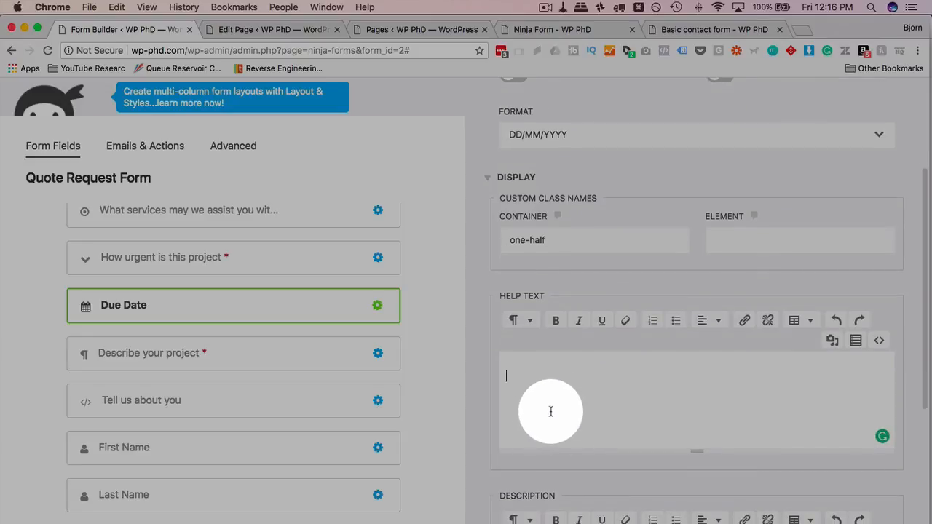
scroll("down", 3)
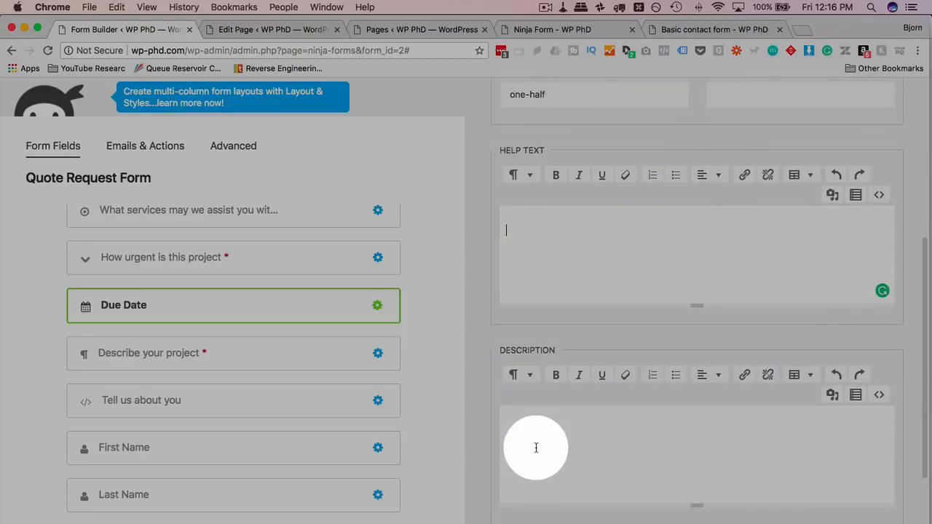
scroll("down", 3)
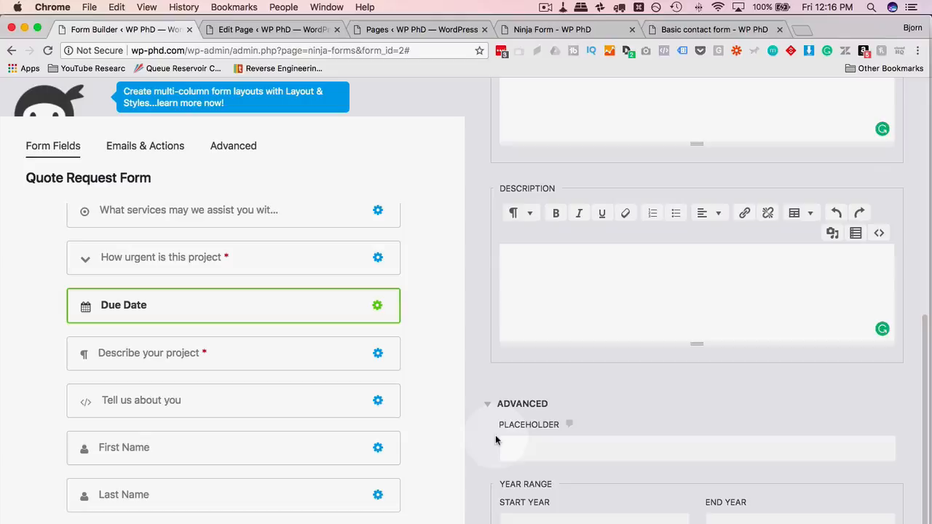
scroll("down", 3)
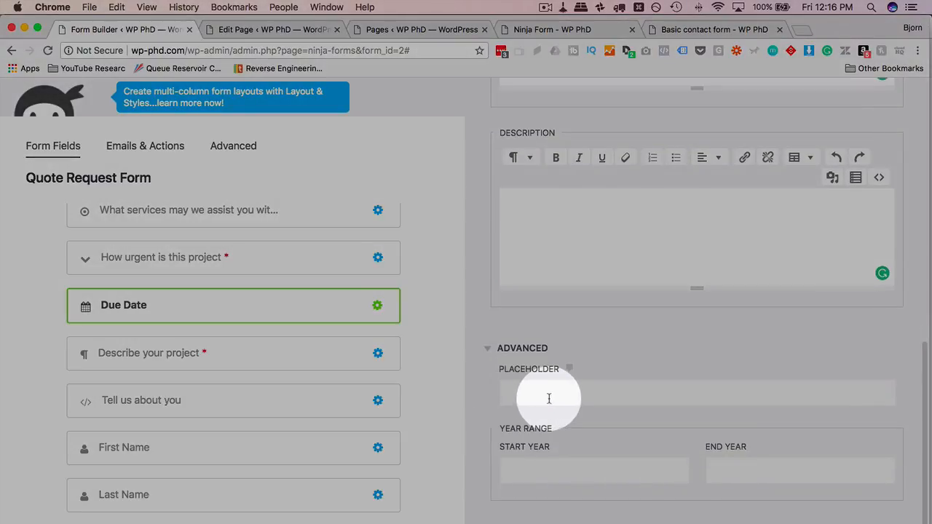
left_click(594, 468)
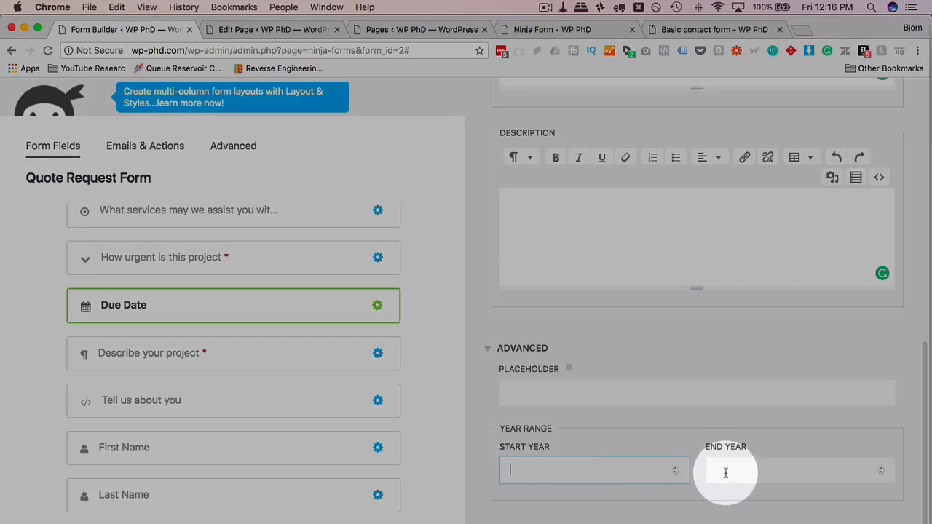
left_click(775, 472)
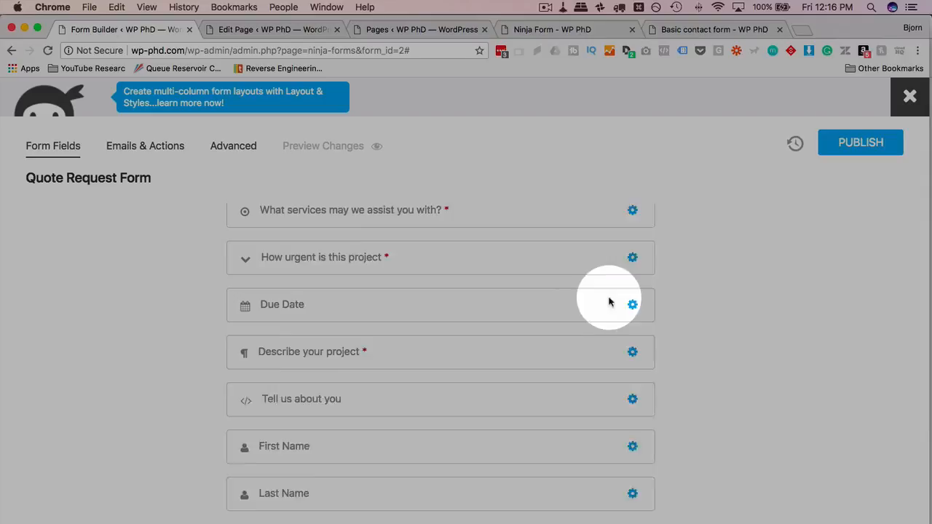
mouse_move(679, 351)
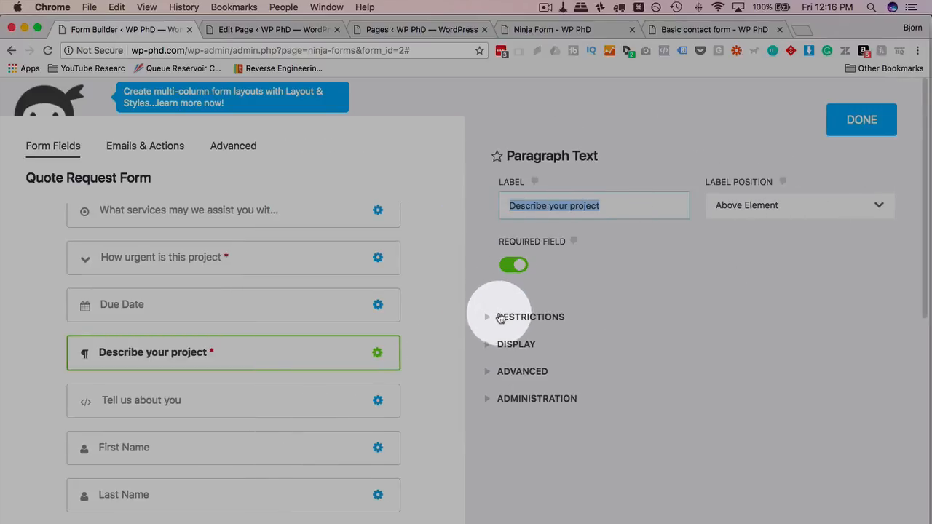
Limit the Describe your project field to 1000 characters under Restrictions
left_click(531, 318)
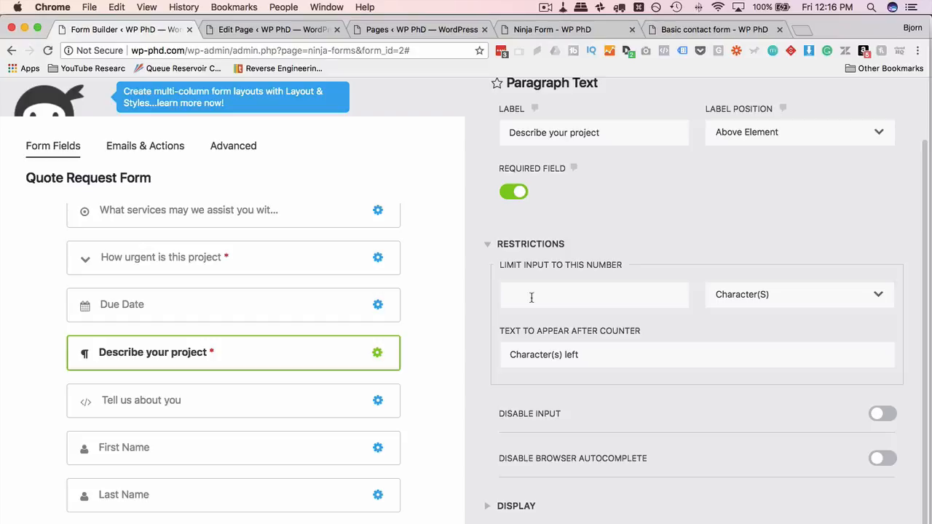
left_click(594, 295)
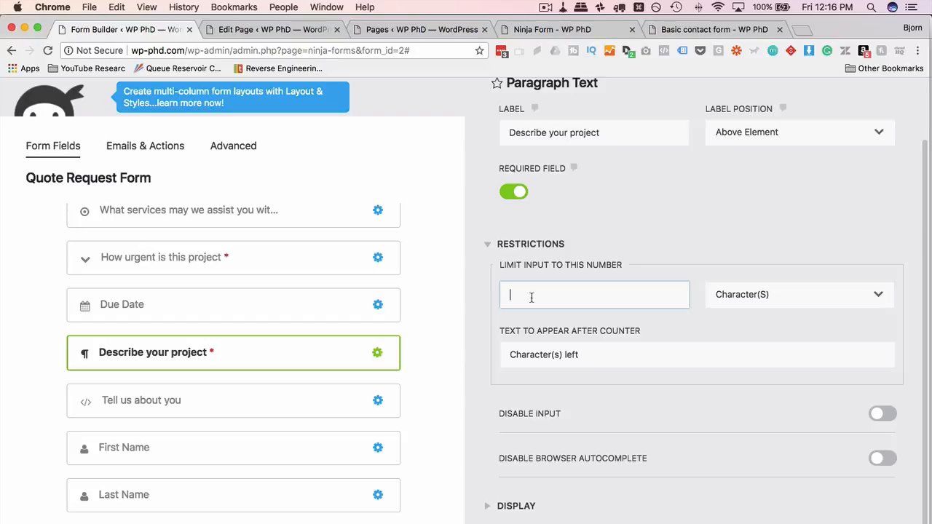
type("1000")
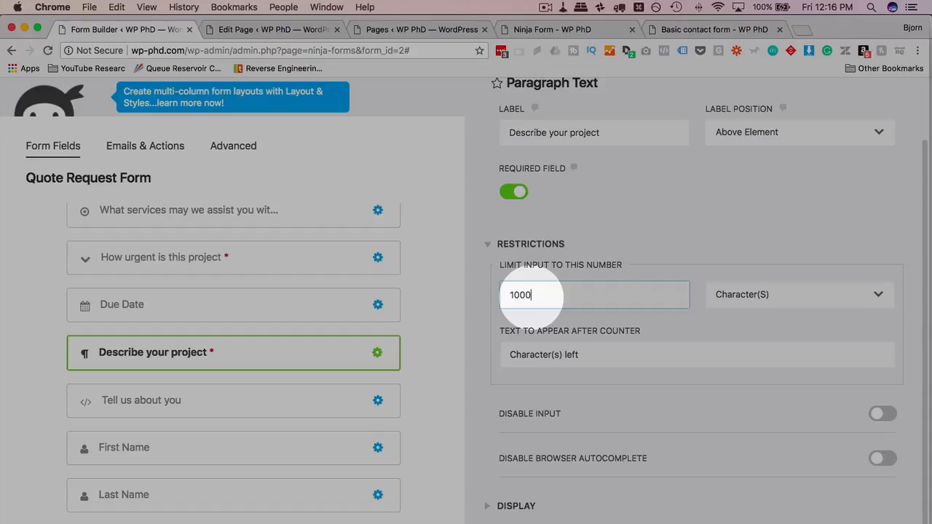
left_click(798, 294)
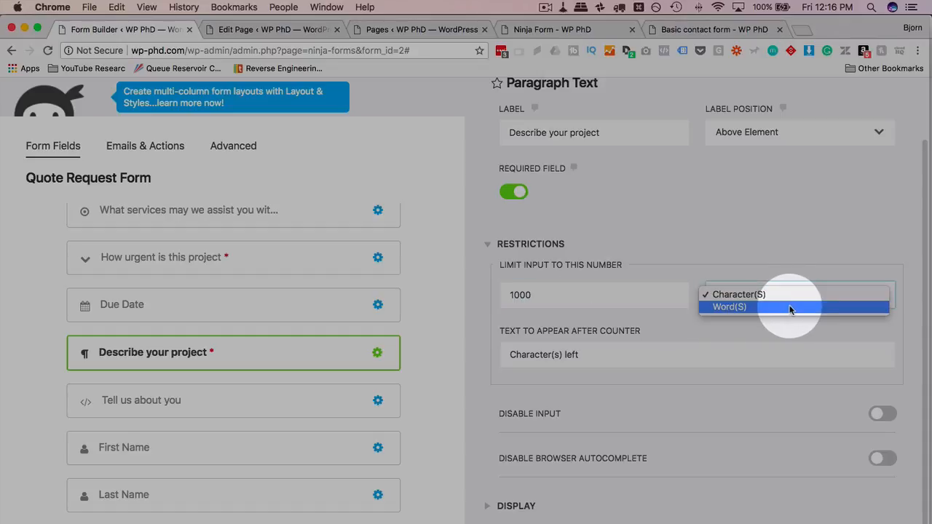
left_click(740, 294)
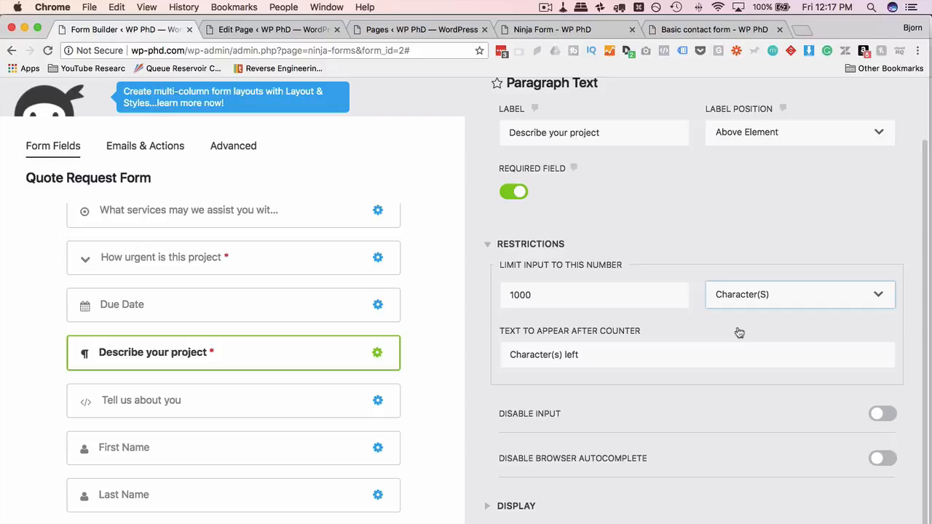
scroll("down", 3)
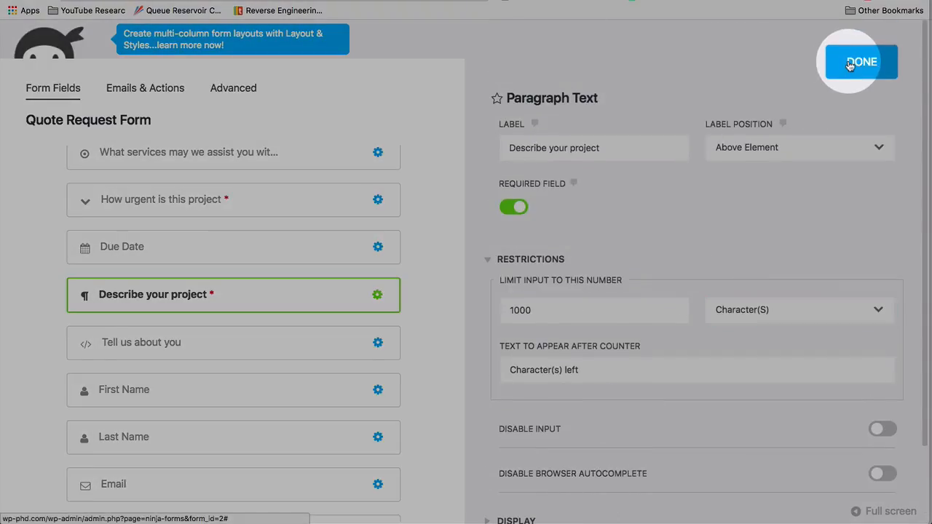
Close the field settings and check the Email field's settings without changes
left_click(858, 61)
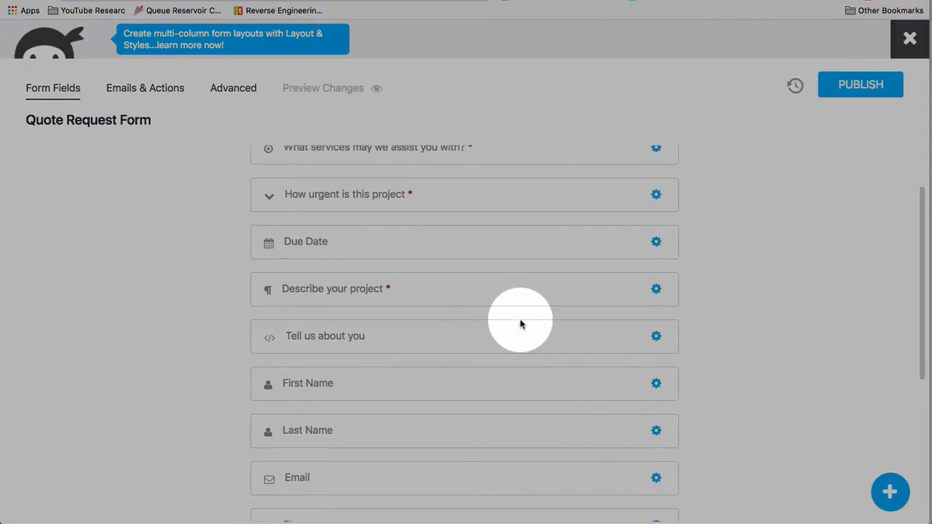
scroll("down", 3)
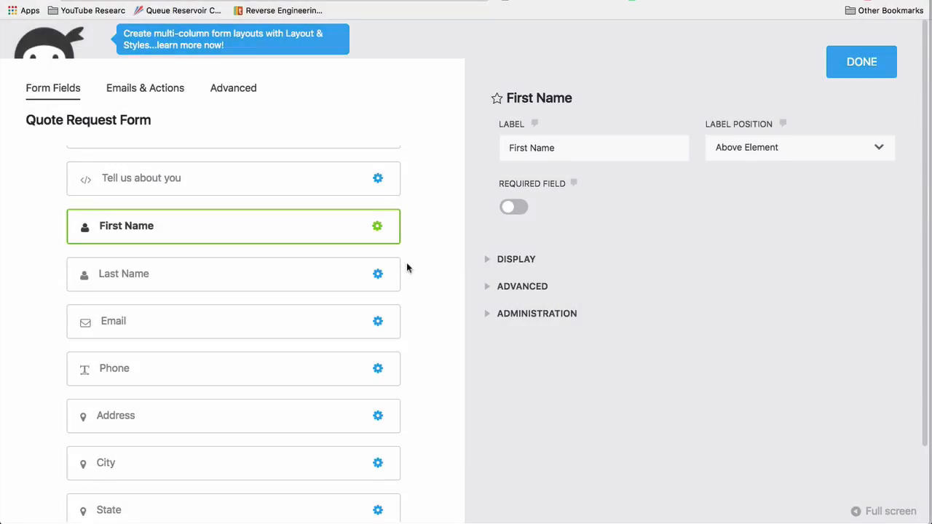
mouse_move(376, 322)
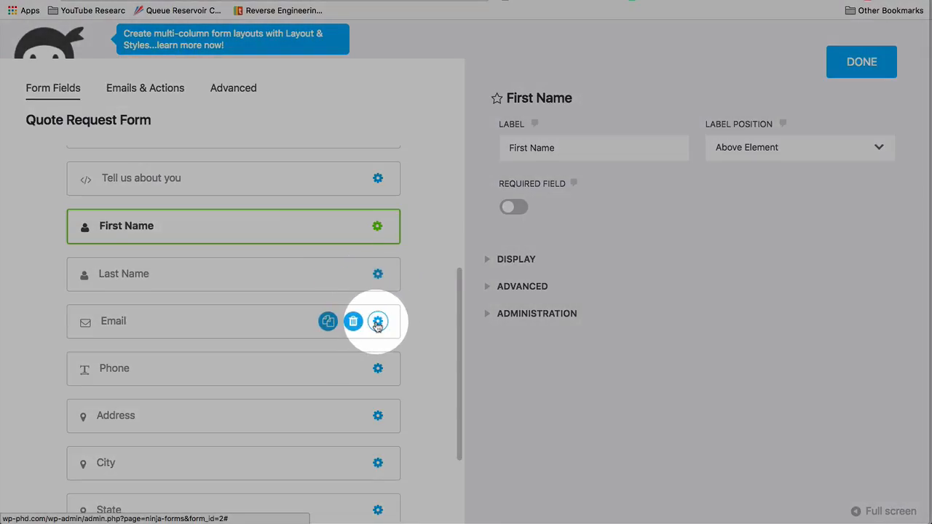
left_click(377, 322)
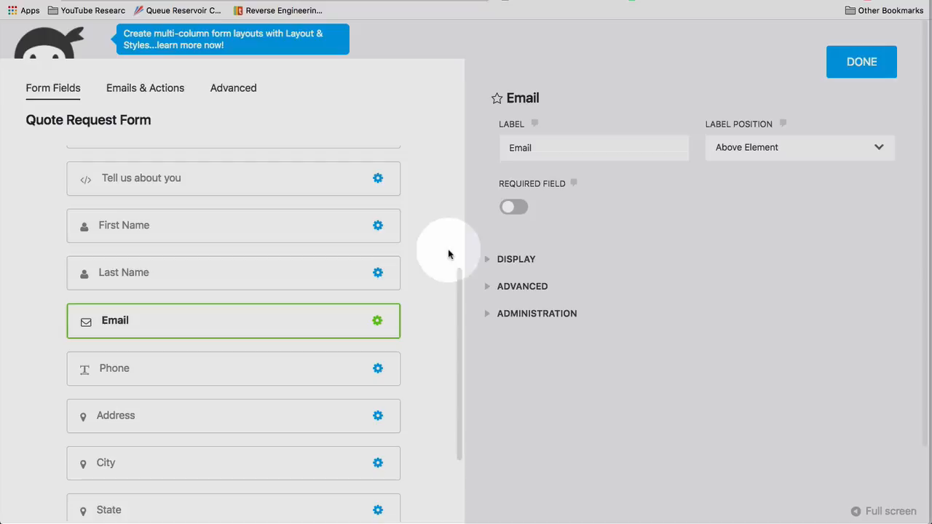
left_click(861, 61)
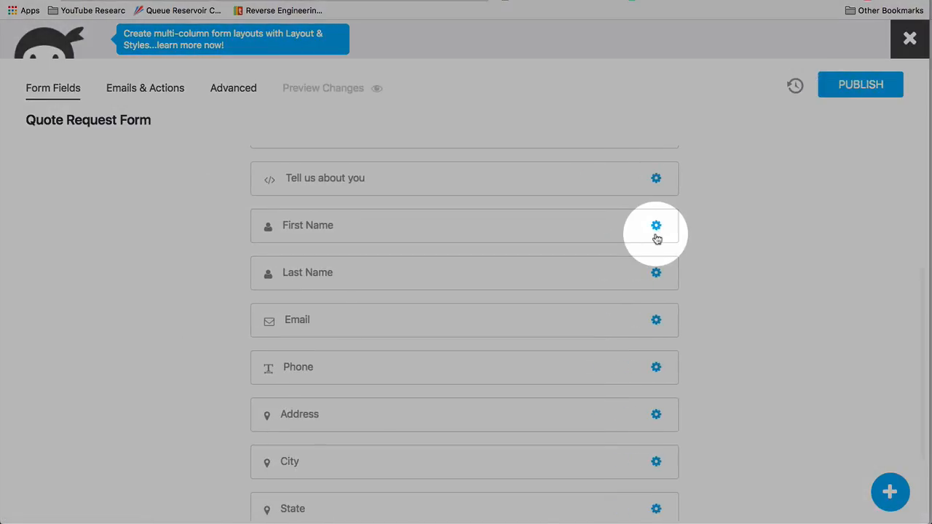
scroll("down", 3)
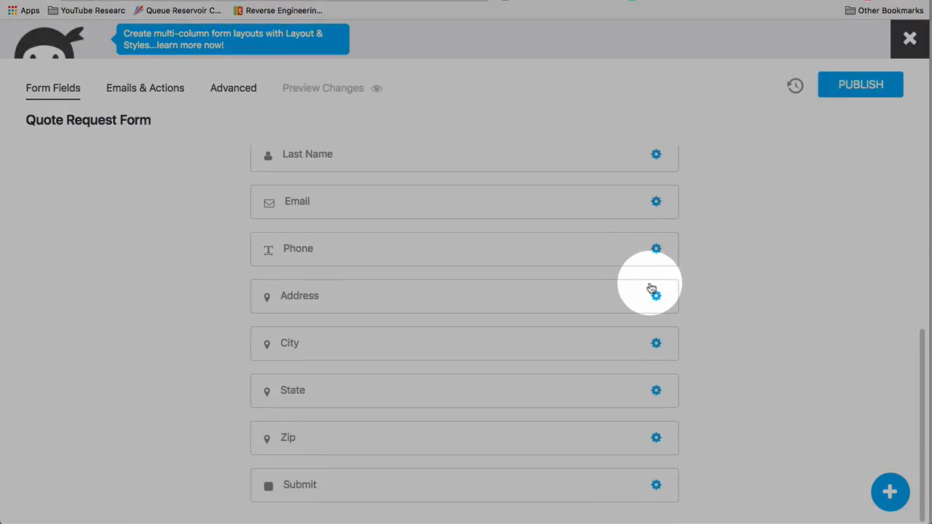
mouse_move(654, 485)
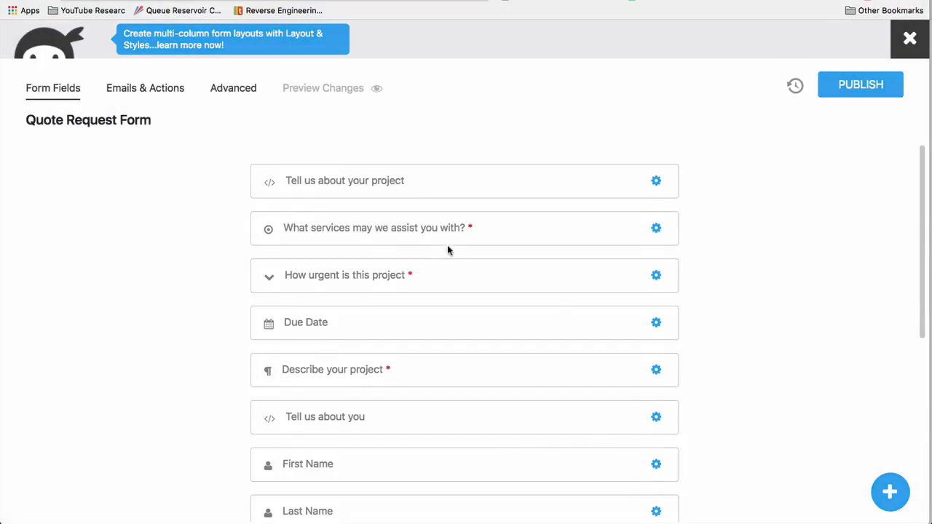
mouse_move(526, 265)
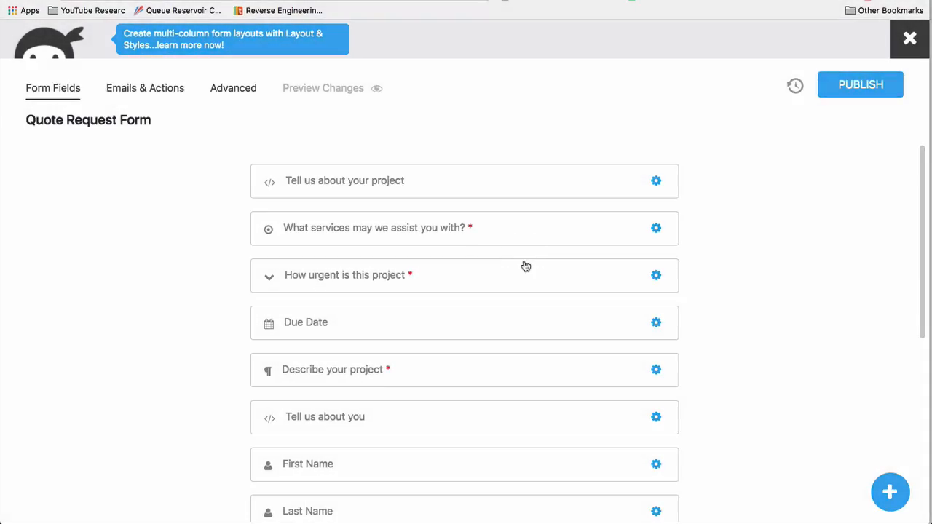
left_click(890, 493)
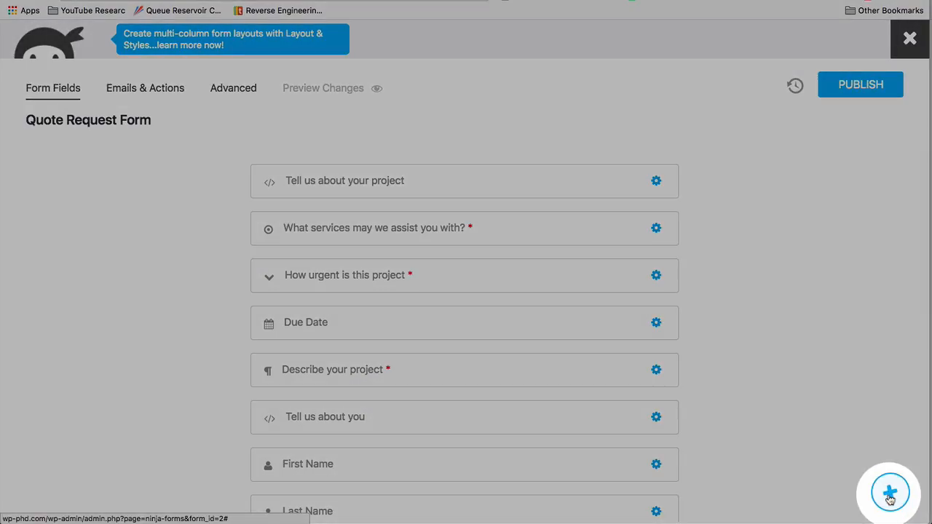
Browse the Add Field catalogue of field types, then return to the field list without adding any
left_click(889, 492)
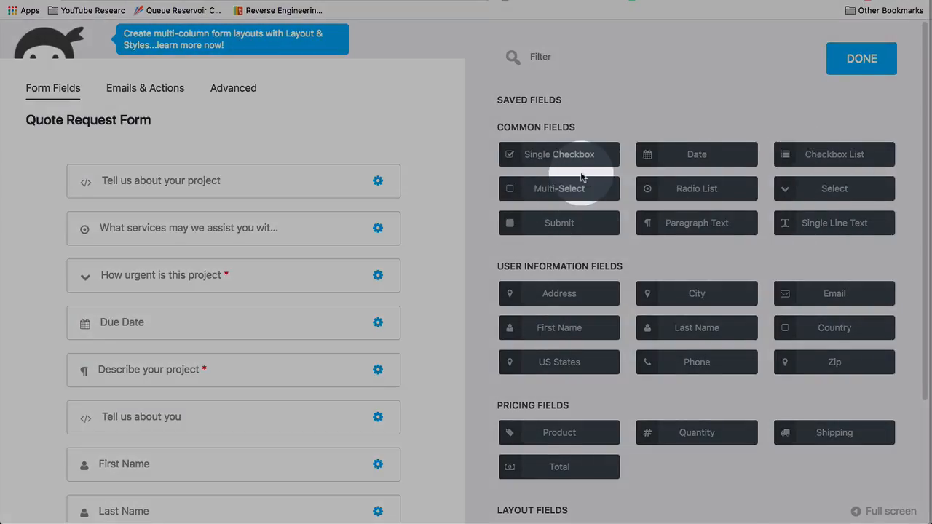
scroll("down", 3)
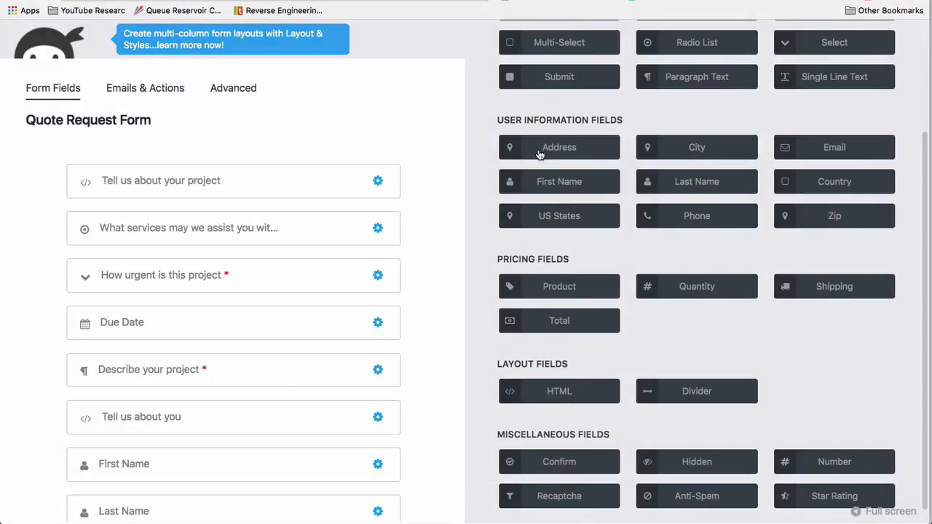
mouse_move(628, 158)
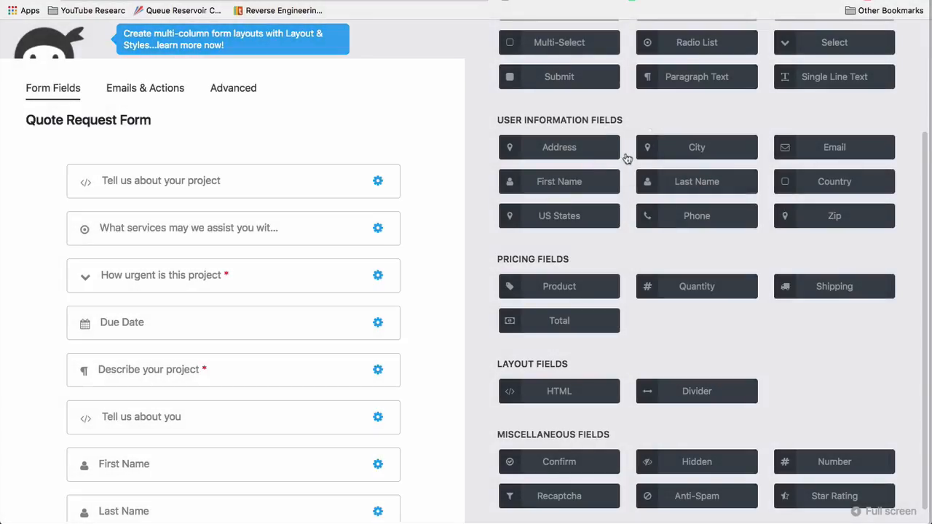
mouse_move(593, 157)
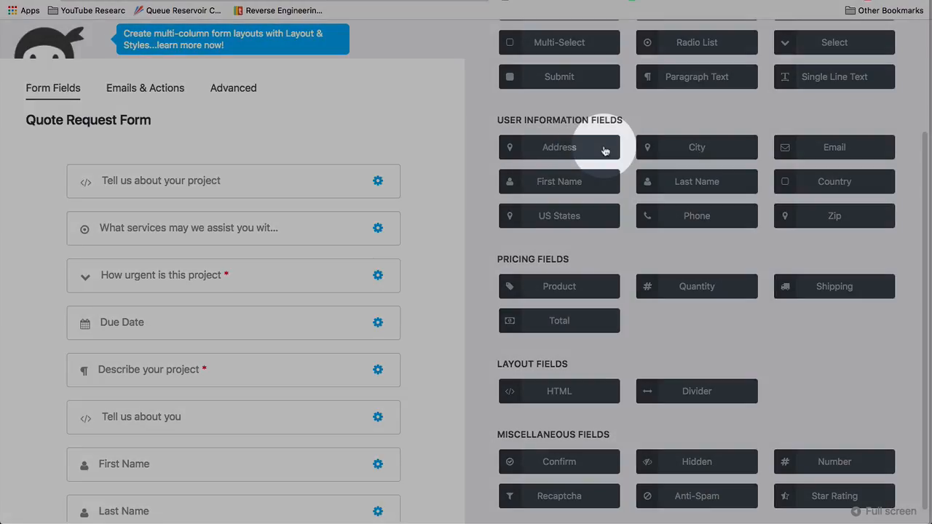
mouse_move(606, 148)
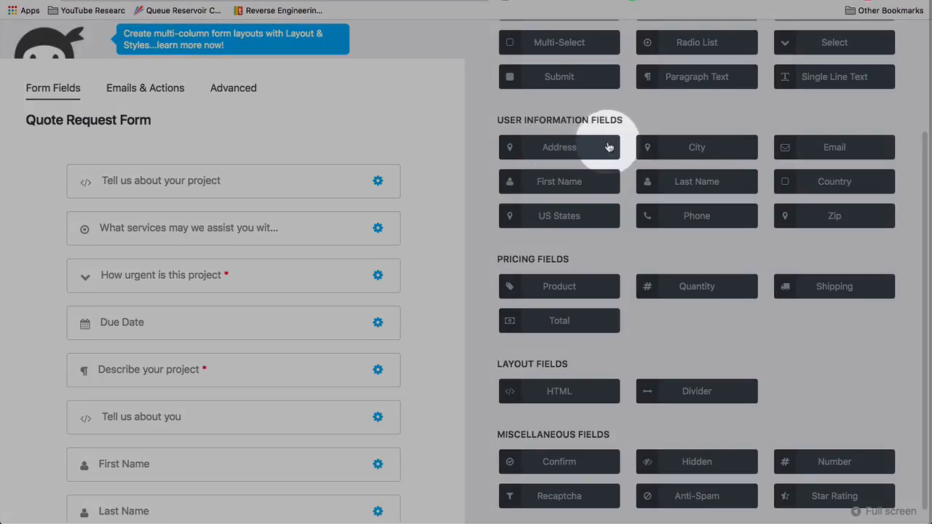
mouse_move(533, 218)
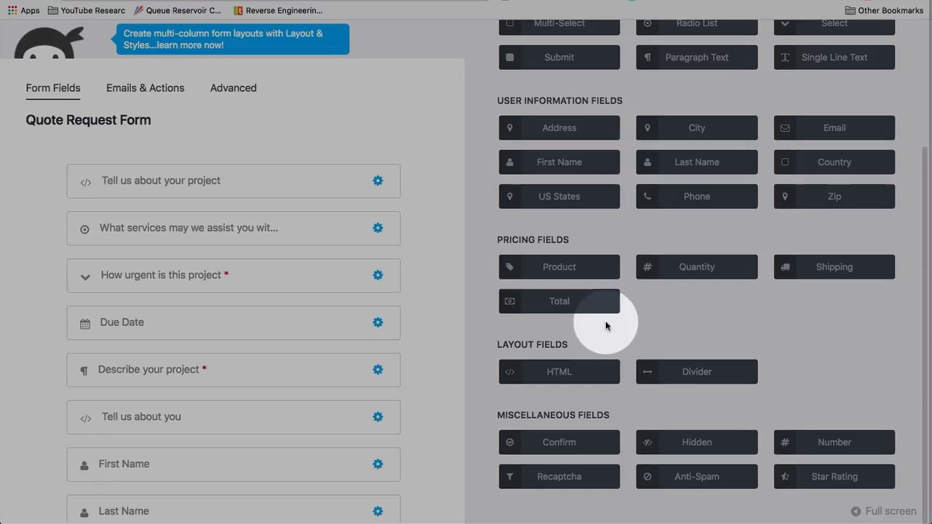
mouse_move(588, 349)
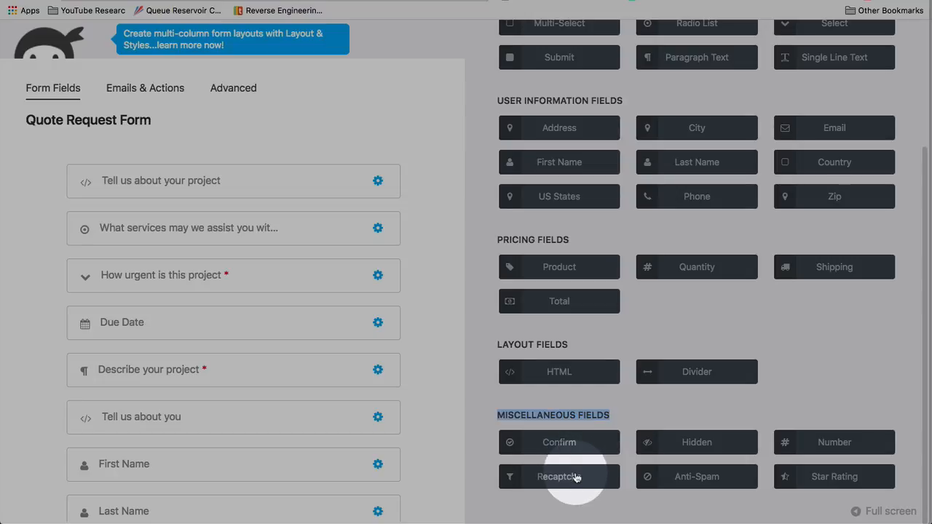
mouse_move(804, 479)
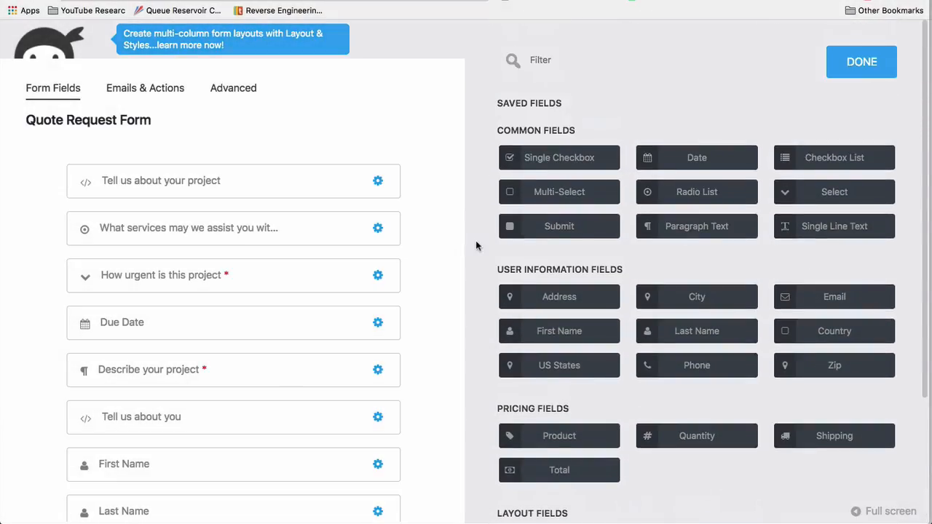
left_click(860, 61)
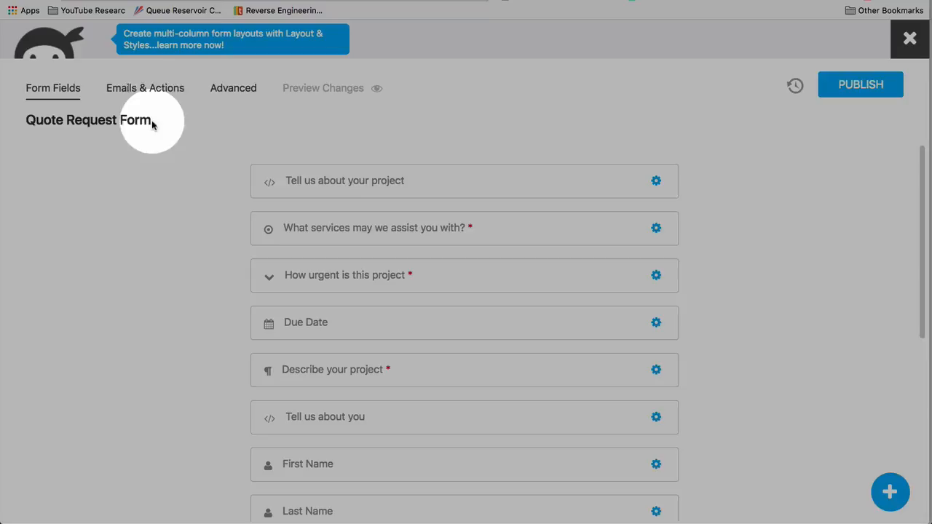
Review the Success Message action and its message text under Emails & Actions
left_click(145, 89)
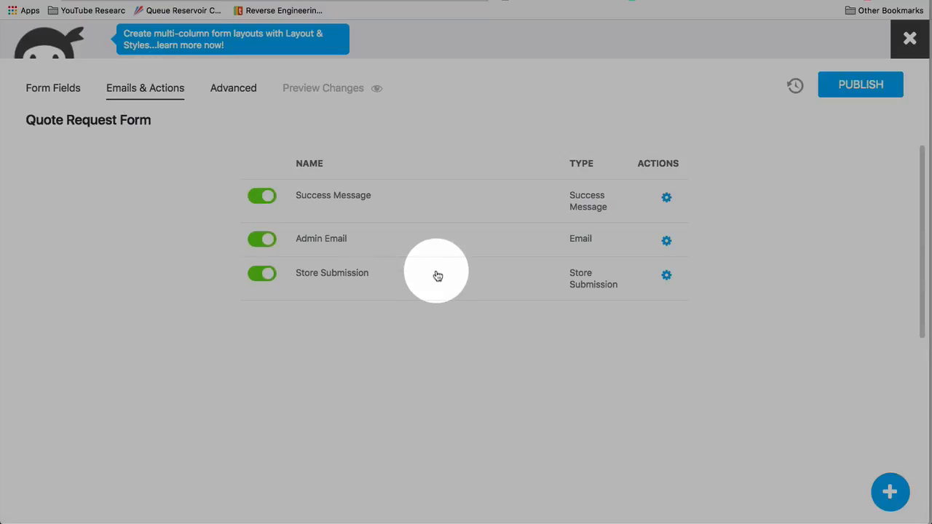
mouse_move(357, 195)
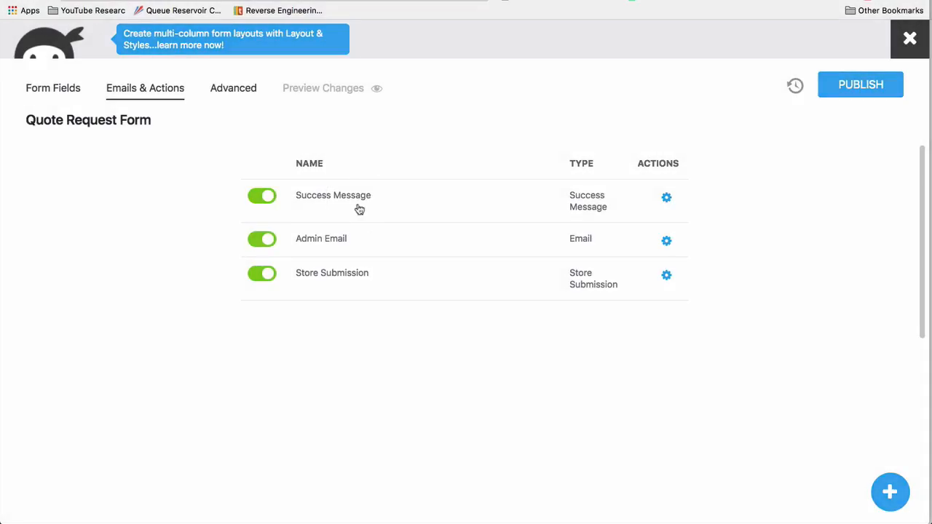
left_click(667, 198)
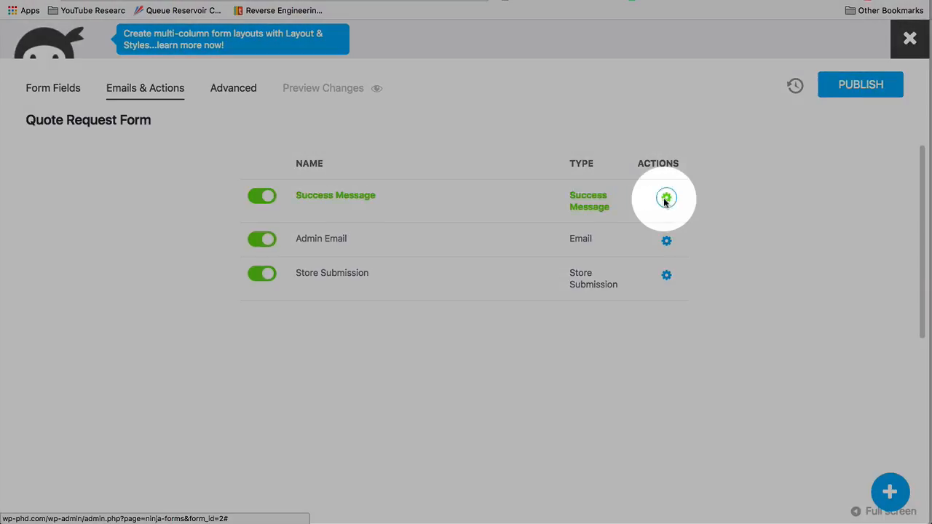
left_click(664, 198)
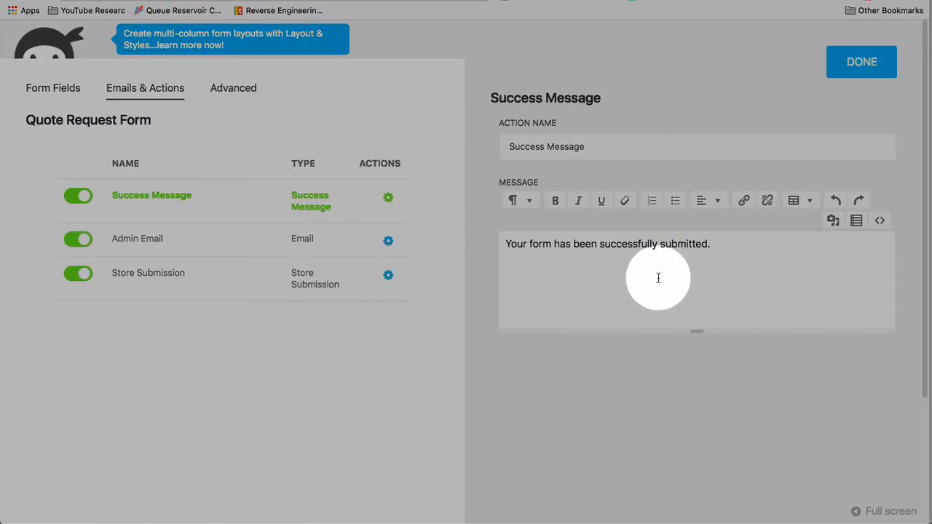
triple_click(607, 245)
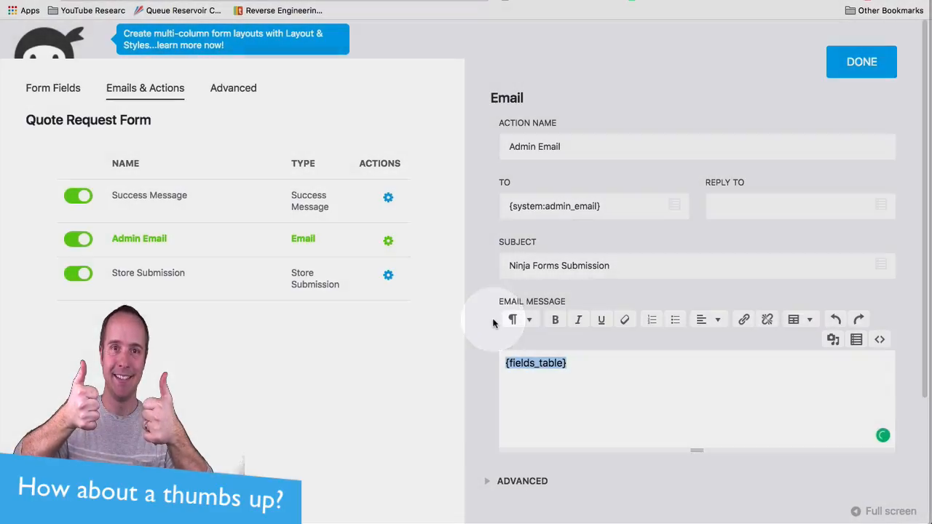
mouse_move(475, 364)
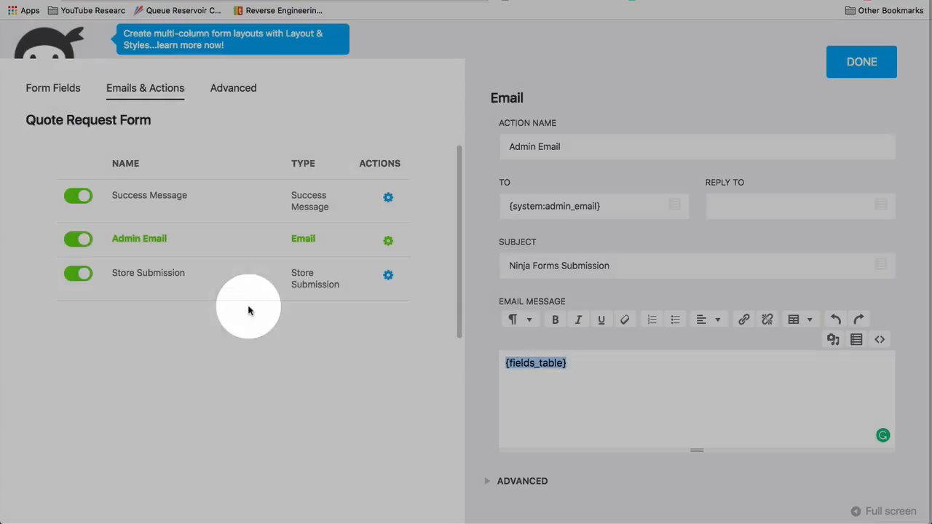
mouse_move(388, 277)
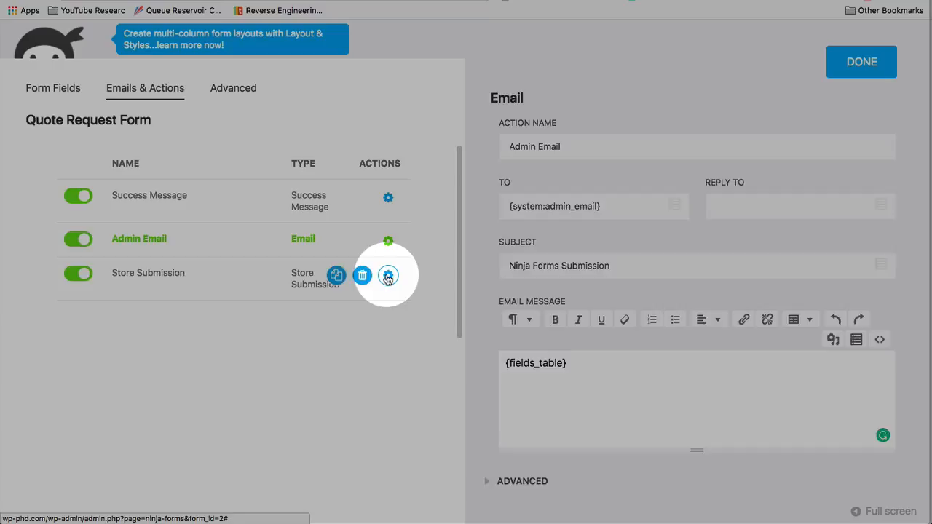
Review the Store Submission action settings and leave all actions unchanged
left_click(387, 277)
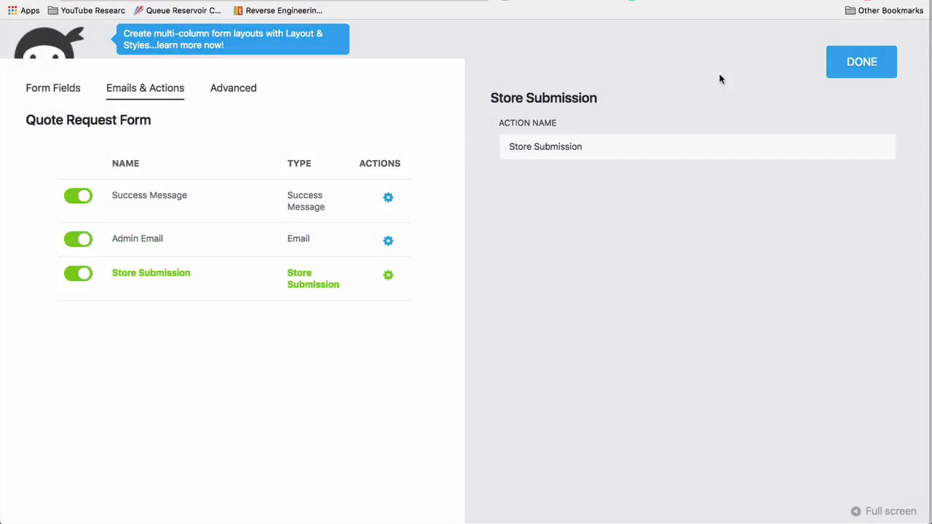
left_click(862, 61)
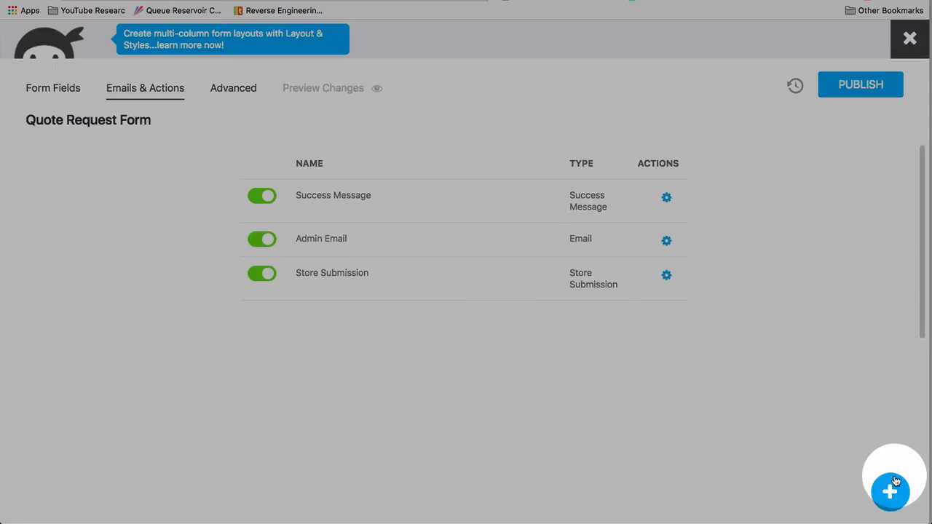
Add an Email action named 'Confirmation' sent to the submitter's Email field
left_click(890, 492)
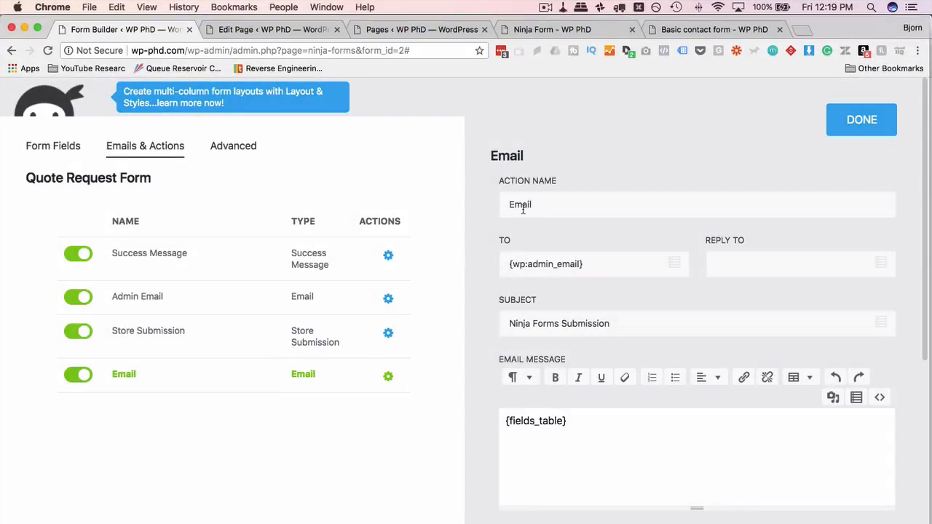
type("Confirmation")
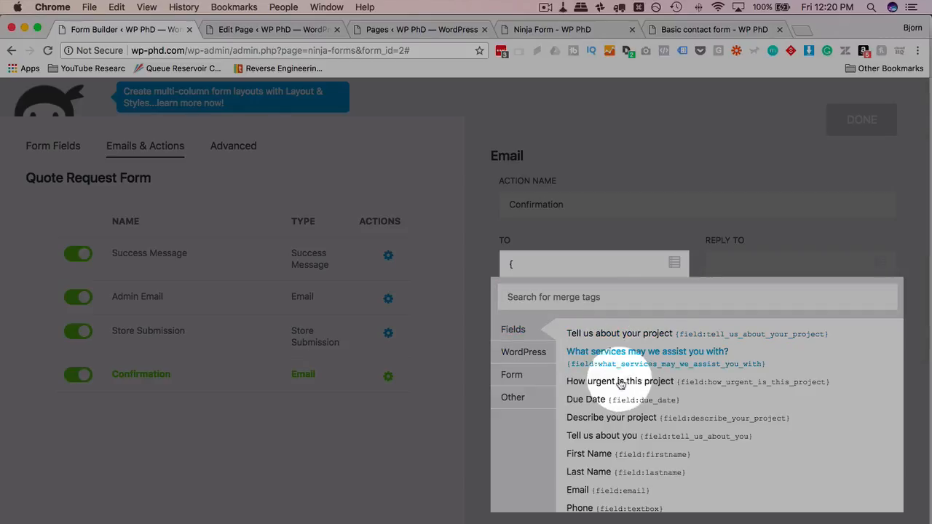
scroll("down", 3)
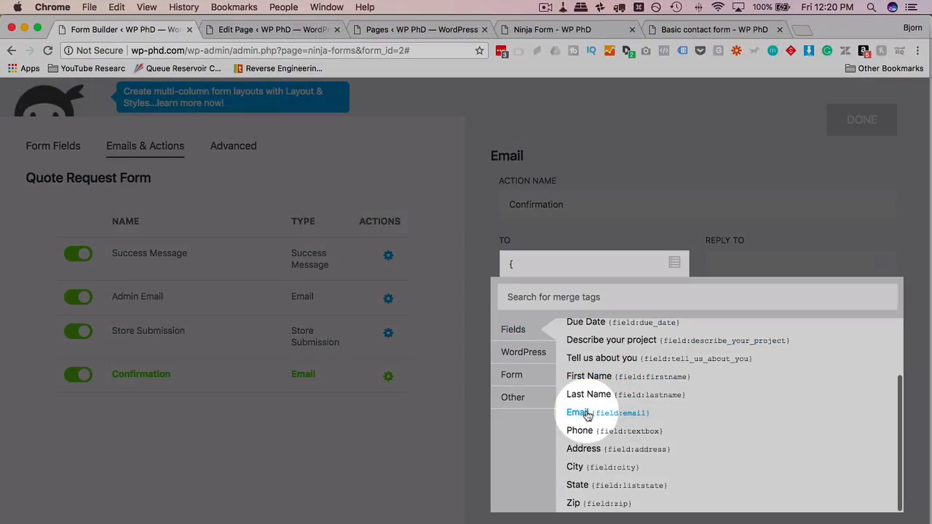
left_click(578, 413)
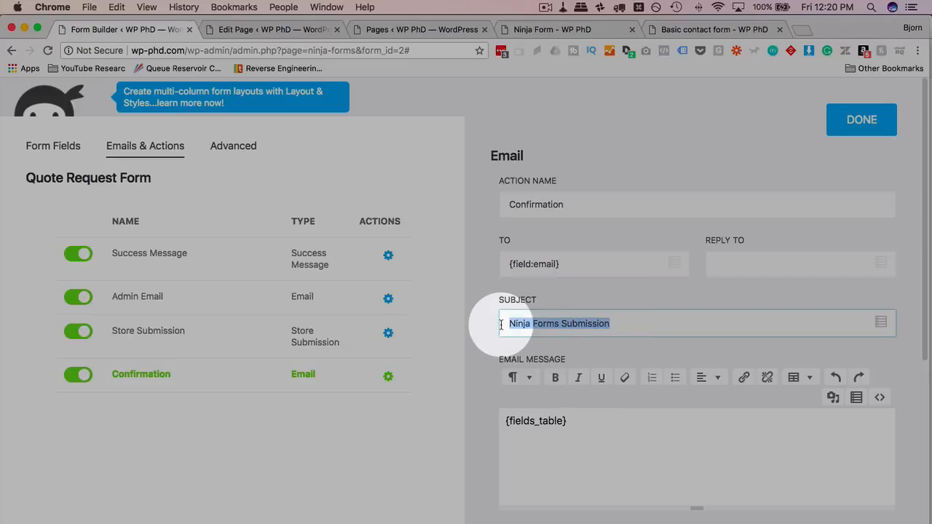
Write a thank-you-for-requesting-a-quote subject and a message with {fields_table} listing what was sent
type("Thank you for requestion")
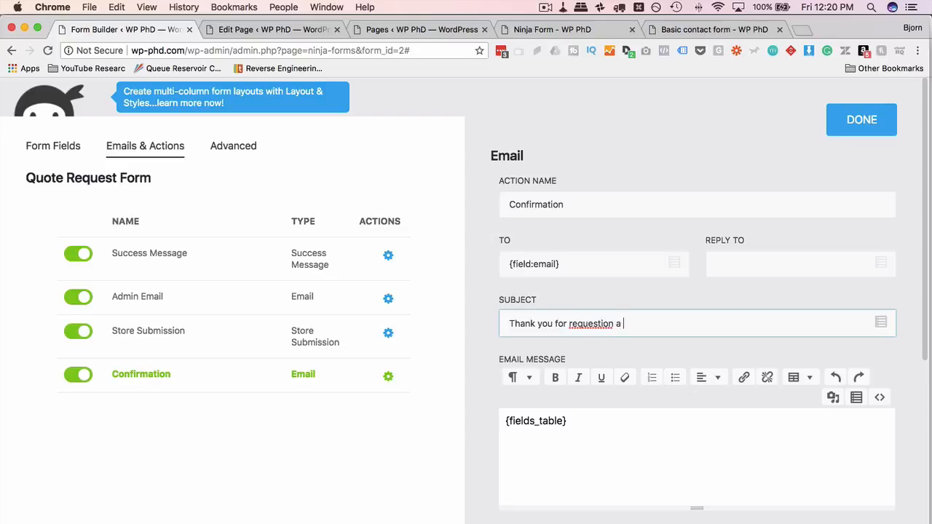
type("aquote")
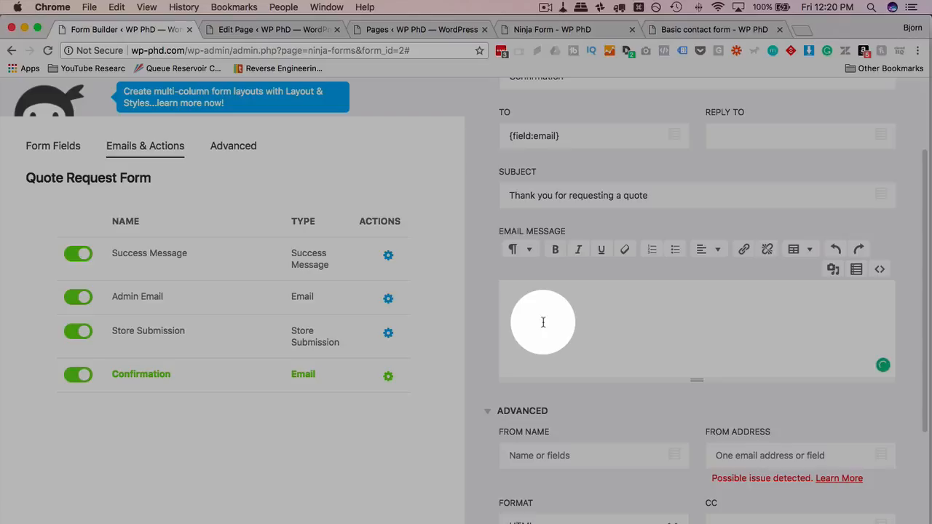
type("{fields_table}")
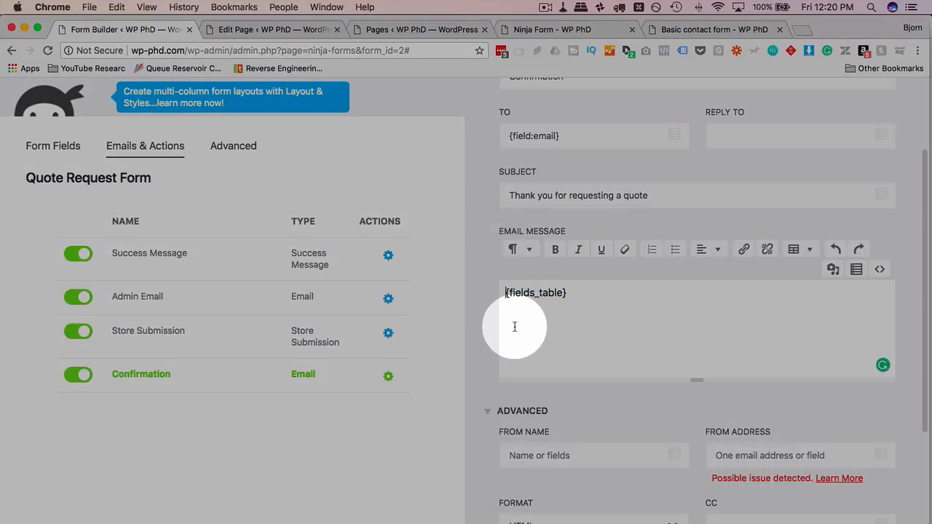
type("This is what you sent:")
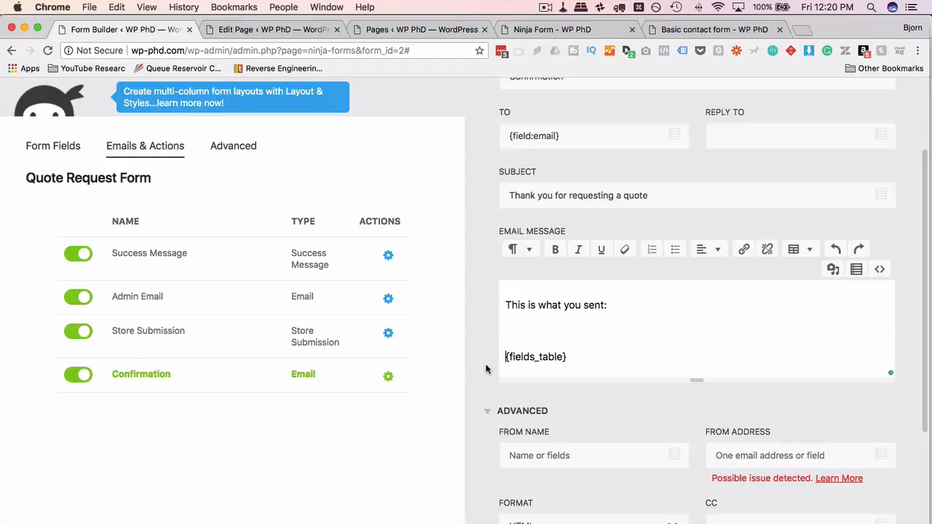
scroll("down", 3)
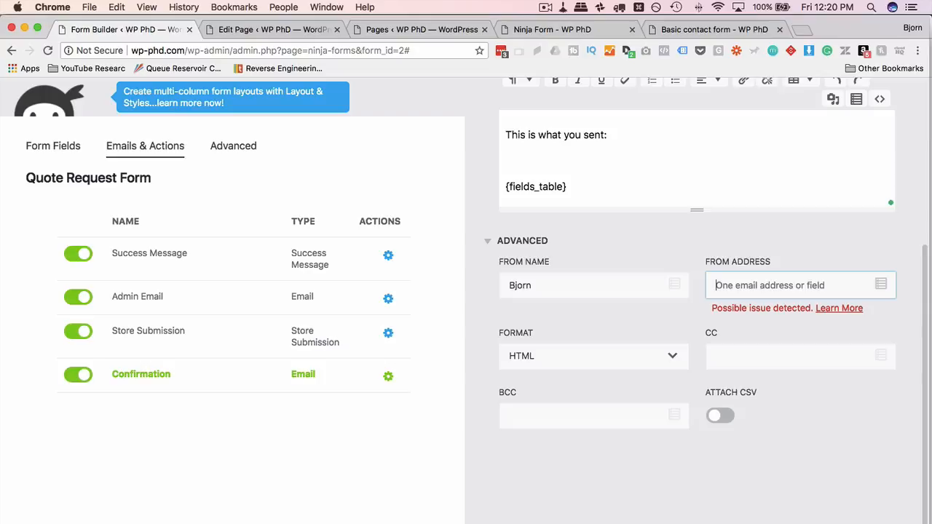
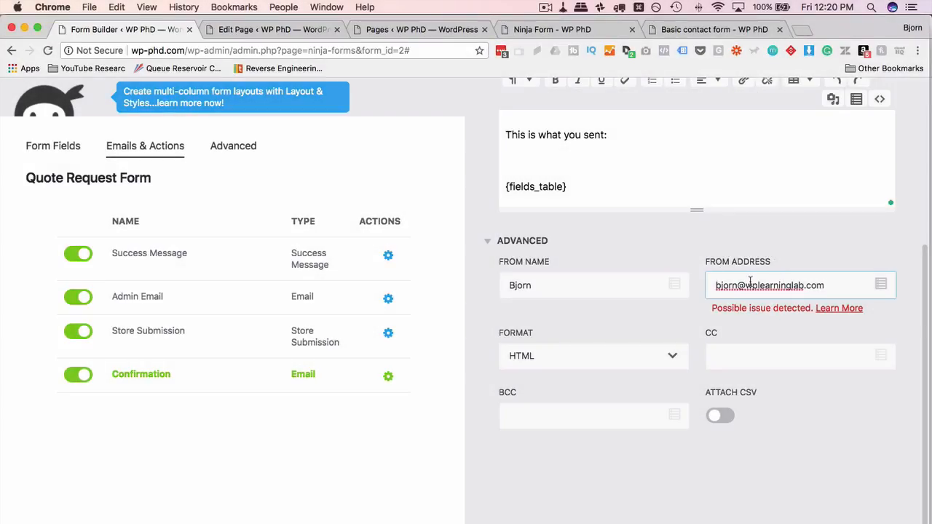
mouse_move(791, 321)
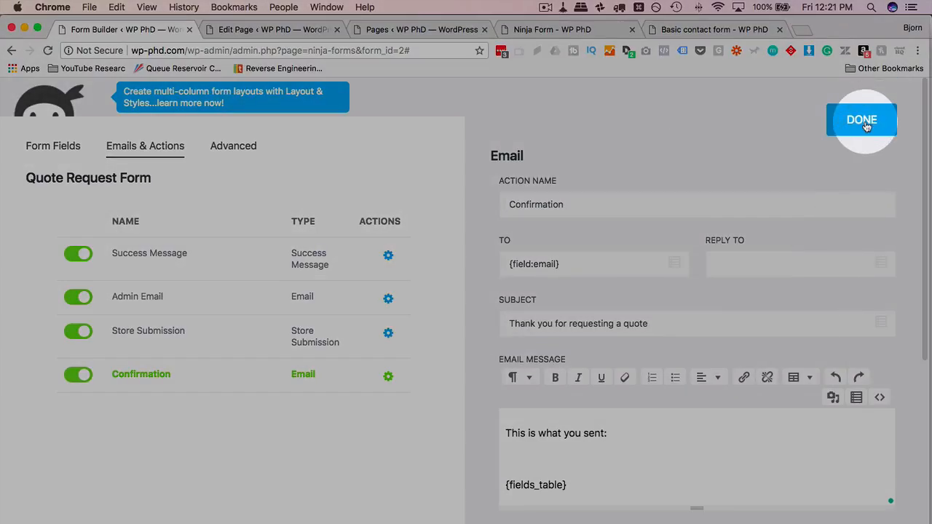
left_click(862, 120)
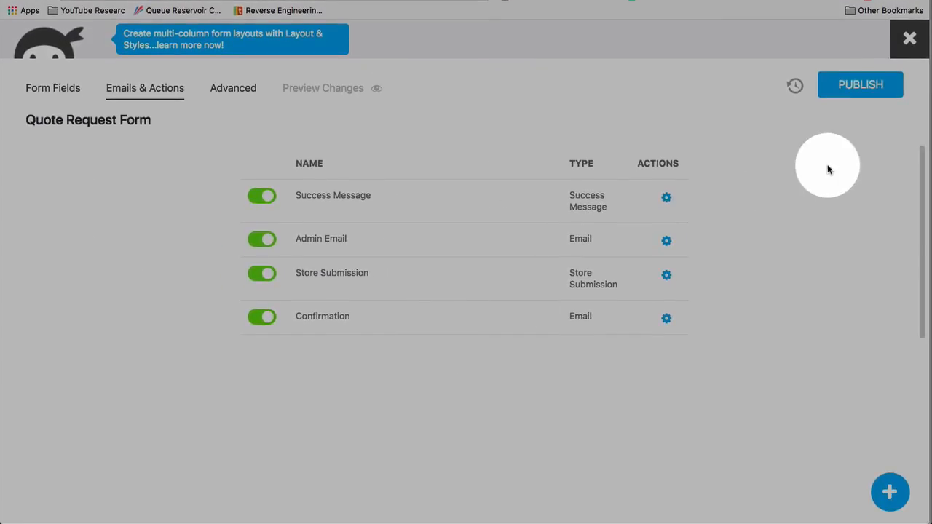
Add a Redirect action sending submitters to google.com
left_click(889, 492)
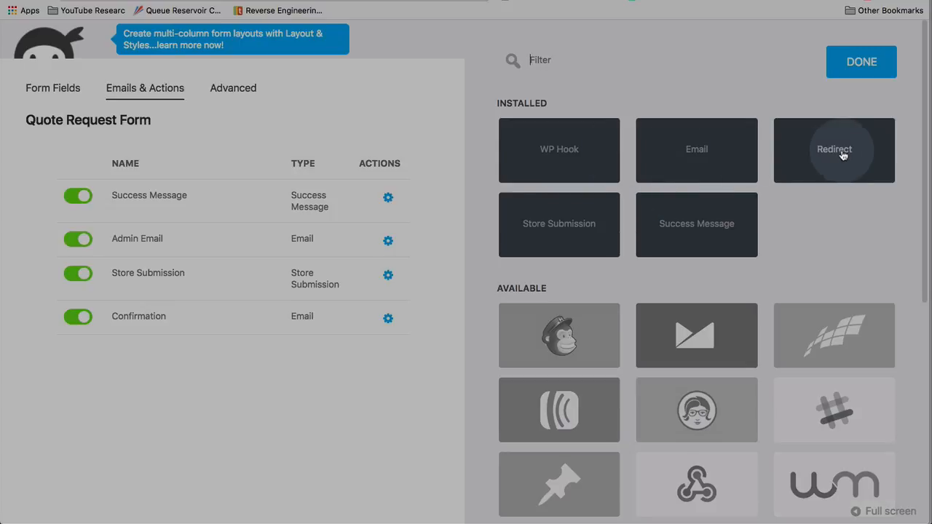
left_click(833, 150)
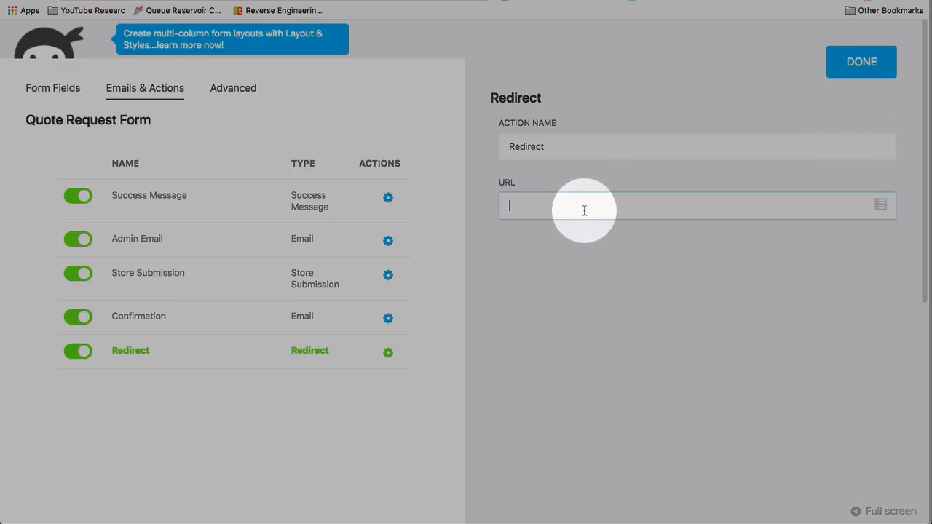
type("google.com")
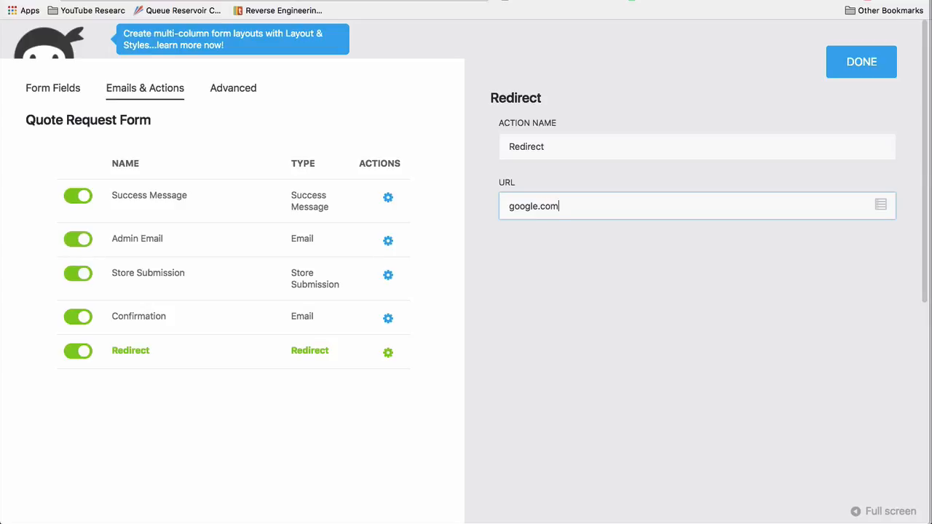
left_click(863, 61)
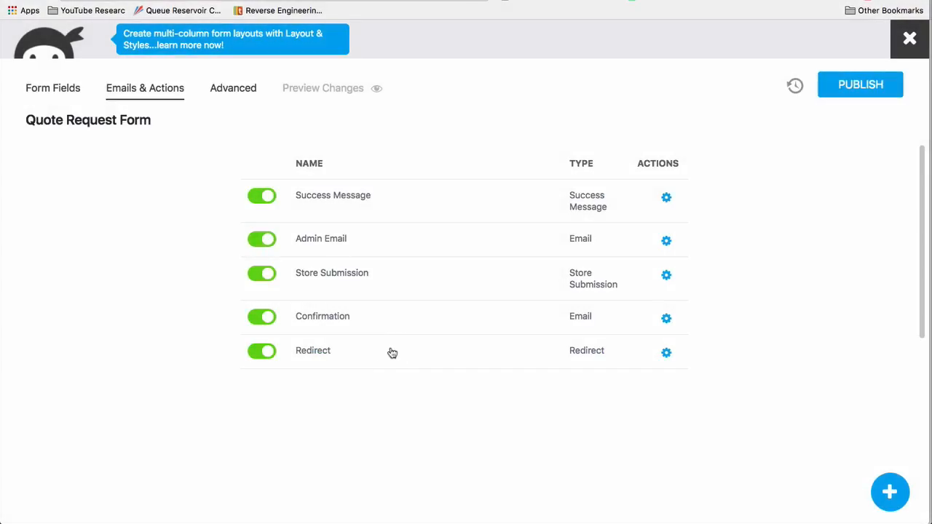
left_click(323, 356)
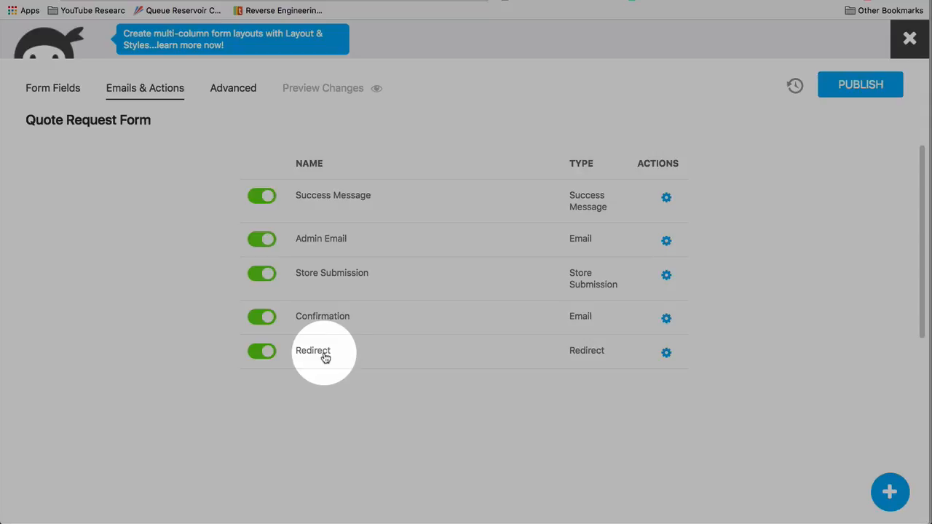
mouse_move(656, 253)
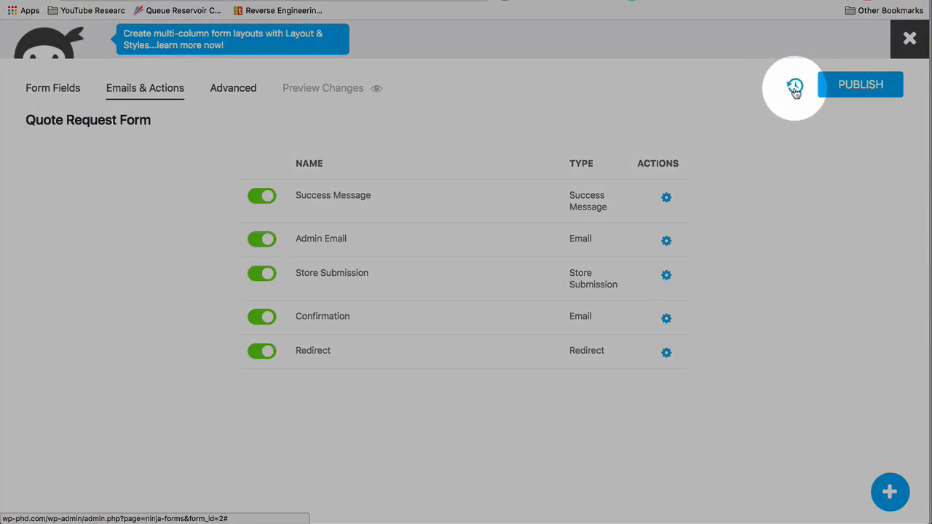
Revert the Confirmation email's sender, message, subject and recipient changes in revision history
left_click(793, 86)
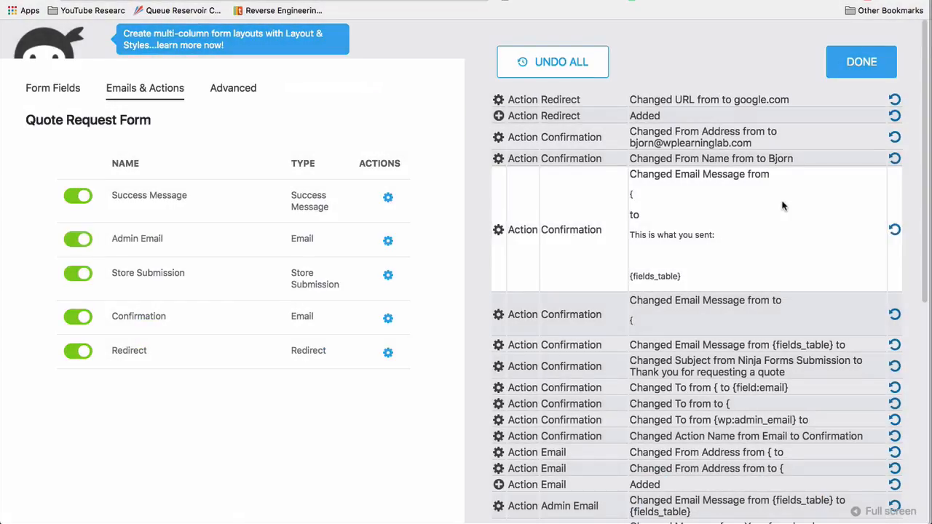
scroll("down", 3)
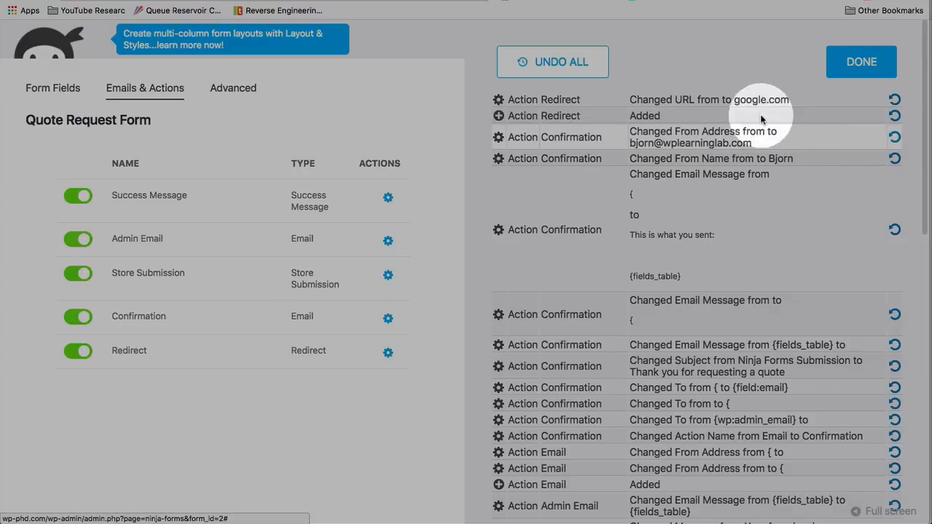
left_click(894, 137)
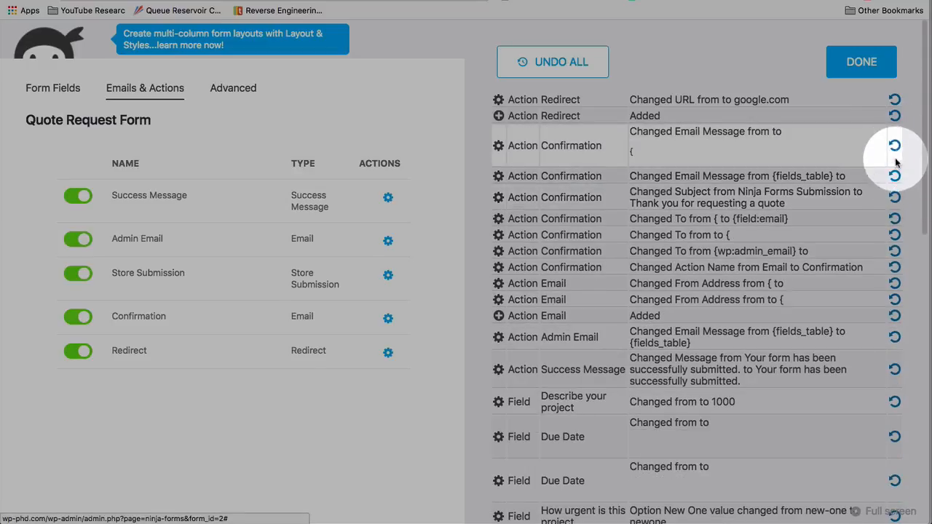
left_click(894, 146)
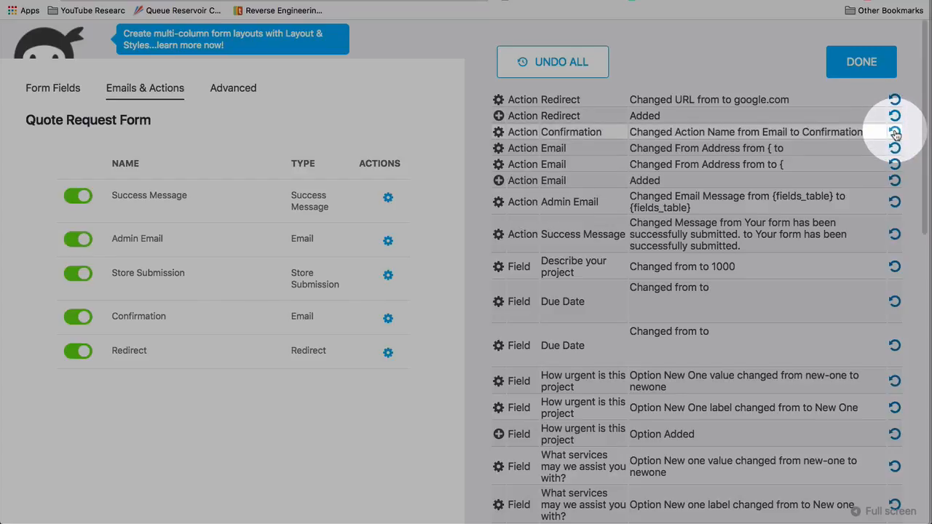
Revert the action's name to Email and remove the added email action entirely
left_click(894, 132)
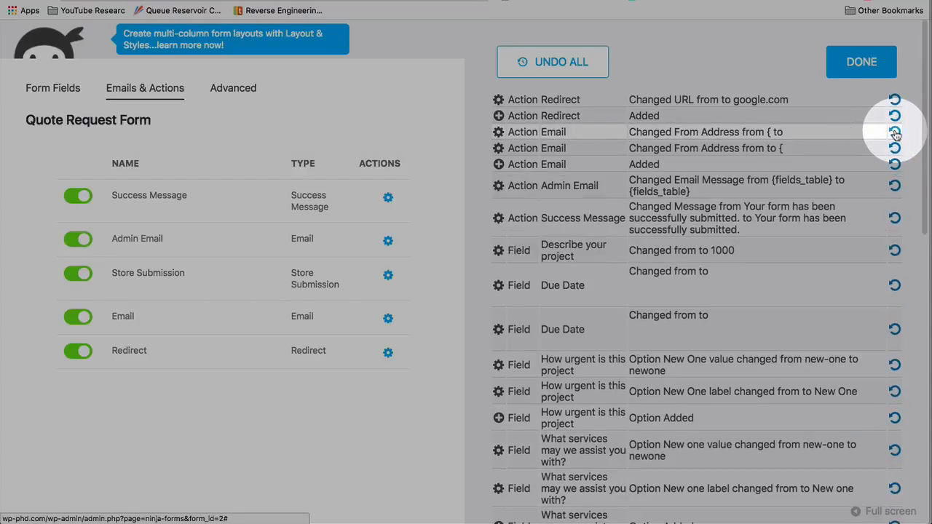
left_click(894, 131)
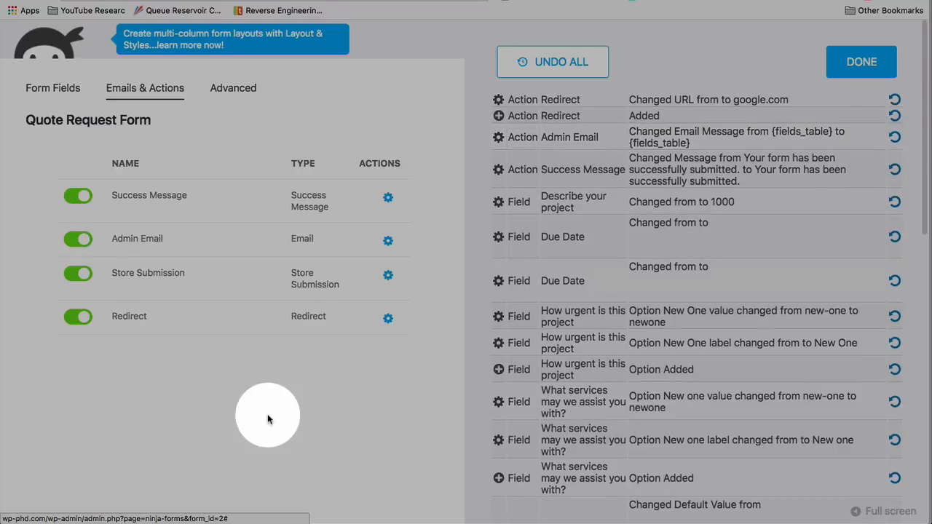
mouse_move(649, 221)
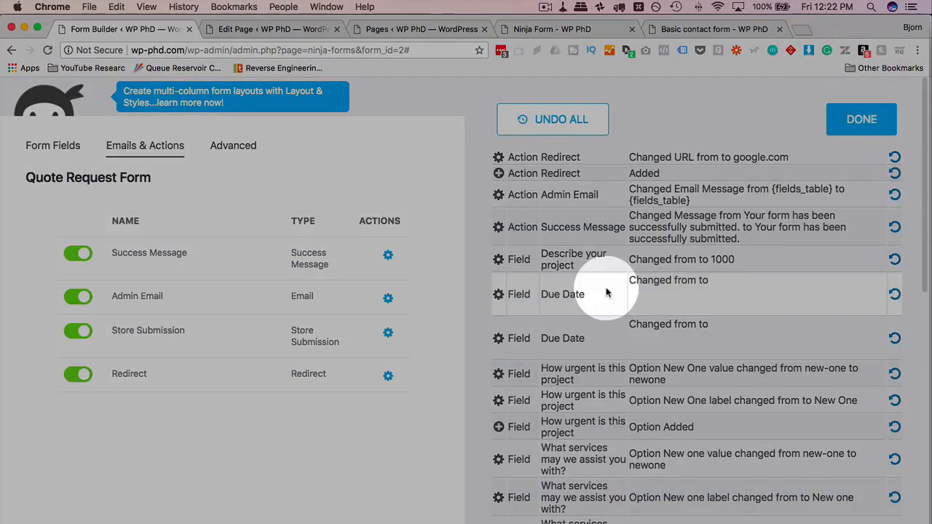
mouse_move(830, 138)
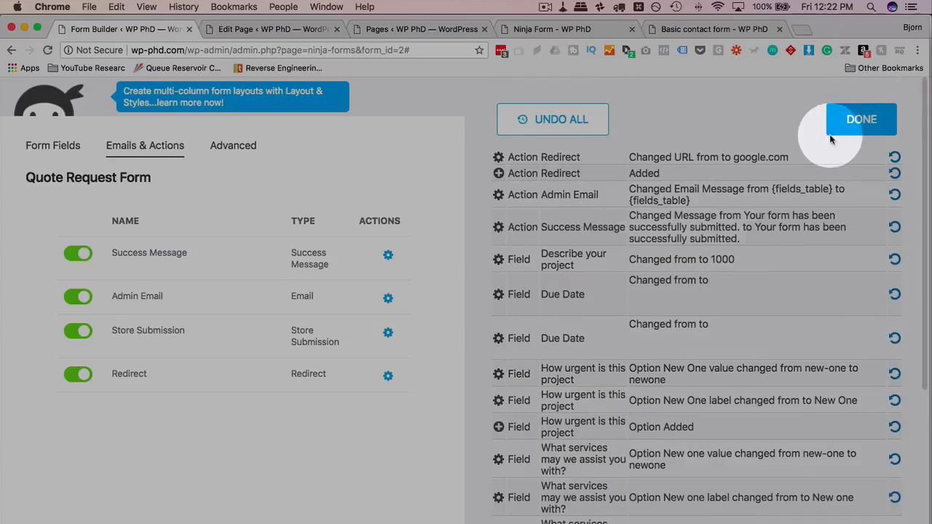
left_click(862, 119)
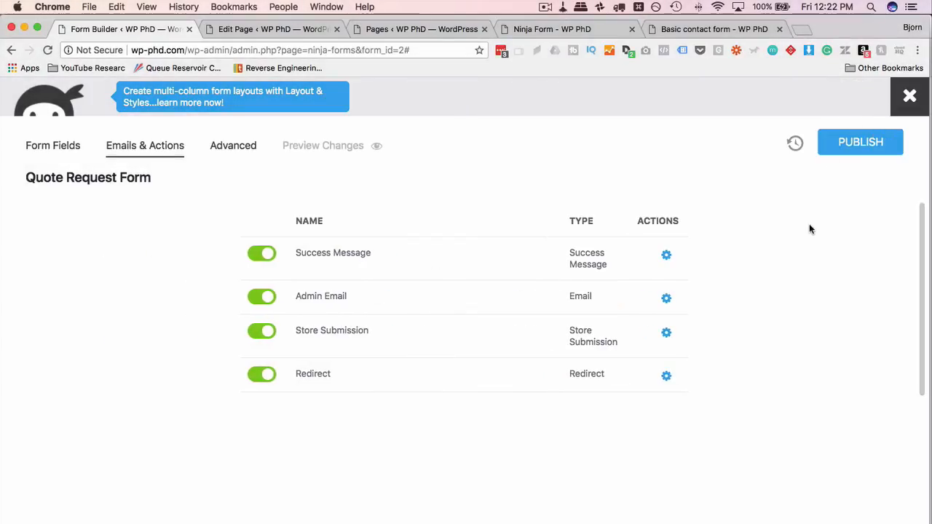
View the form's Advanced Display Settings and Restrictions, including unique field and logged-in options
left_click(233, 146)
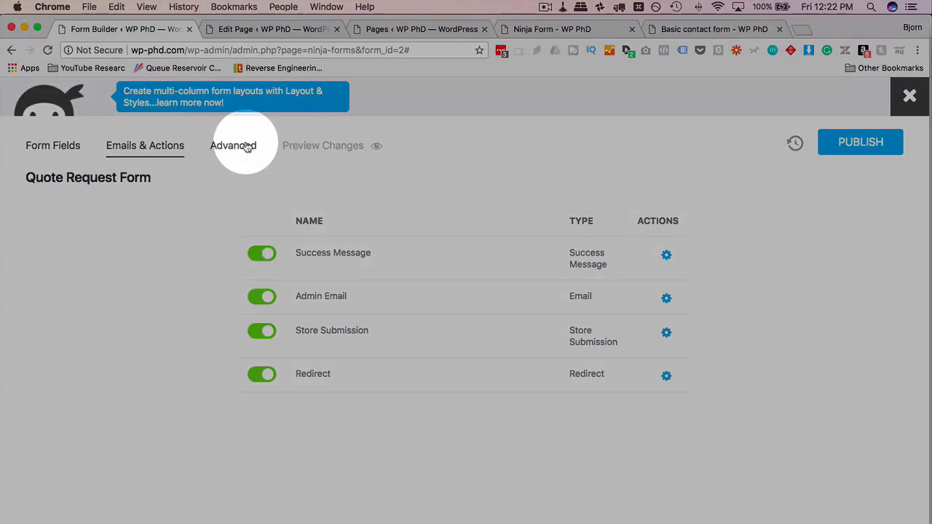
left_click(233, 146)
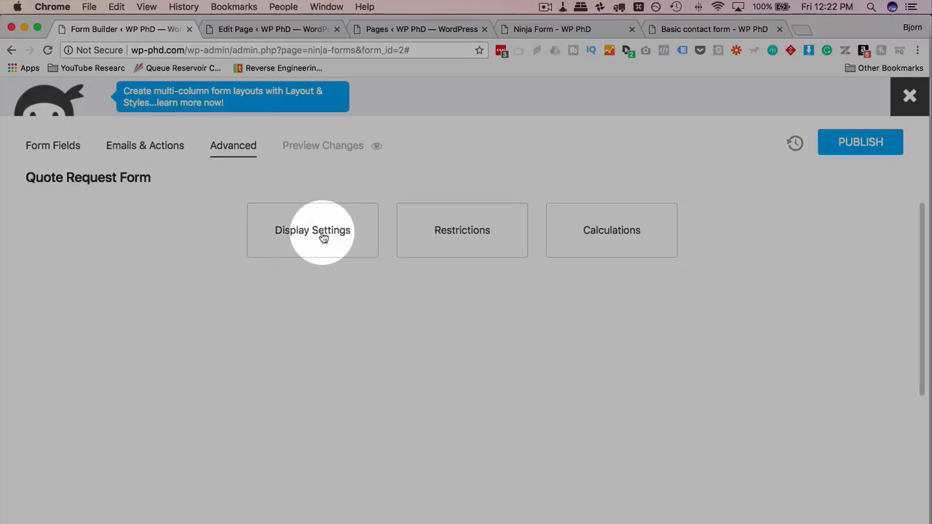
left_click(312, 230)
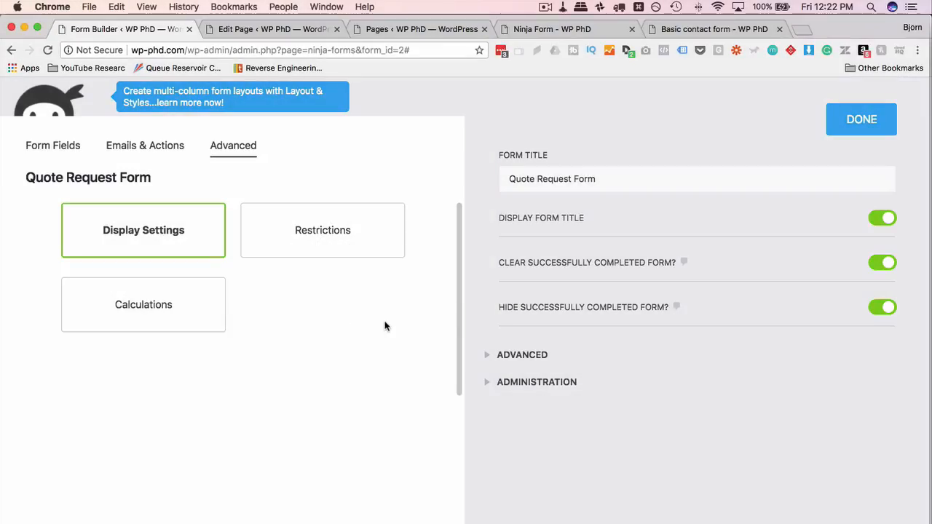
mouse_move(333, 259)
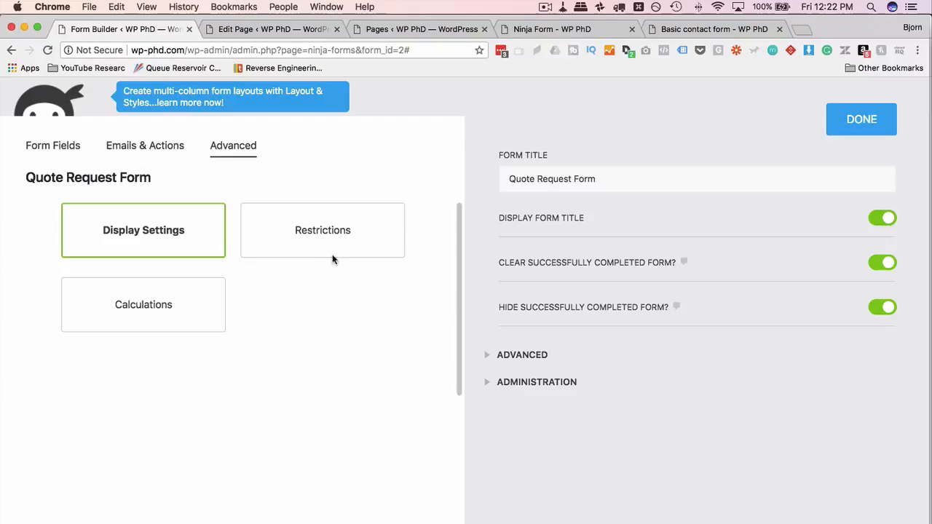
left_click(322, 230)
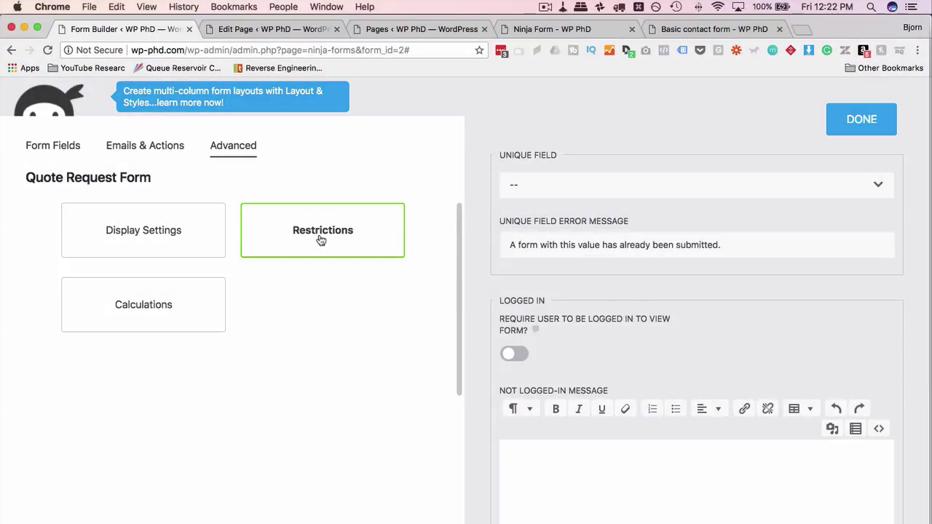
left_click(143, 304)
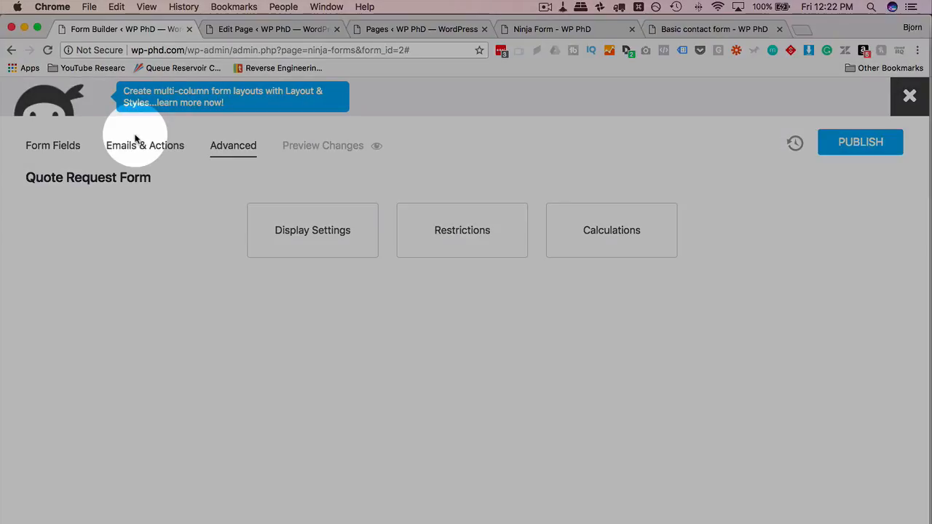
Browse the catalogue of available form actions and close the MailChimp add-on page
left_click(146, 146)
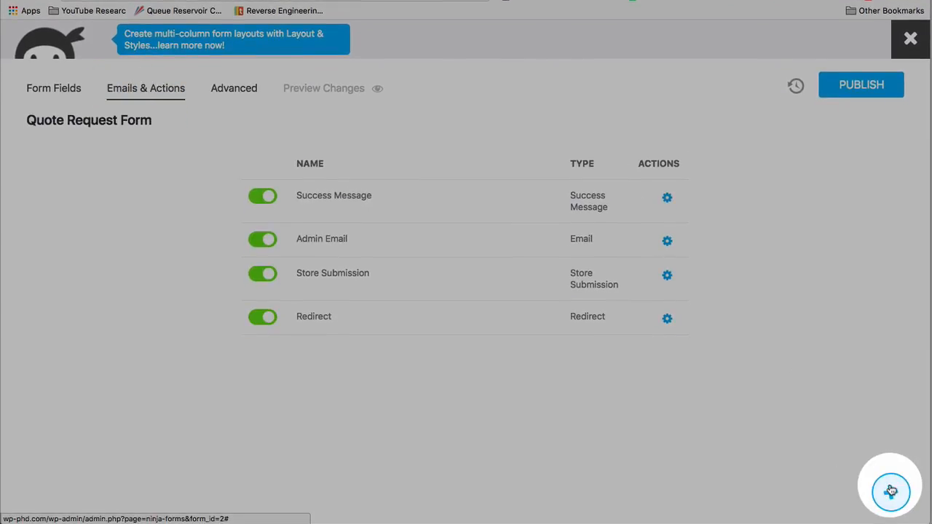
left_click(888, 492)
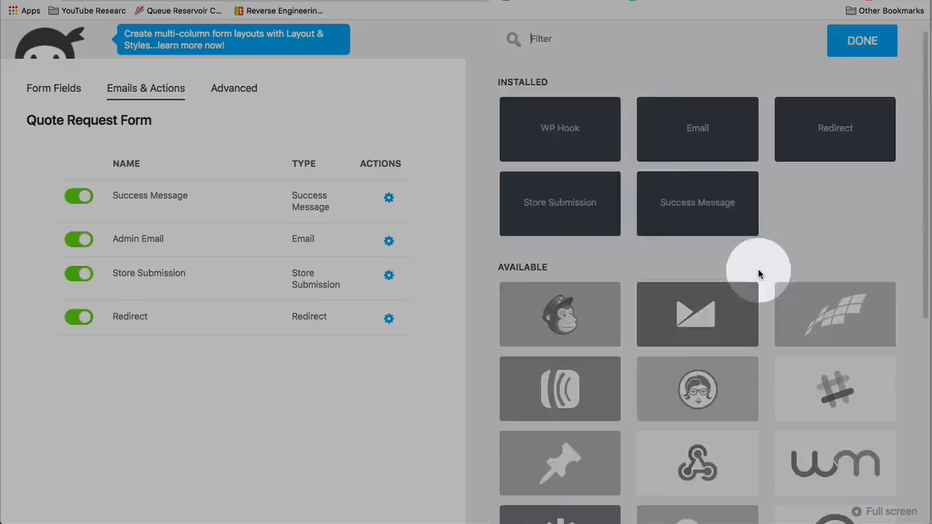
scroll("down", 3)
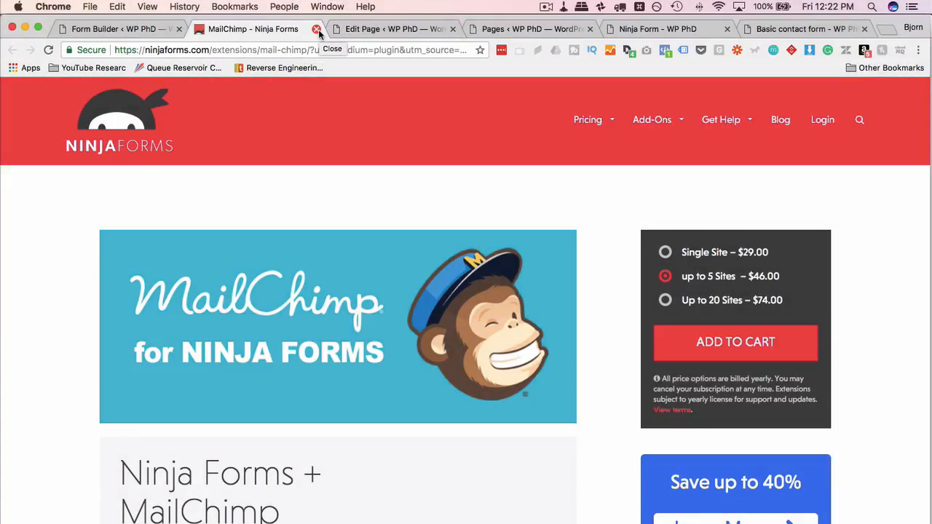
left_click(318, 29)
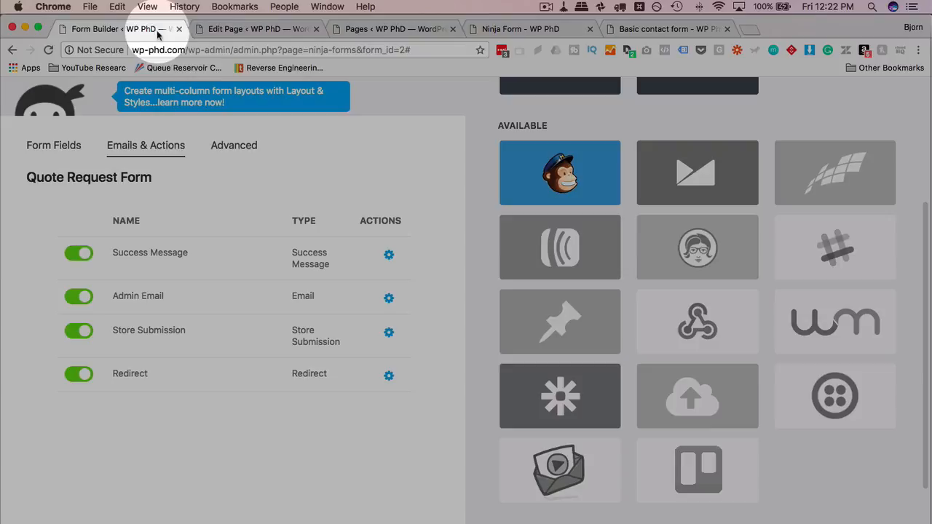
mouse_move(635, 367)
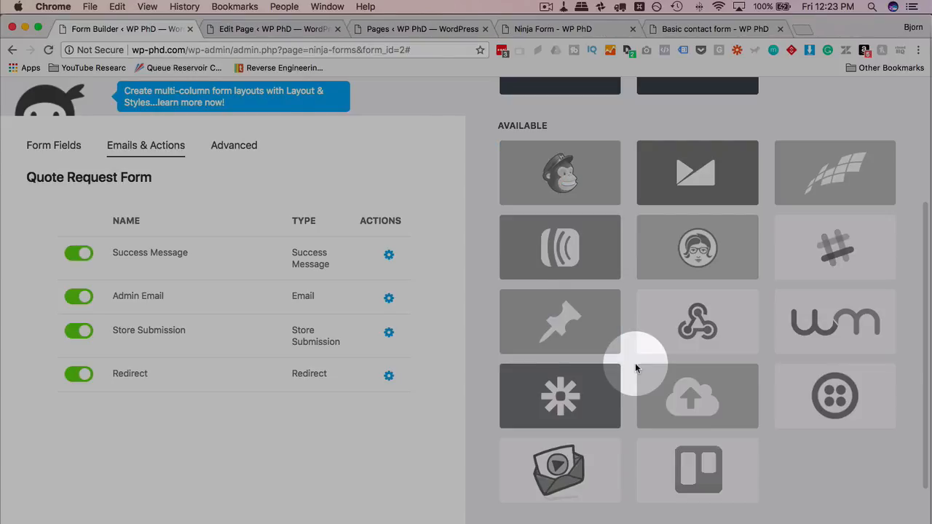
mouse_move(638, 367)
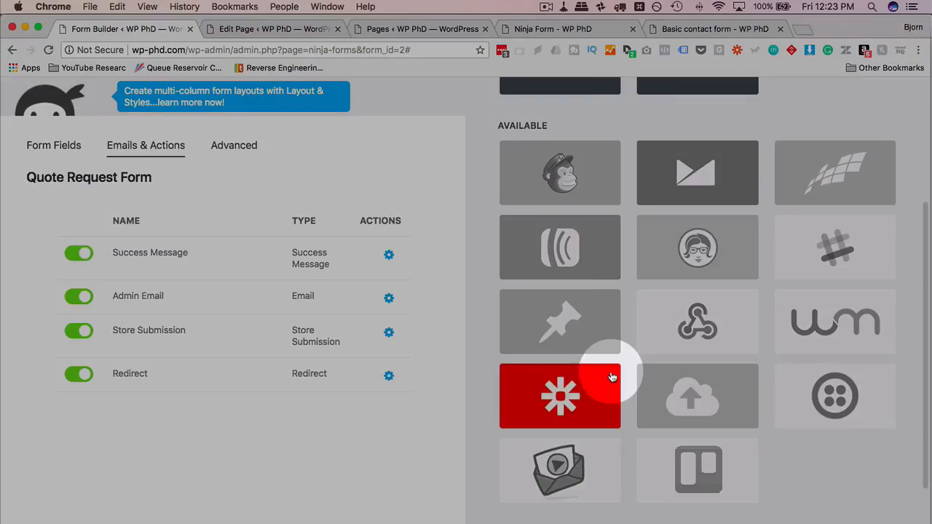
mouse_move(611, 376)
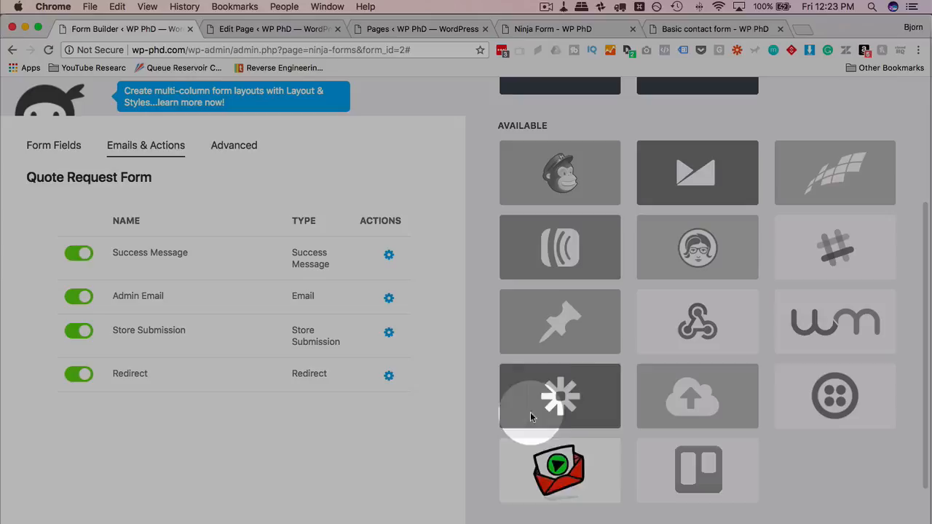
left_click(559, 396)
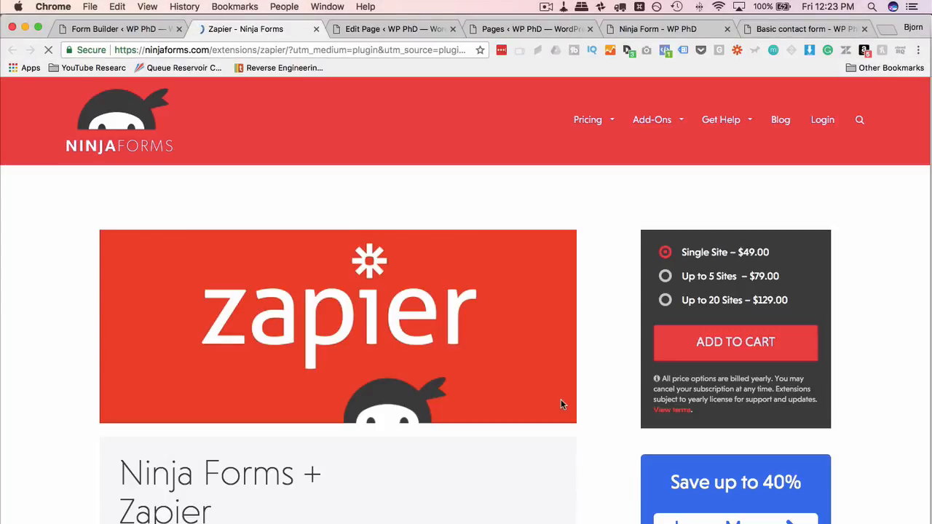
scroll("down", 3)
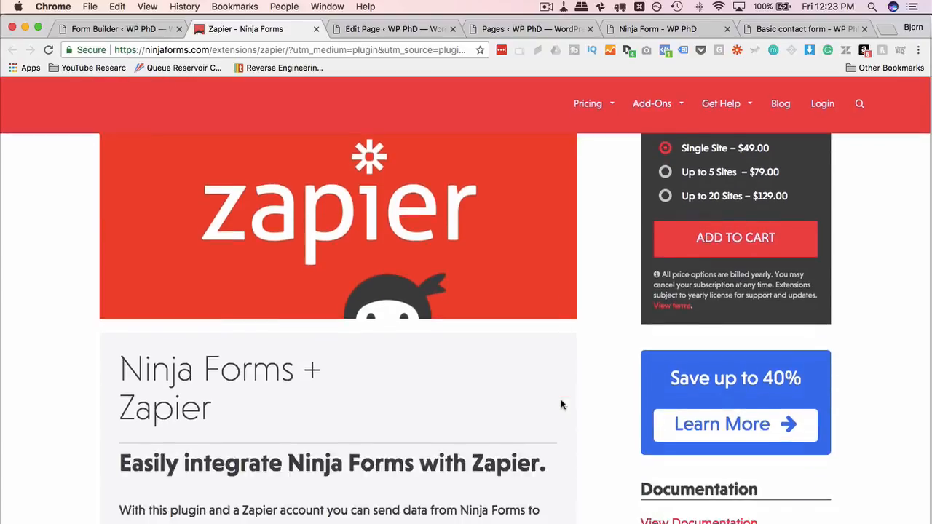
scroll("up", 3)
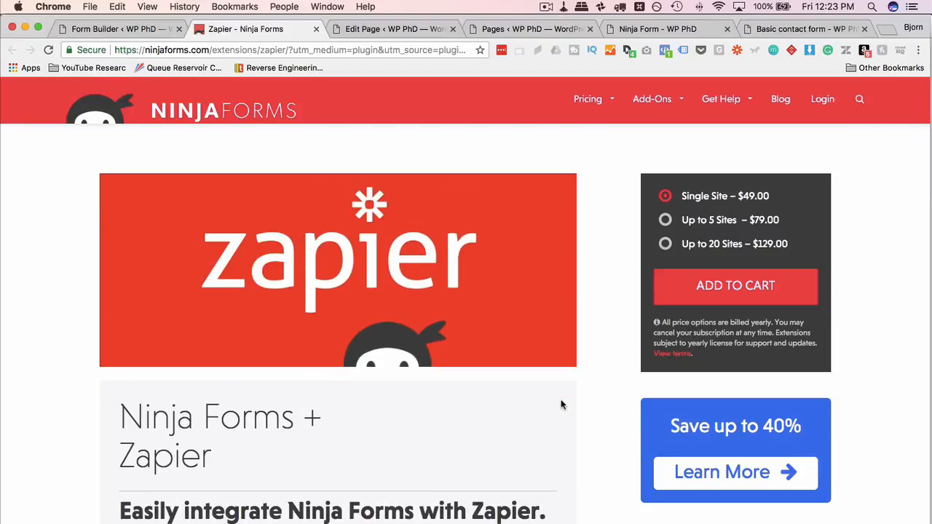
mouse_move(285, 172)
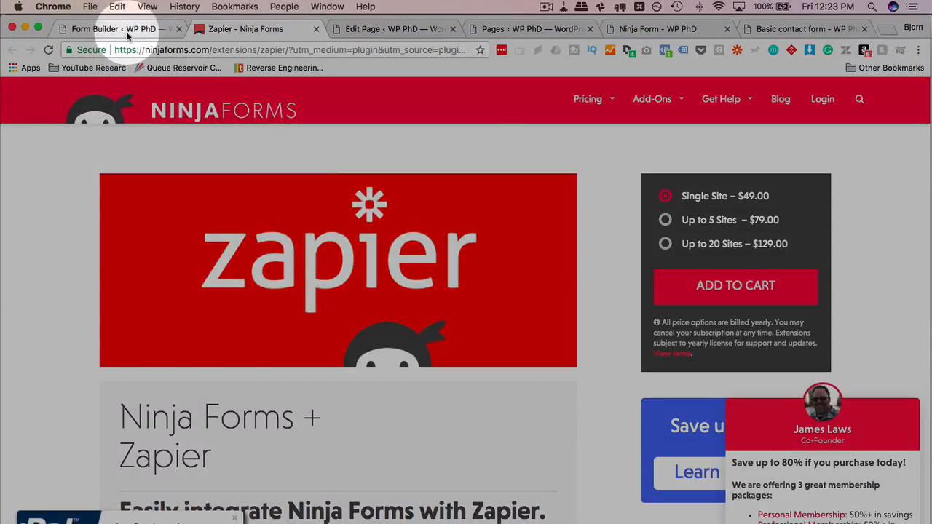
left_click(110, 30)
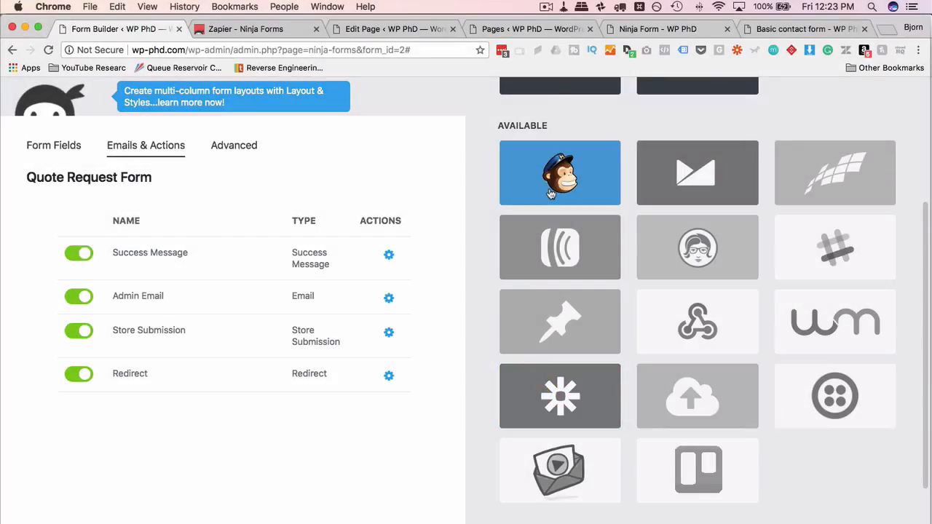
mouse_move(559, 186)
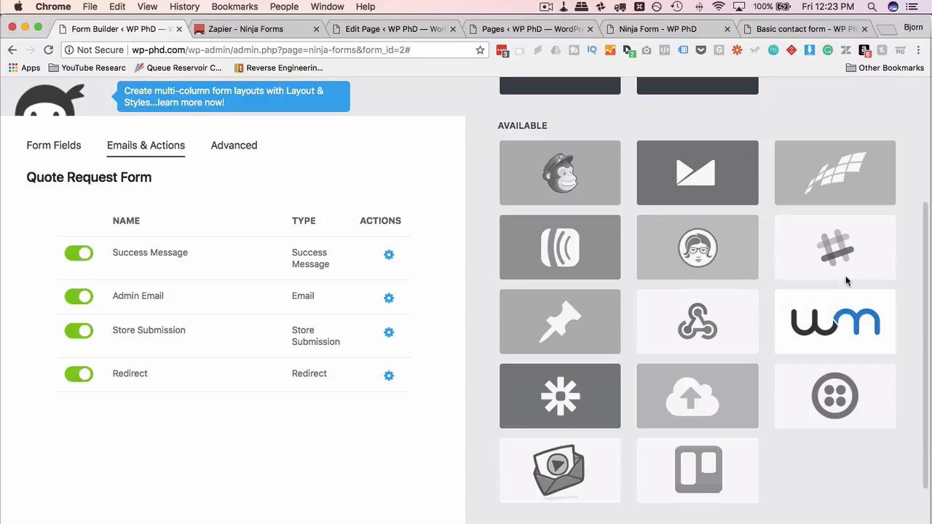
mouse_move(840, 262)
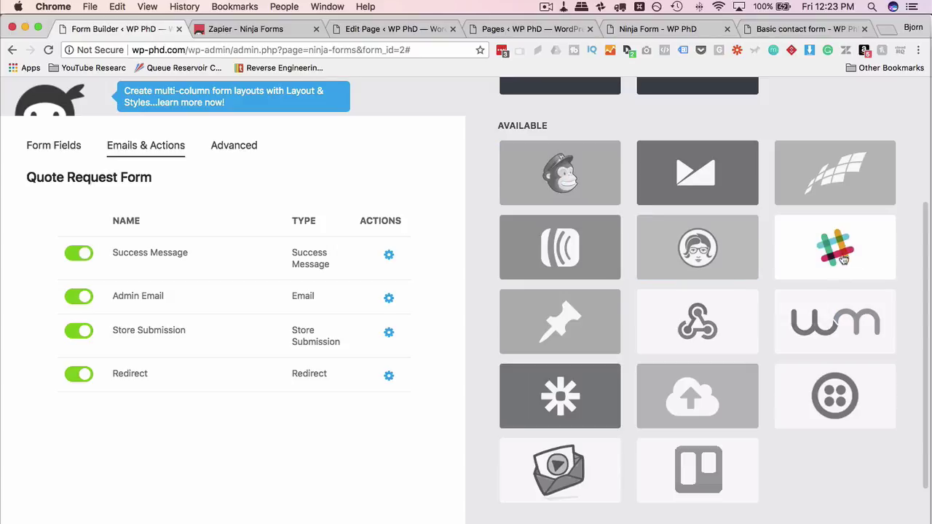
mouse_move(831, 284)
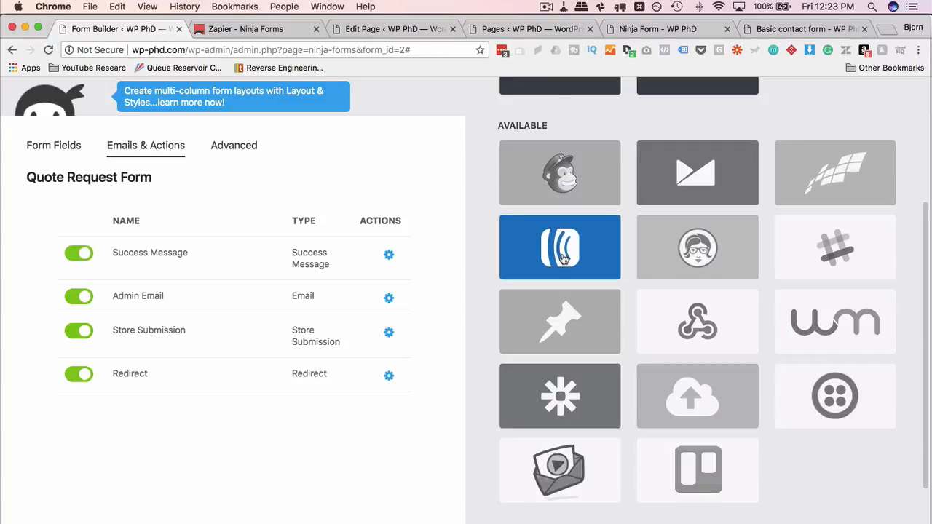
left_click(559, 247)
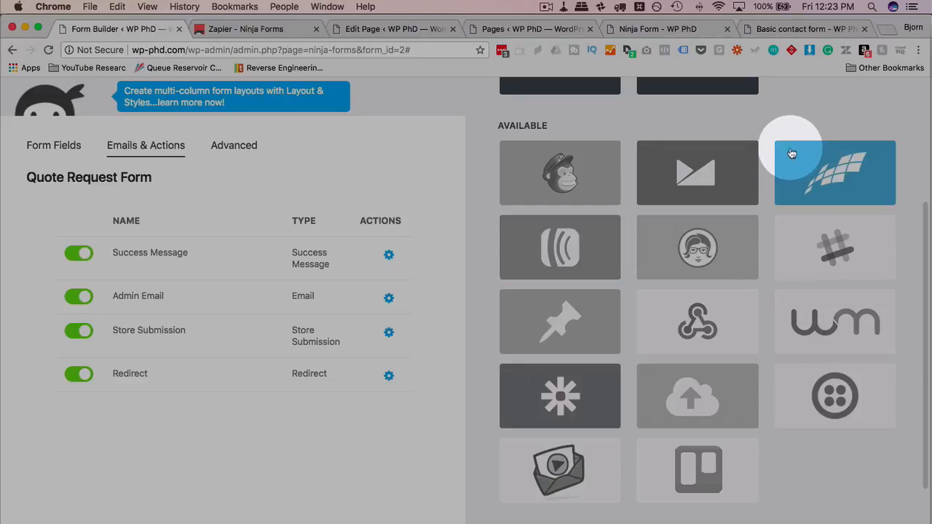
mouse_move(635, 131)
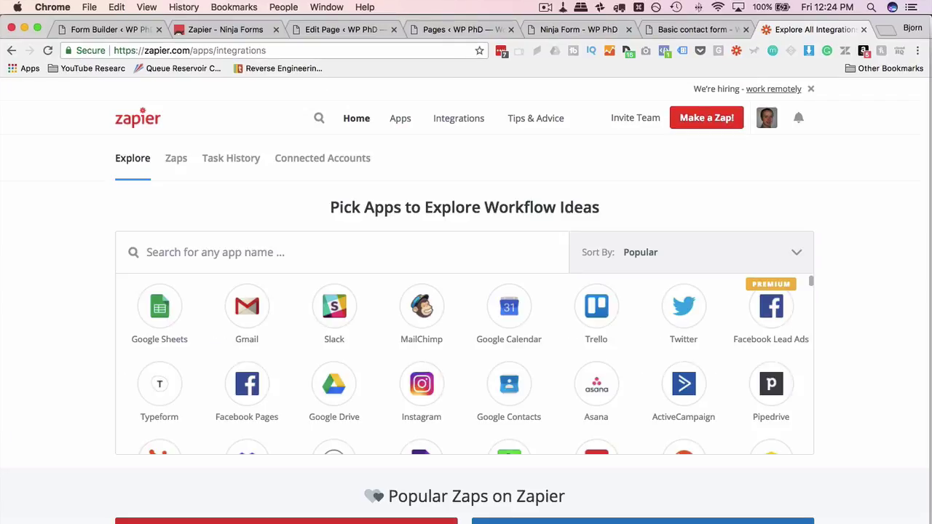
Search Zapier for 'ninja' and view the Ninja Forms New Form Submission trigger
type("ninja")
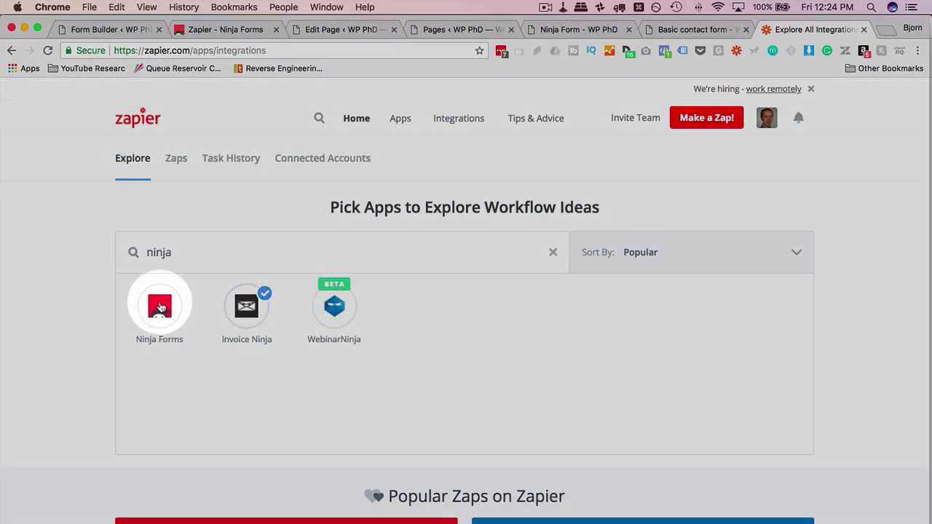
left_click(160, 305)
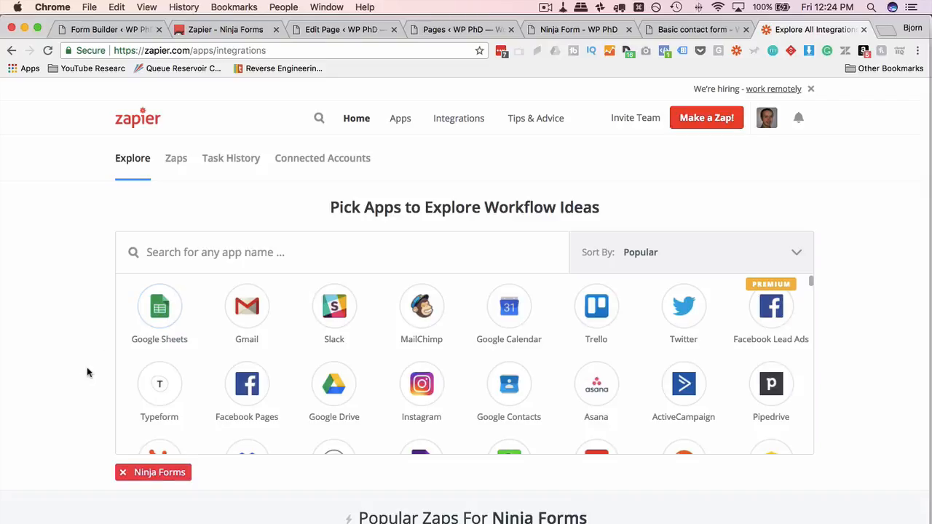
scroll("down", 3)
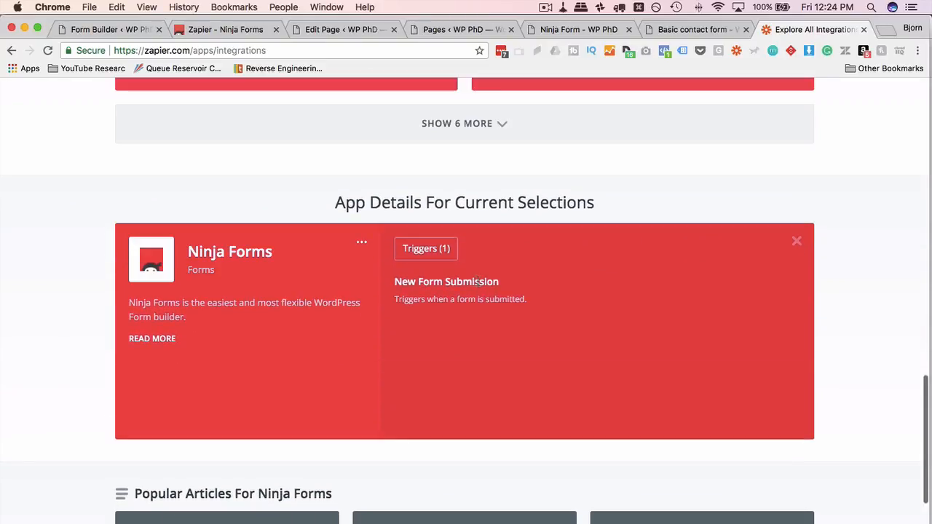
double_click(446, 282)
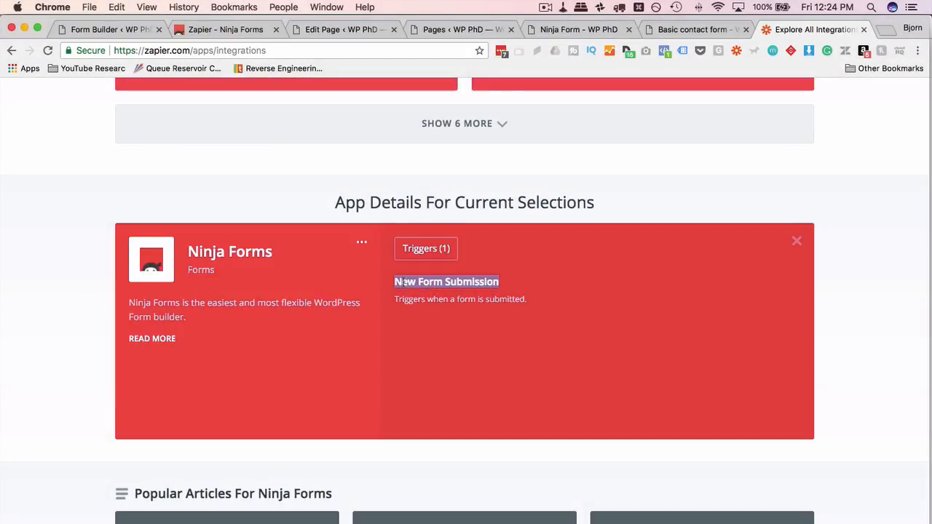
scroll("up", 3)
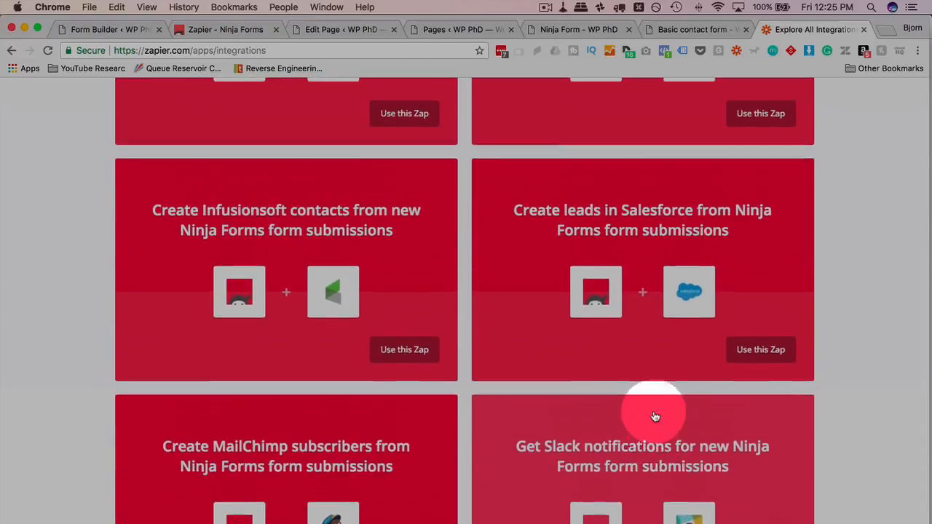
Expand and scroll the popular Ninja Forms Zaps, then return to the WordPress tab
scroll("up", 3)
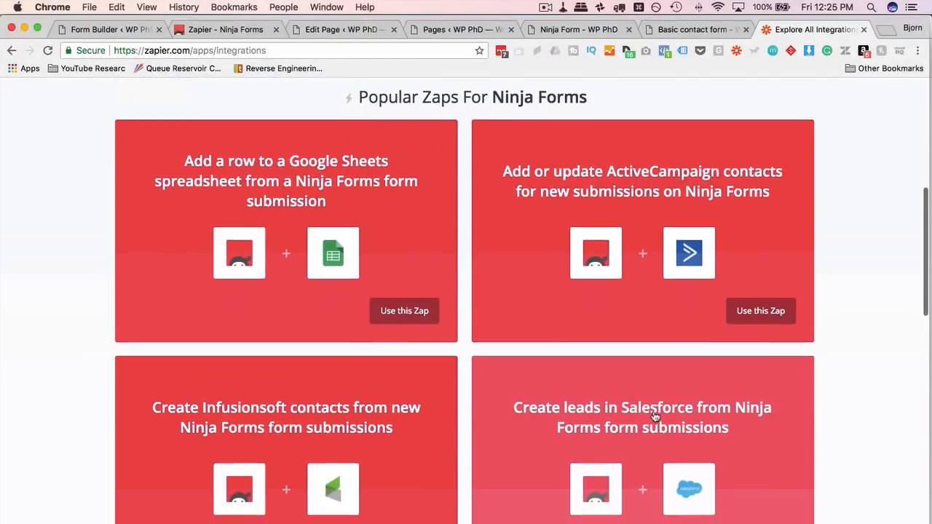
scroll("down", 3)
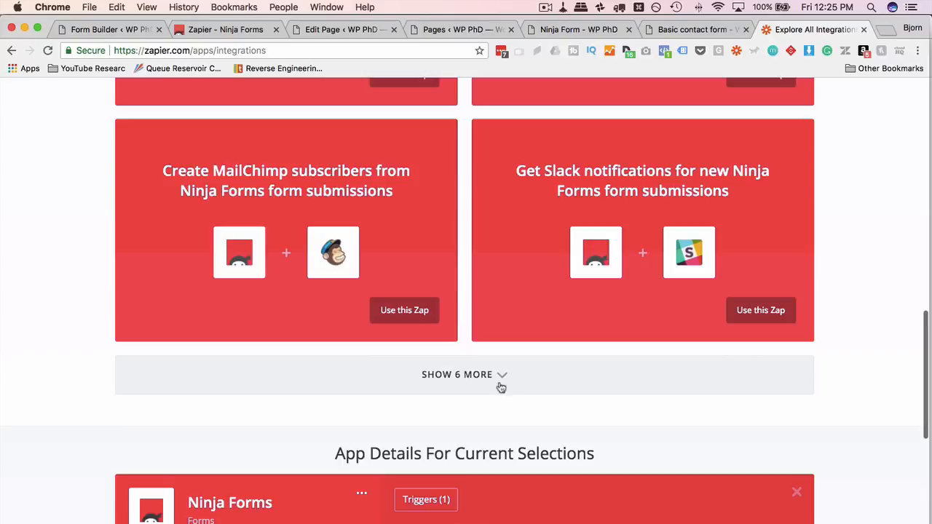
left_click(463, 375)
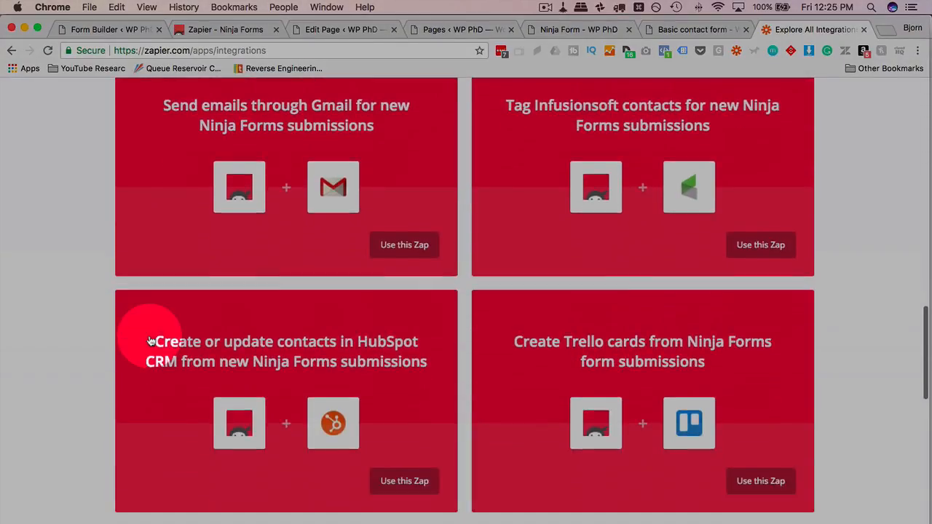
scroll("down", 3)
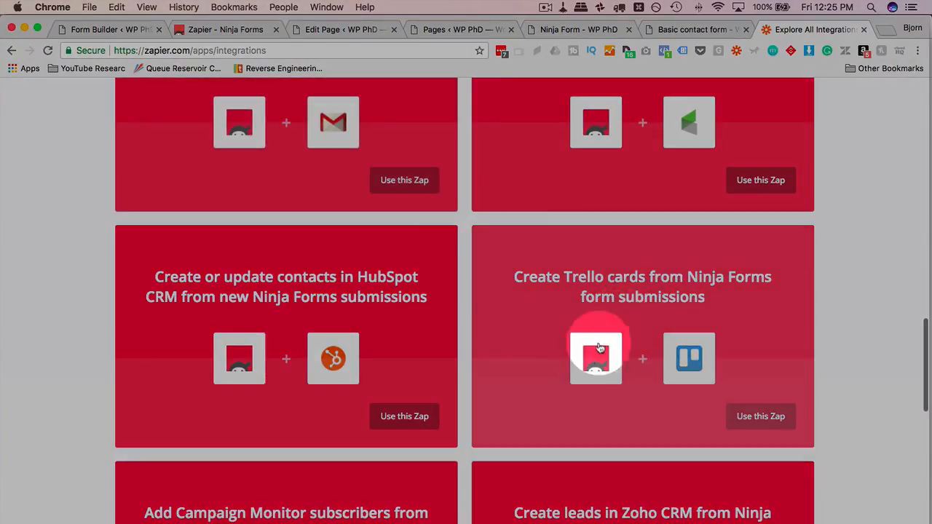
scroll("down", 3)
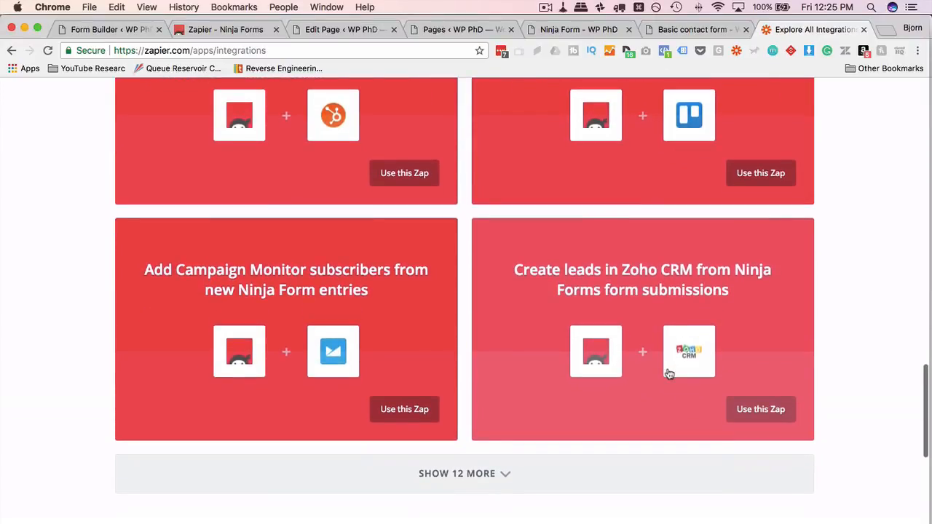
mouse_move(334, 351)
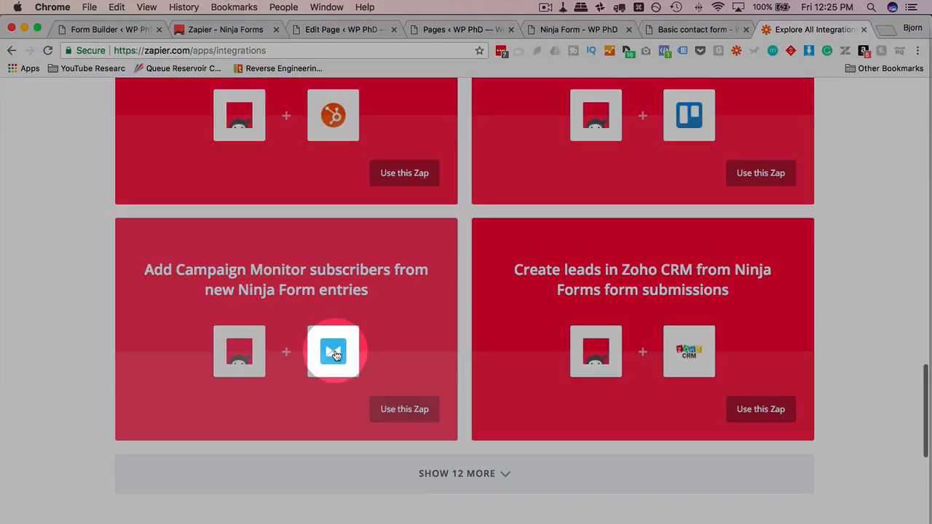
left_click(221, 30)
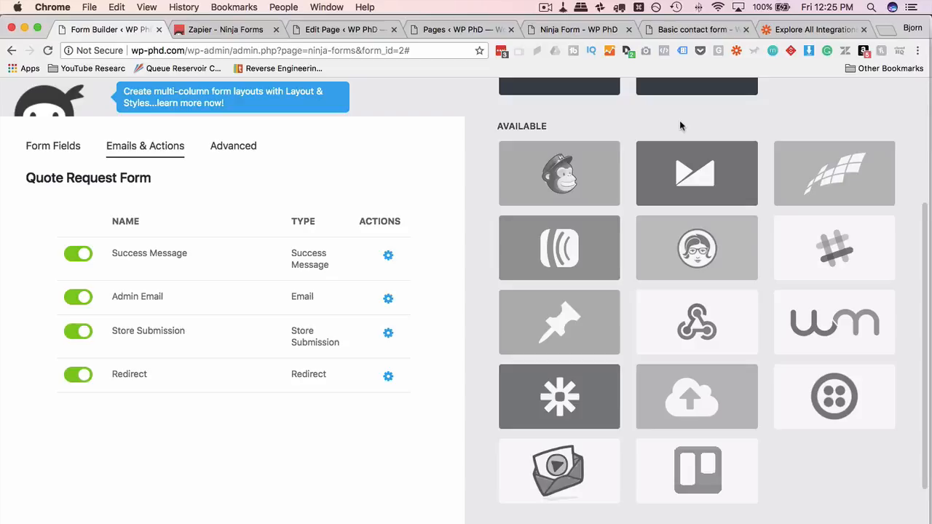
mouse_move(591, 181)
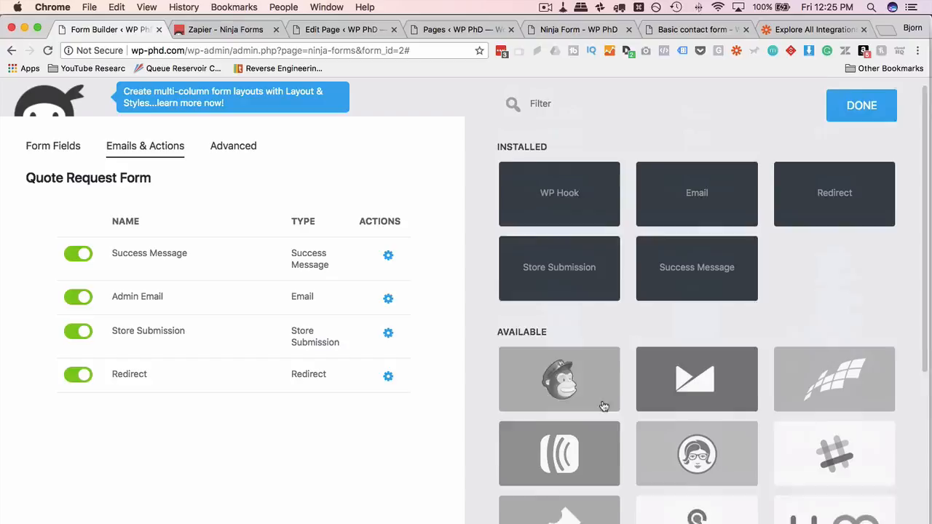
Close the add-on actions list, publish the Quote Request Form and start its preview
left_click(861, 104)
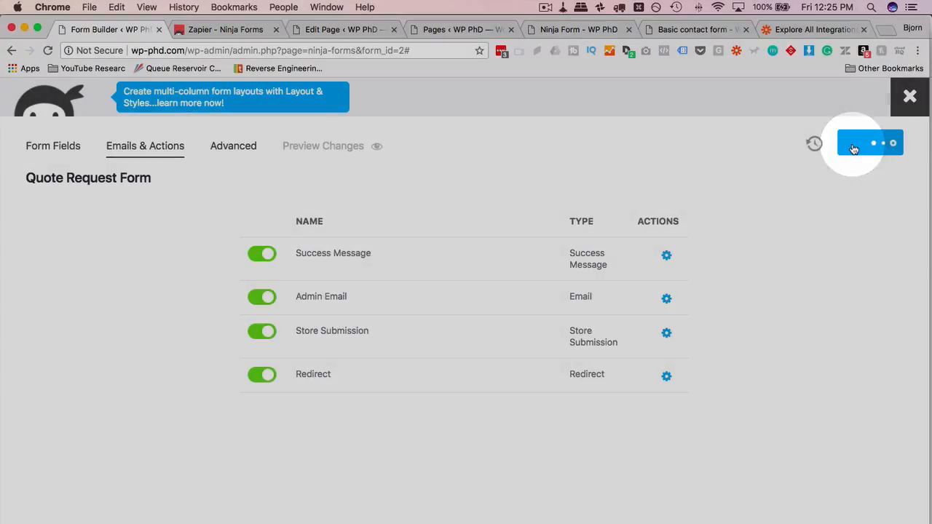
left_click(869, 143)
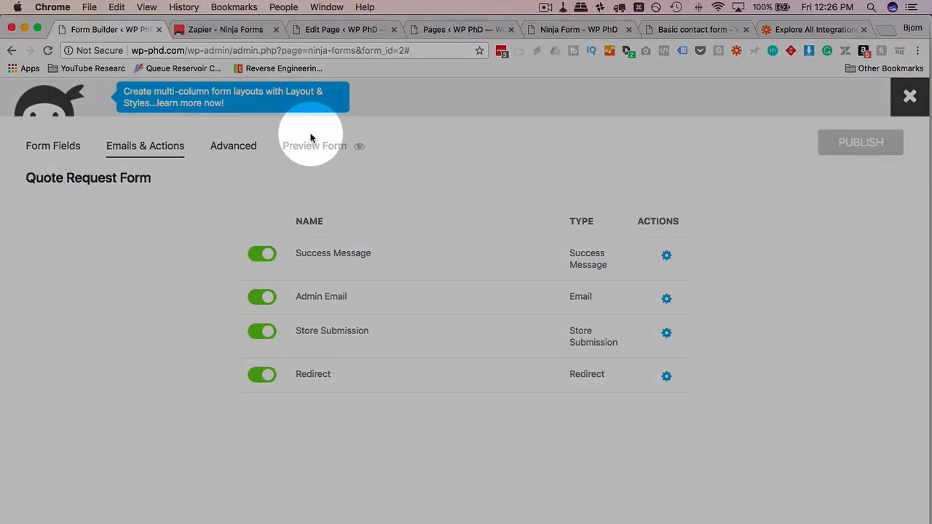
left_click(314, 146)
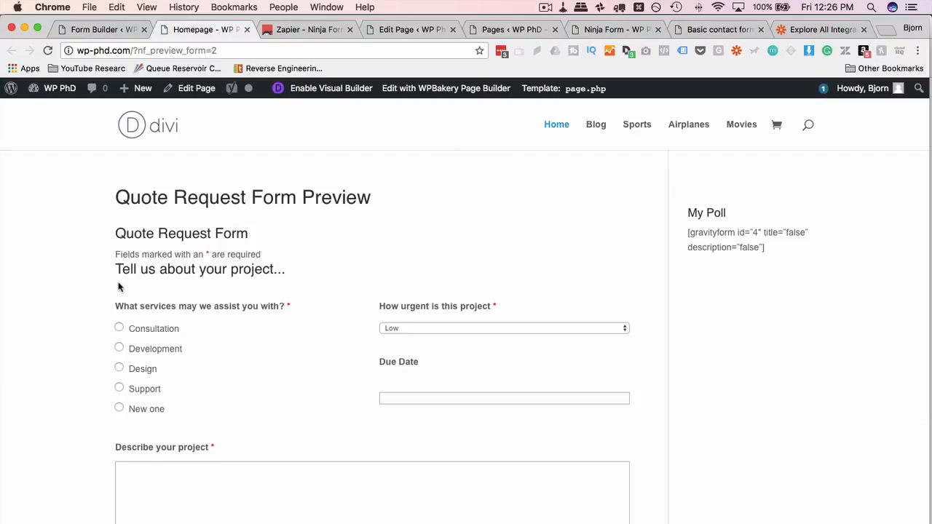
Scroll through the form preview showing the 1000-character project box and contact fields
scroll("down", 3)
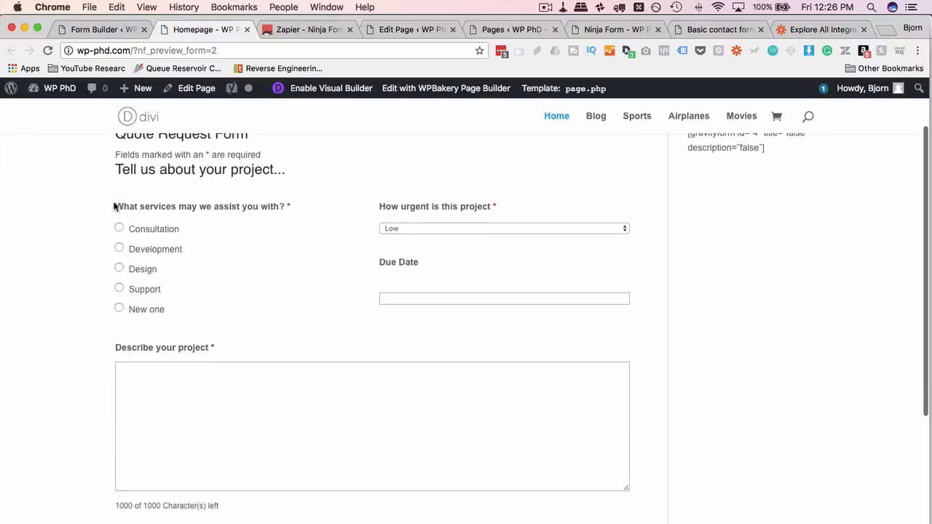
scroll("down", 3)
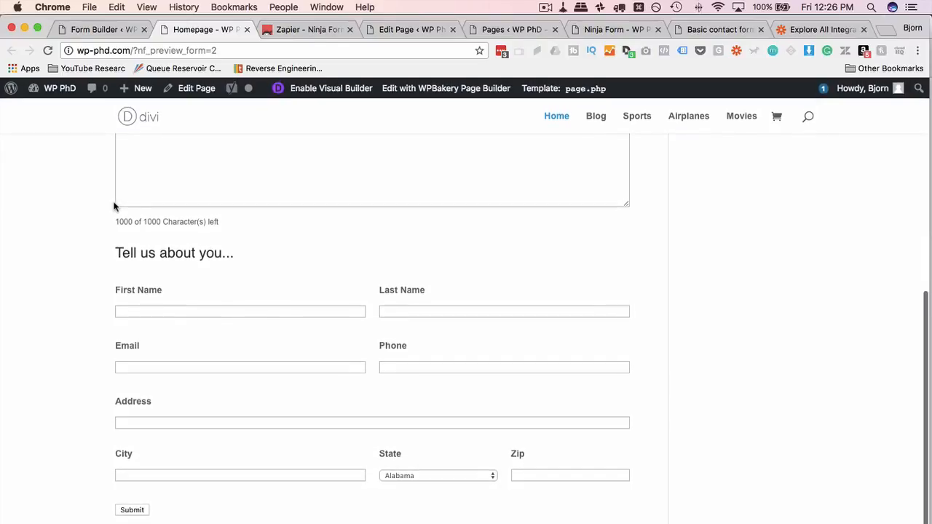
scroll("up", 3)
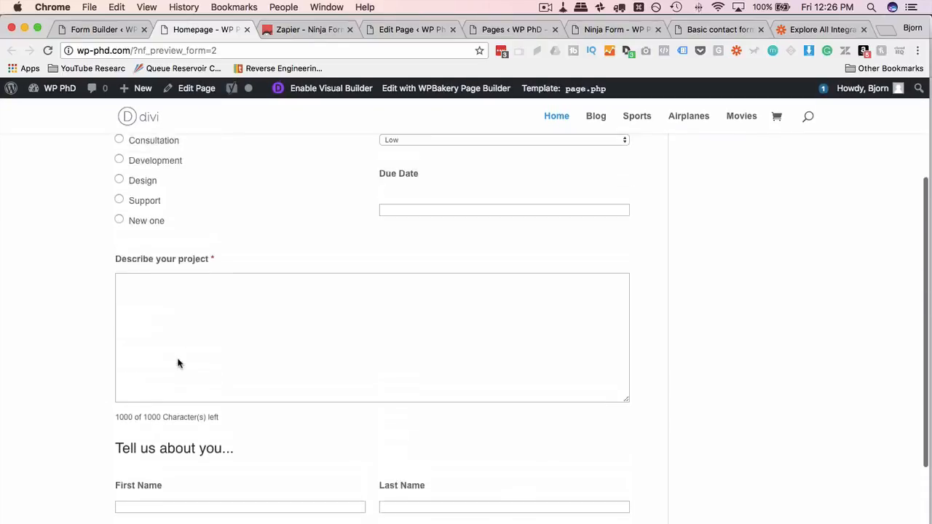
scroll("up", 3)
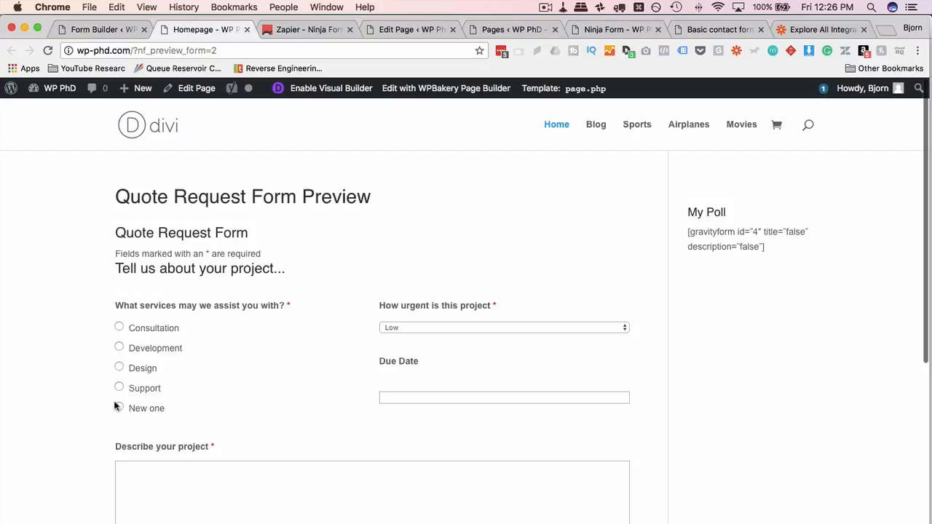
scroll("down", 3)
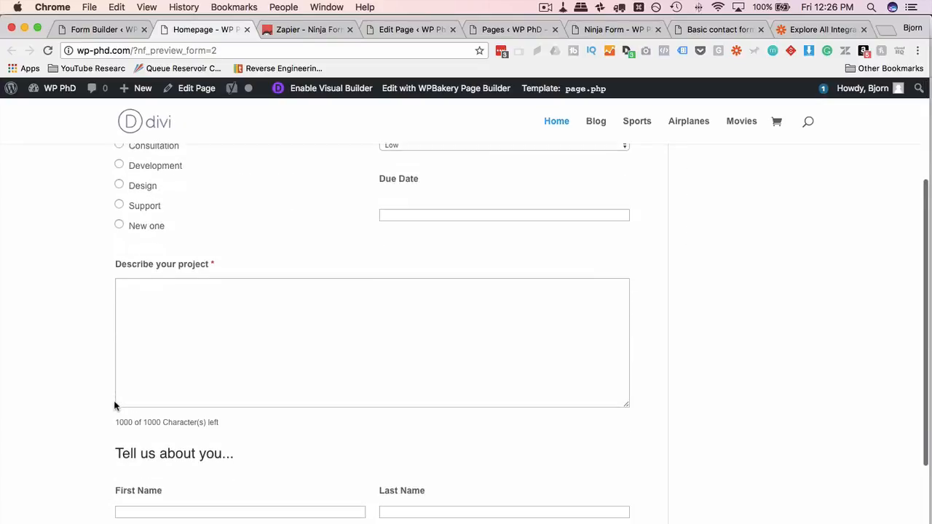
scroll("down", 3)
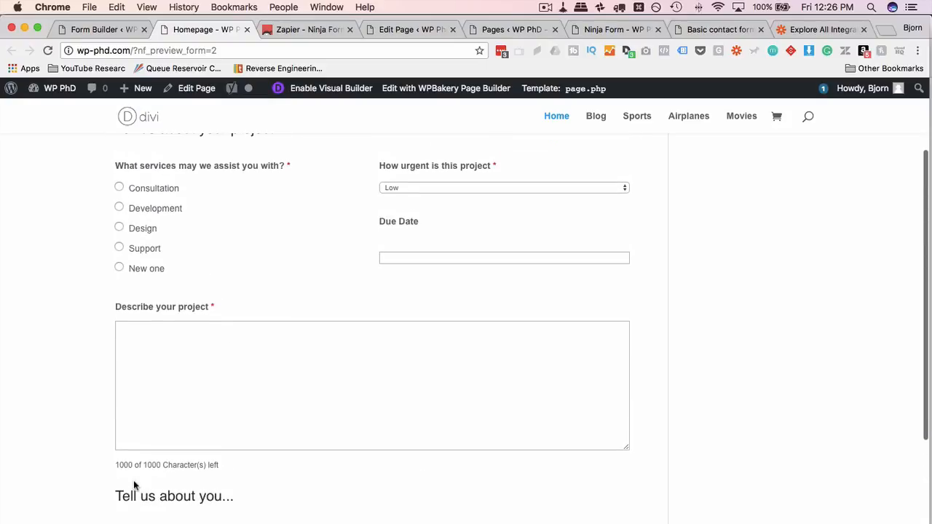
scroll("up", 3)
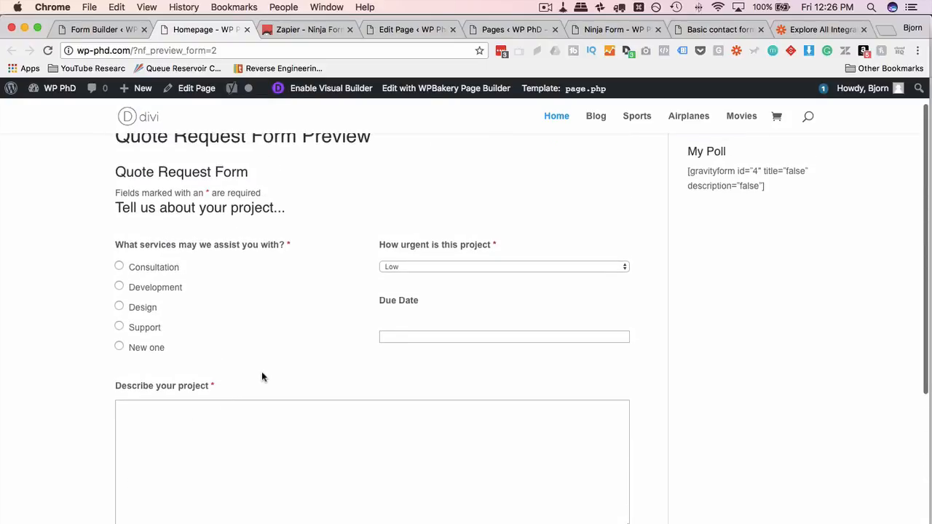